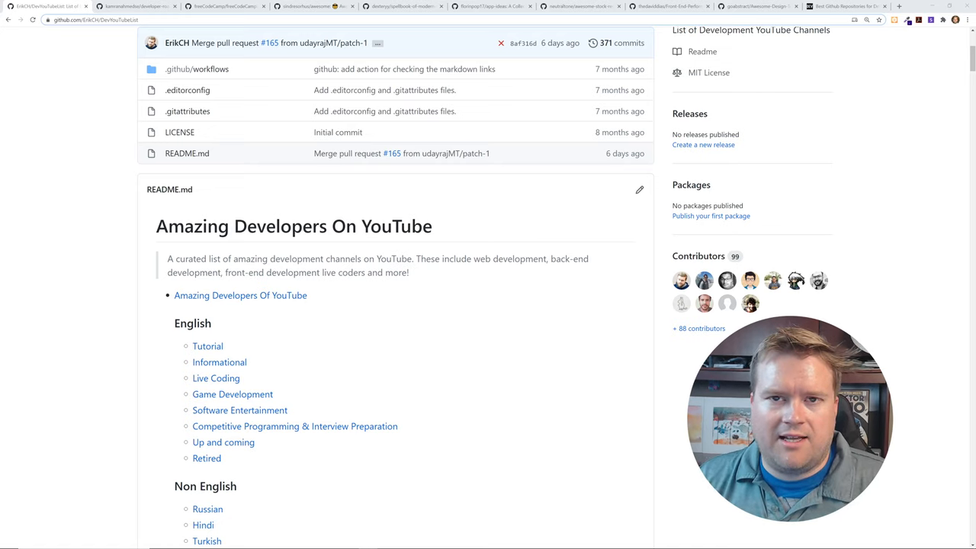
mouse_move(454, 320)
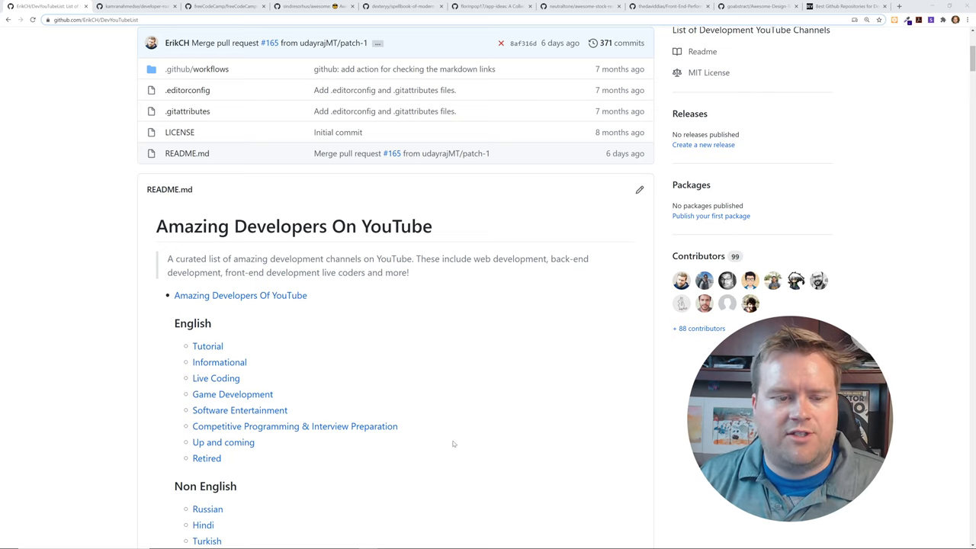
Scroll up and down the DevYouTubeList README's contents list
scroll("up", 3)
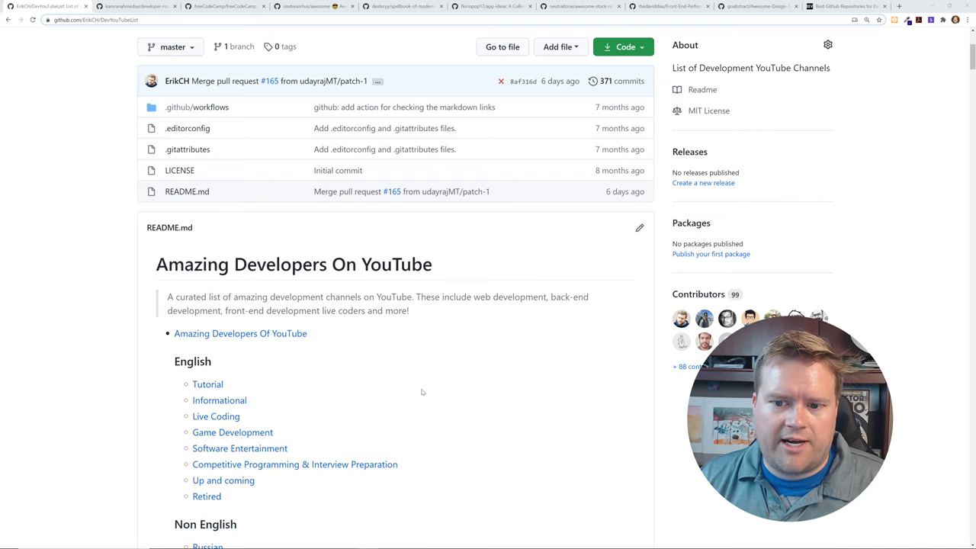
scroll("up", 3)
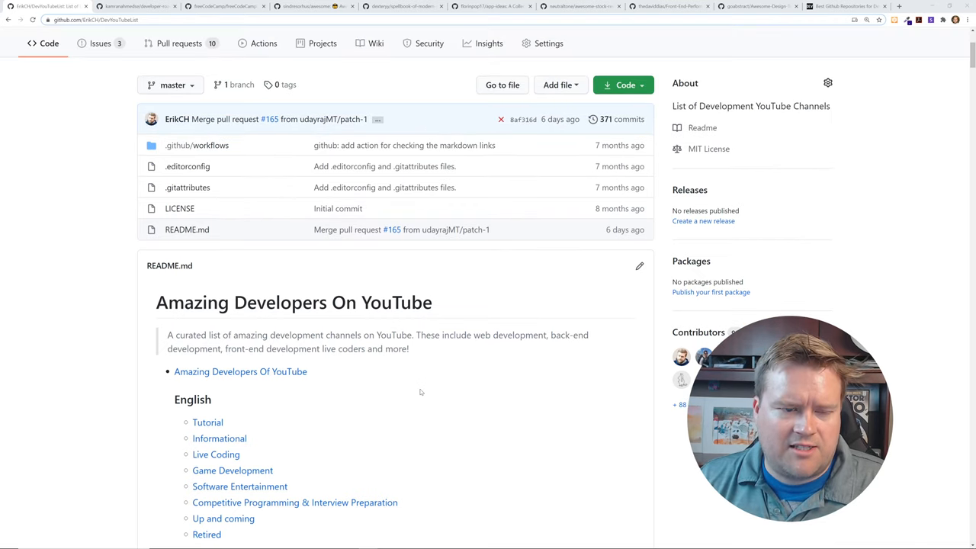
scroll("up", 3)
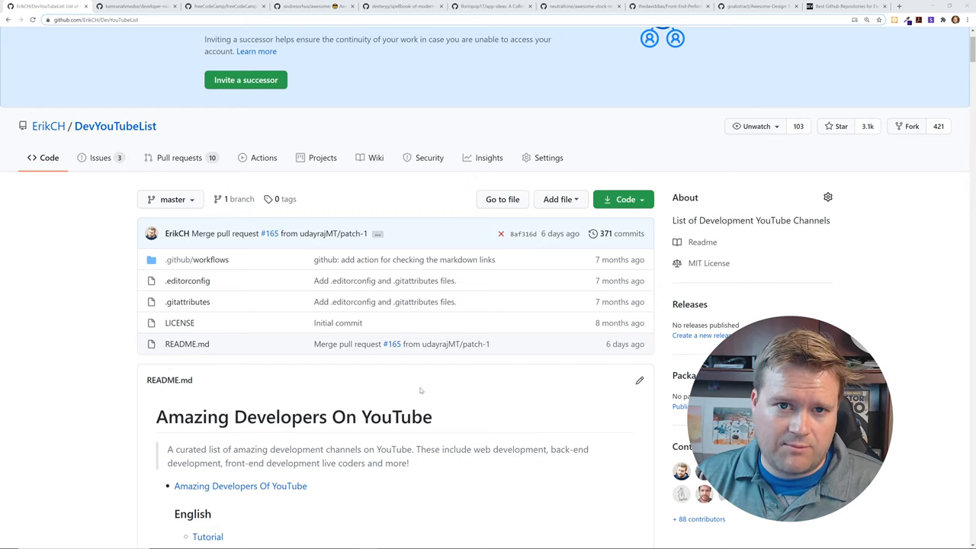
scroll("down", 3)
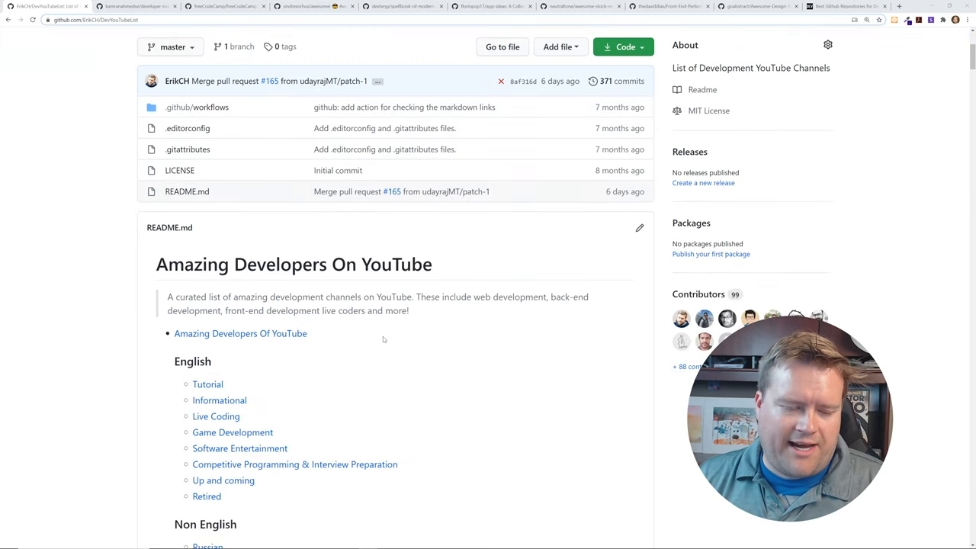
scroll("down", 3)
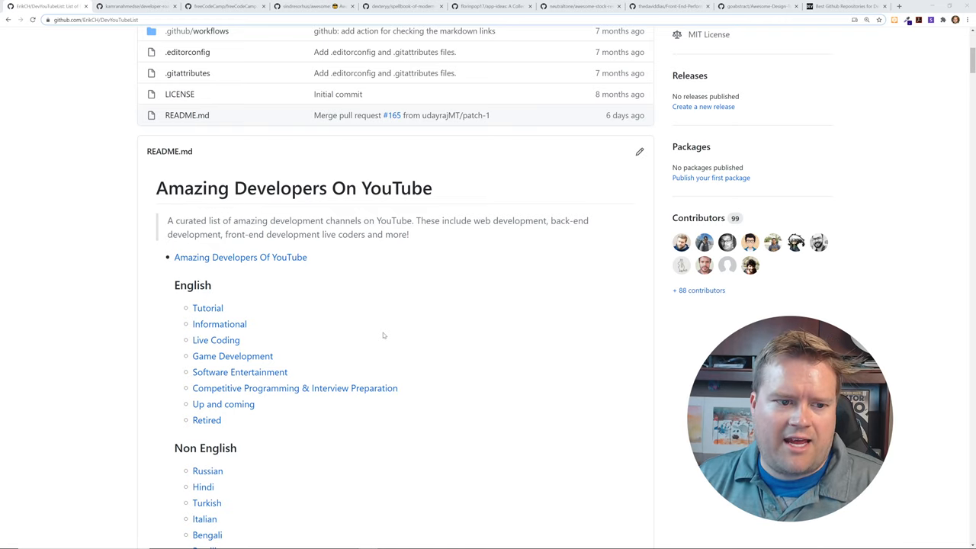
scroll("down", 3)
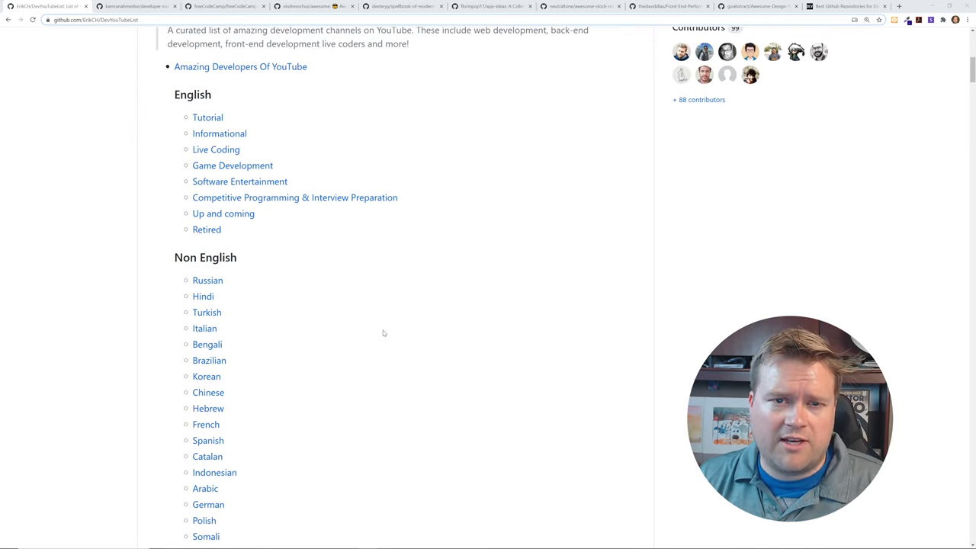
mouse_move(208, 118)
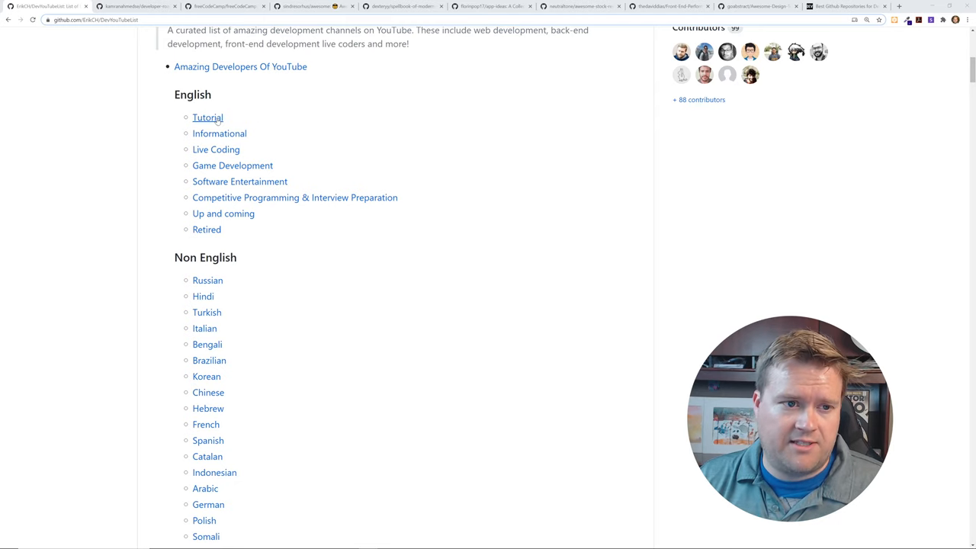
Jump to the Tutorial channels section and skim its channel list
left_click(208, 118)
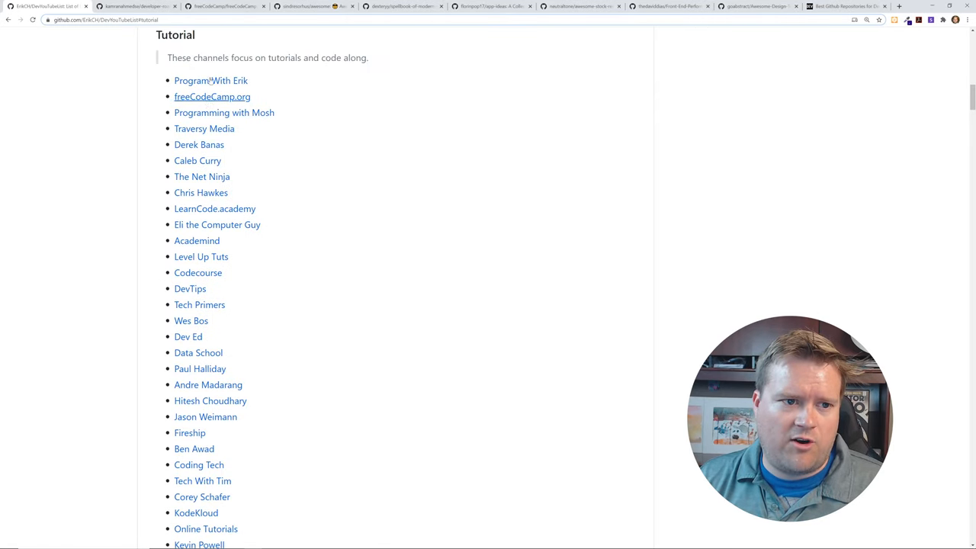
scroll("down", 3)
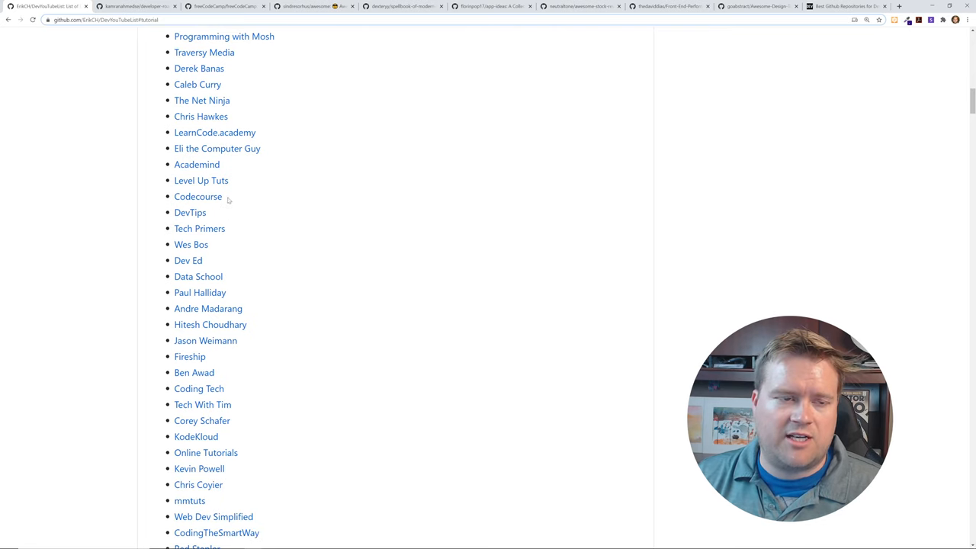
scroll("up", 3)
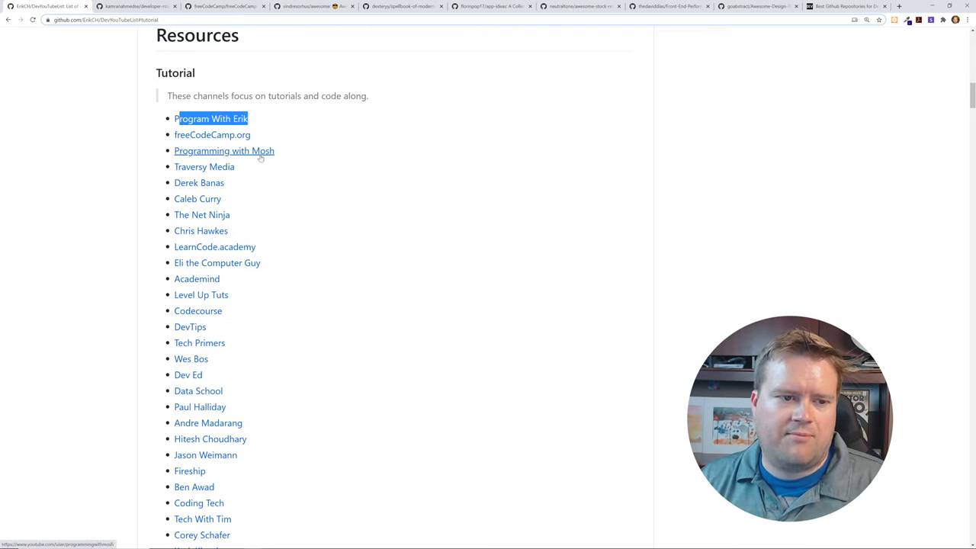
scroll("down", 3)
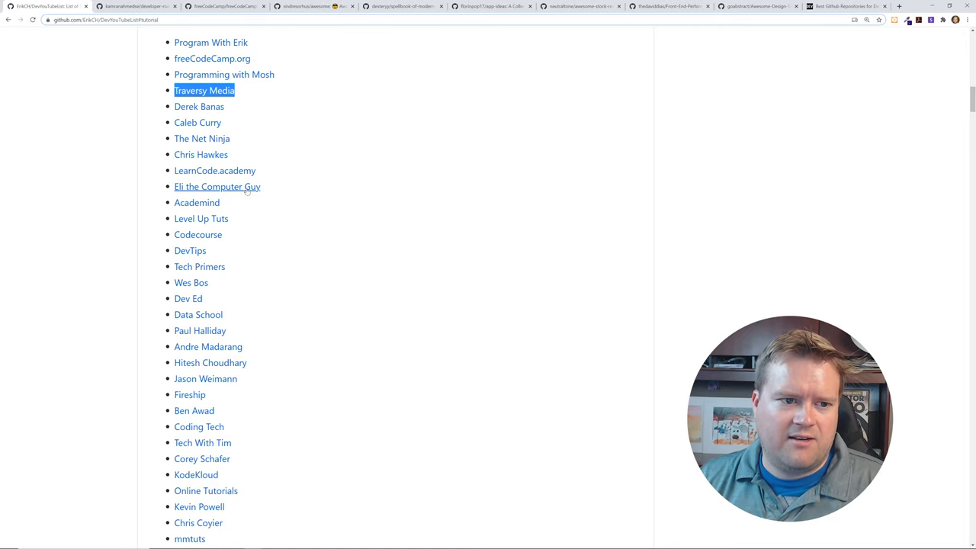
scroll("down", 3)
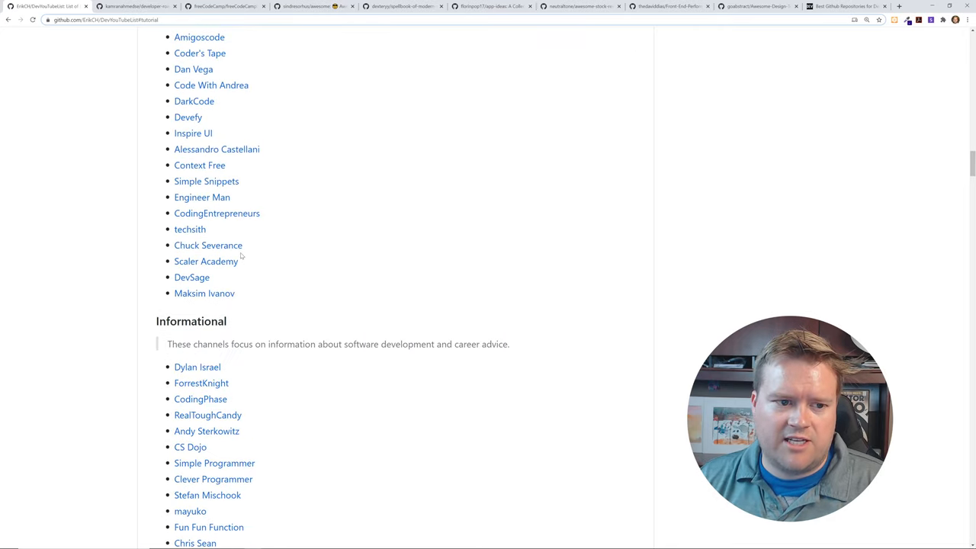
scroll("down", 3)
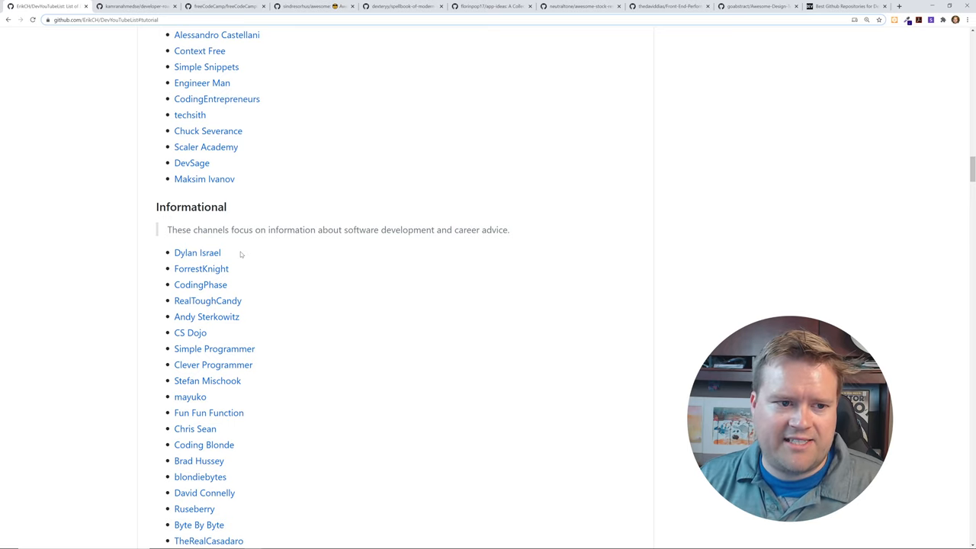
Scroll on through the Informational, Live Coding and other channel sections
scroll("down", 3)
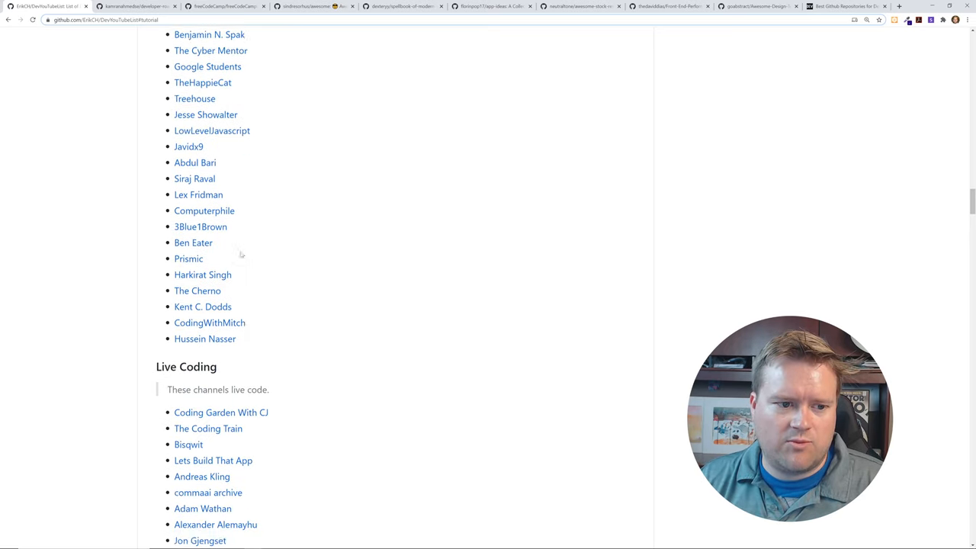
scroll("down", 3)
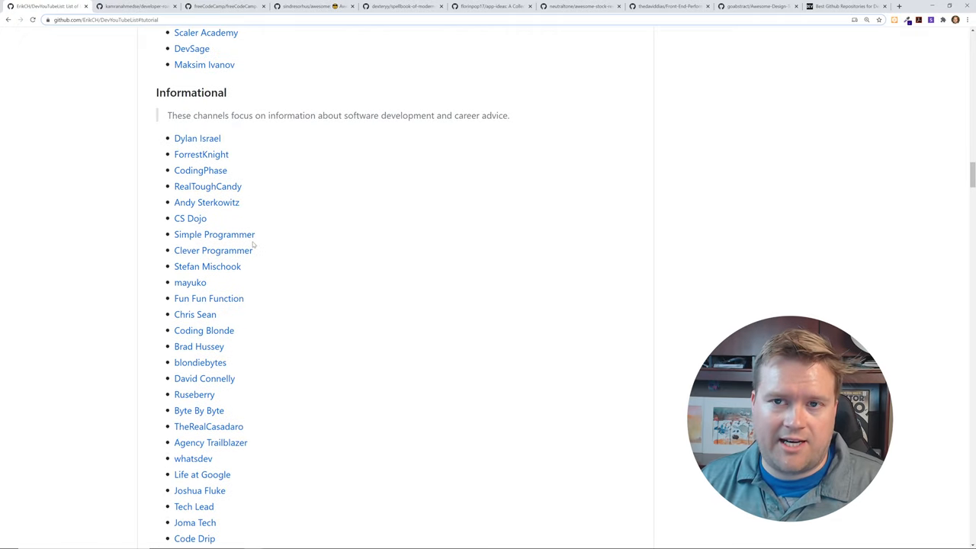
scroll("down", 3)
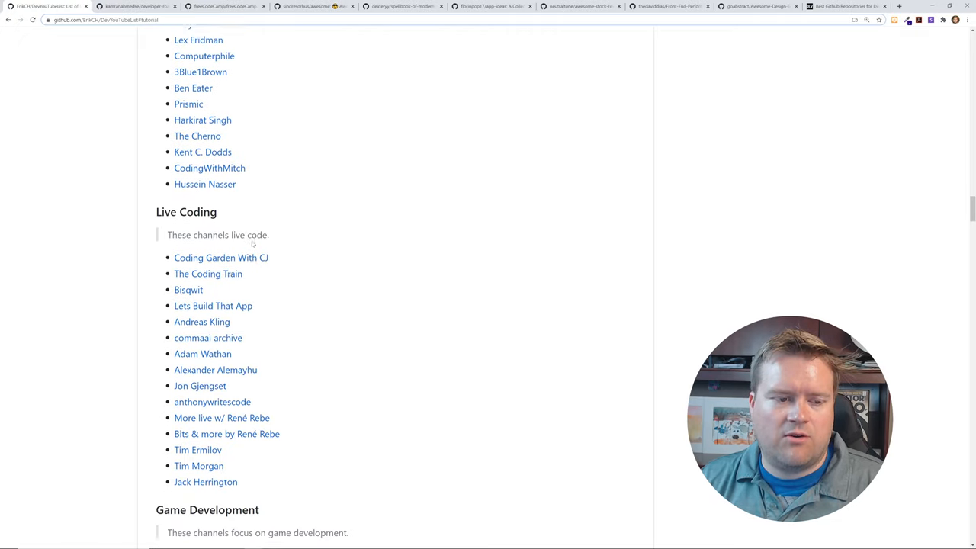
scroll("down", 3)
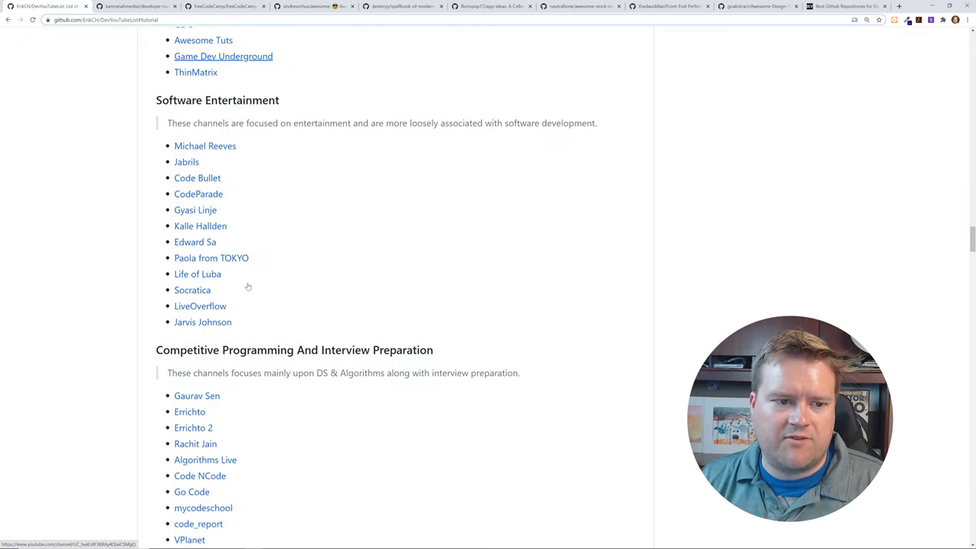
scroll("down", 3)
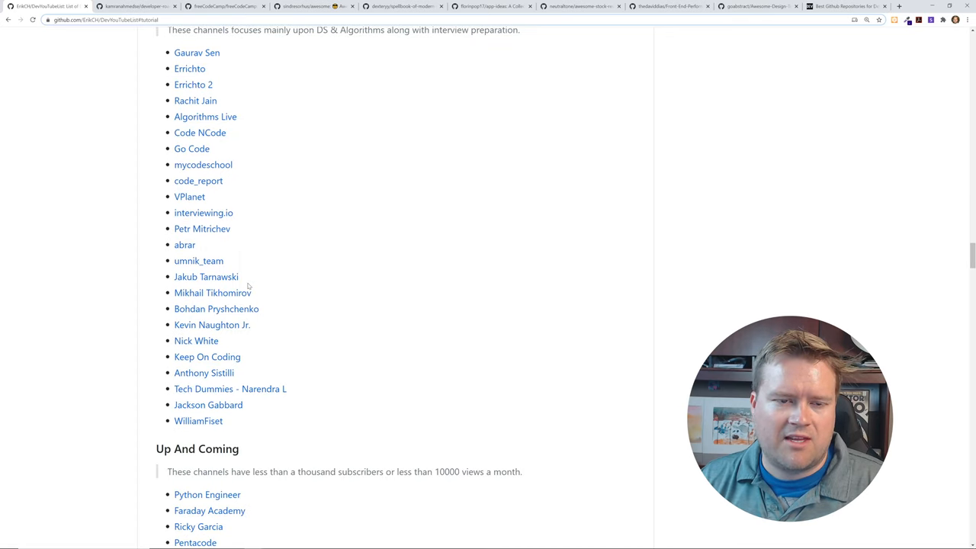
scroll("down", 3)
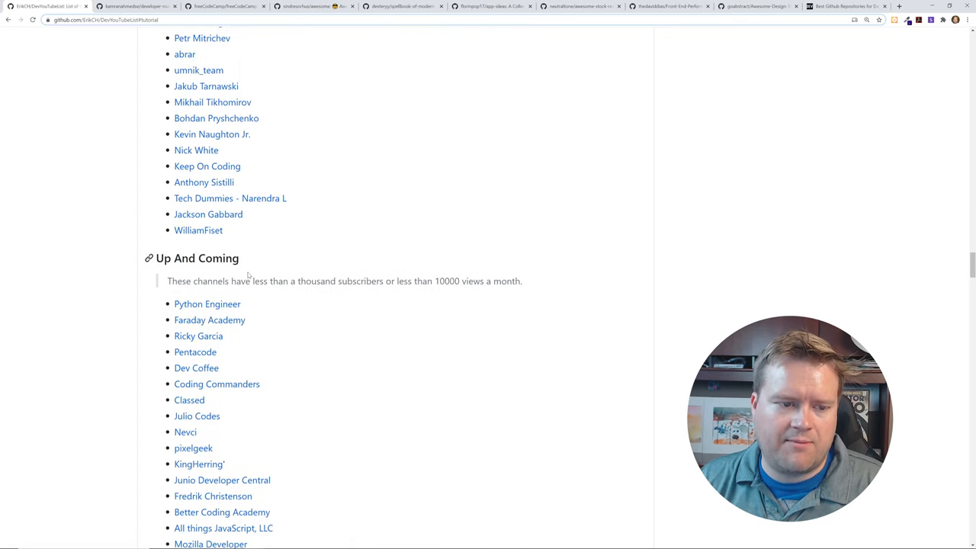
scroll("down", 3)
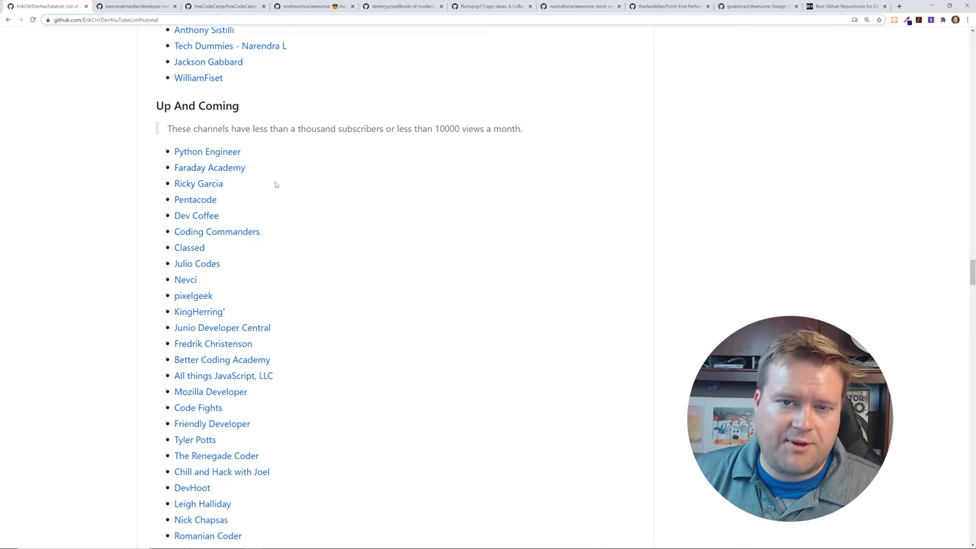
scroll("down", 3)
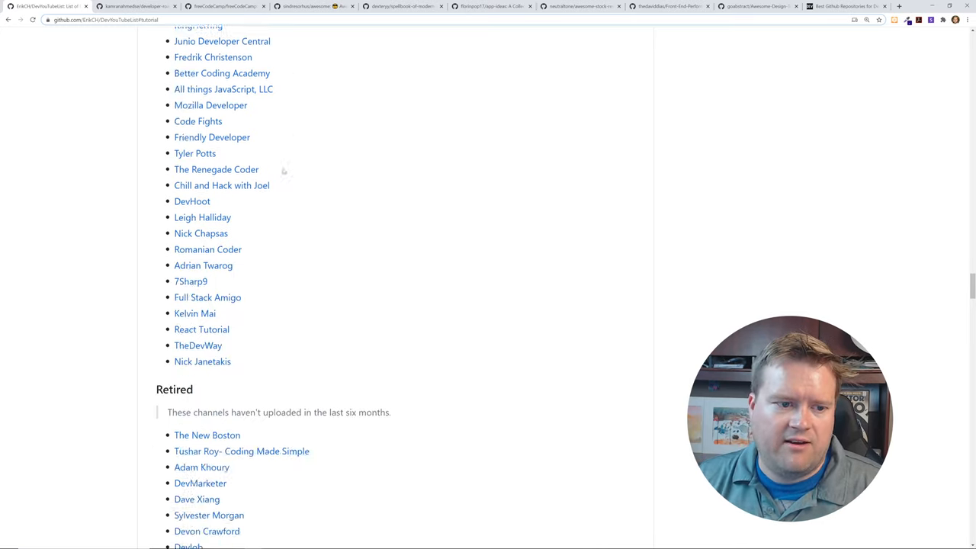
scroll("down", 3)
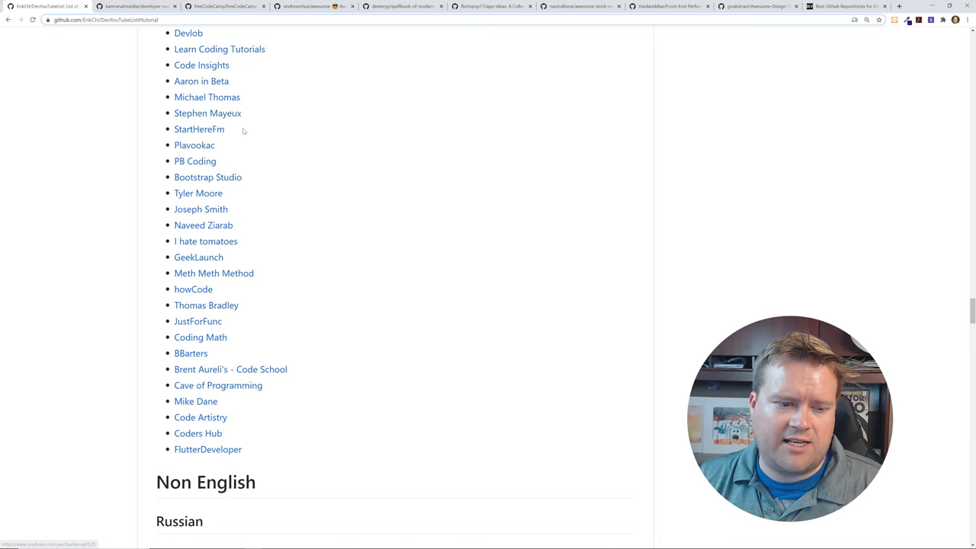
scroll("up", 3)
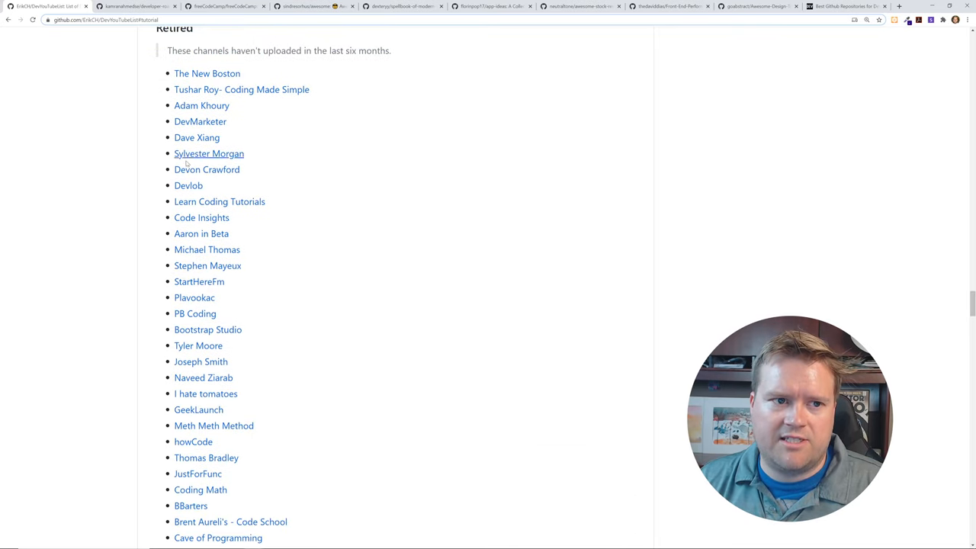
scroll("down", 3)
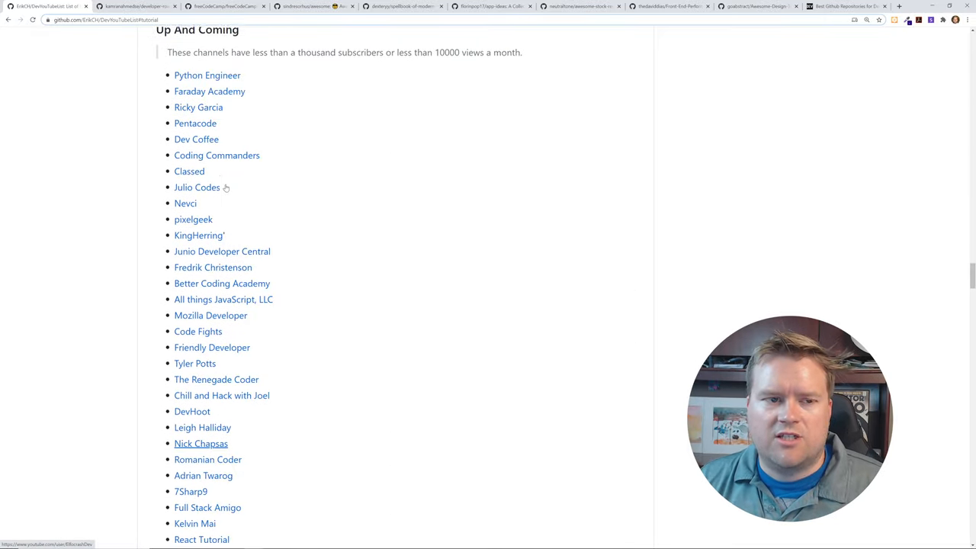
scroll("down", 3)
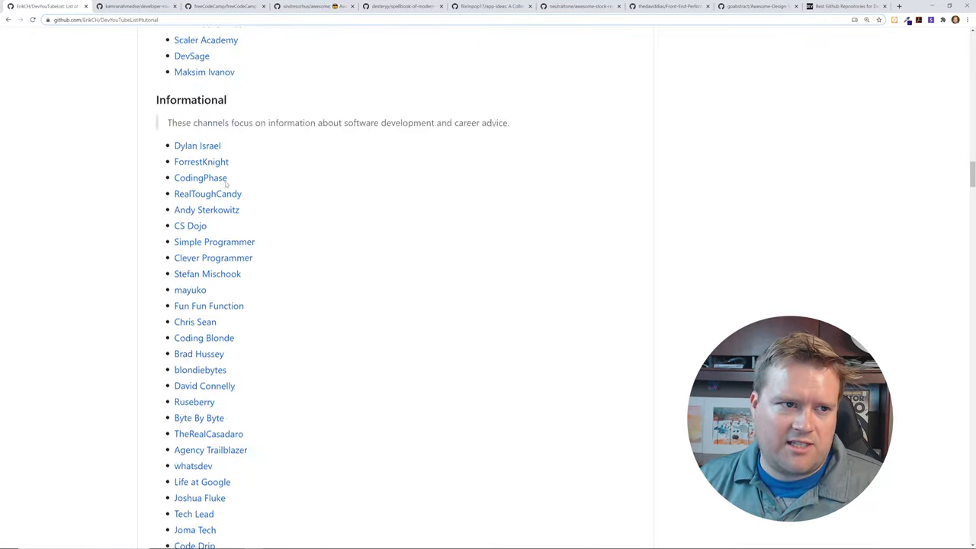
Switch to developer-roadmap and scroll past the Introduction chart to the Frontend Roadmap
left_click(135, 6)
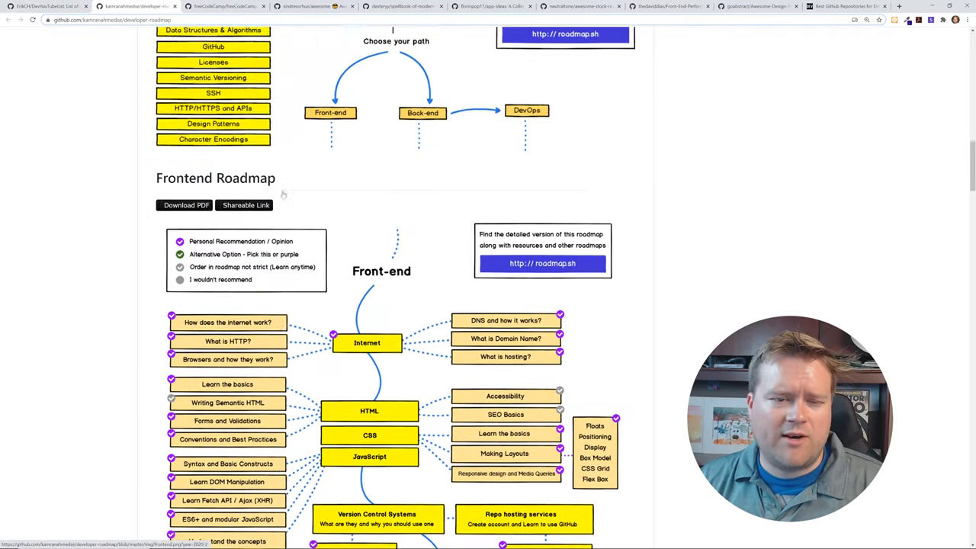
scroll("up", 3)
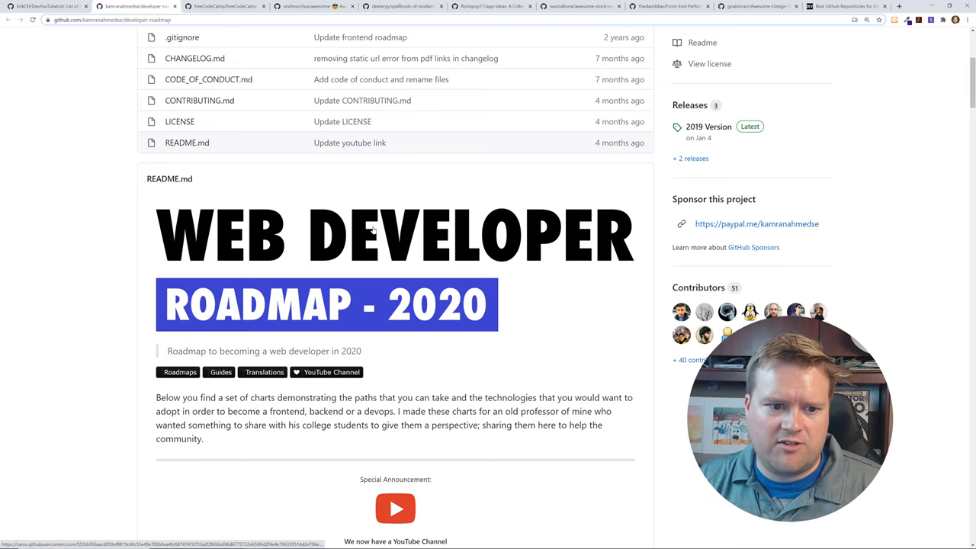
scroll("down", 3)
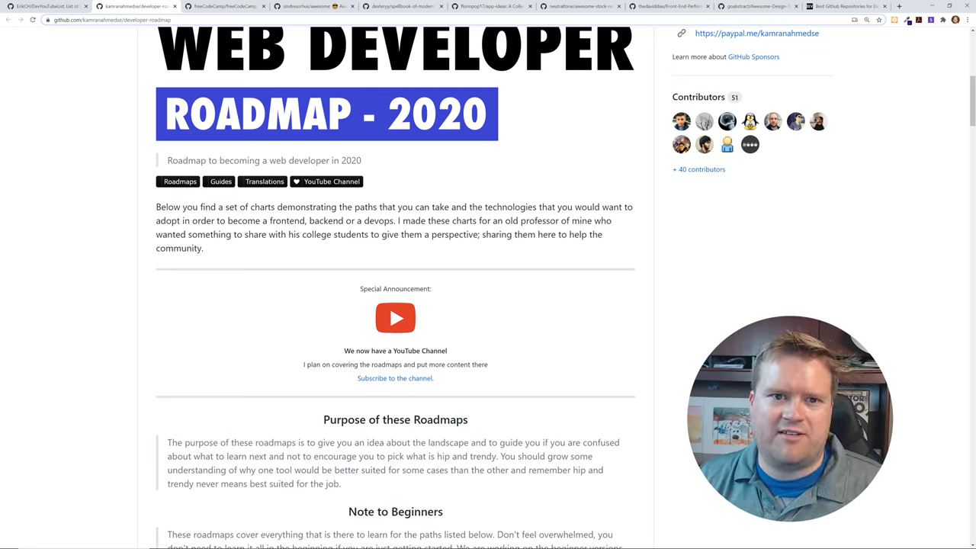
scroll("down", 3)
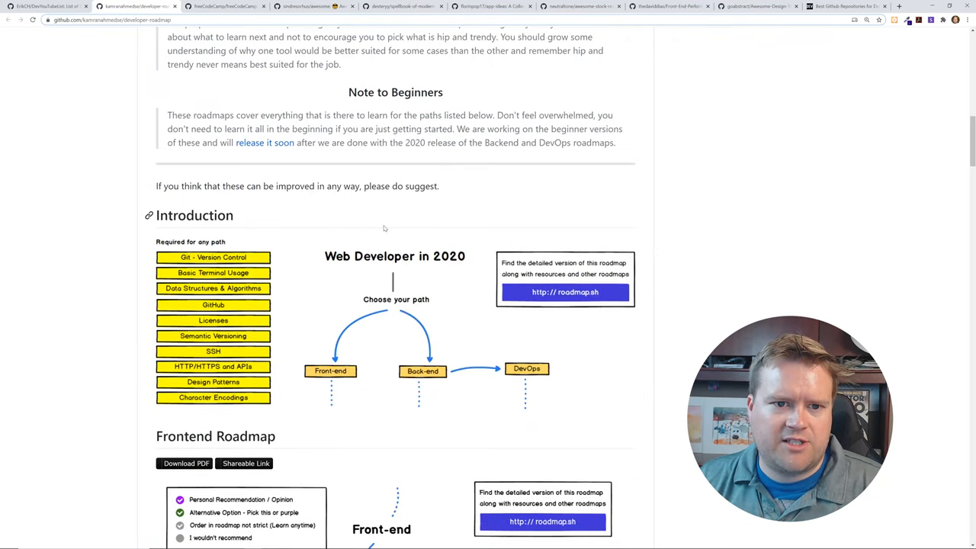
scroll("down", 3)
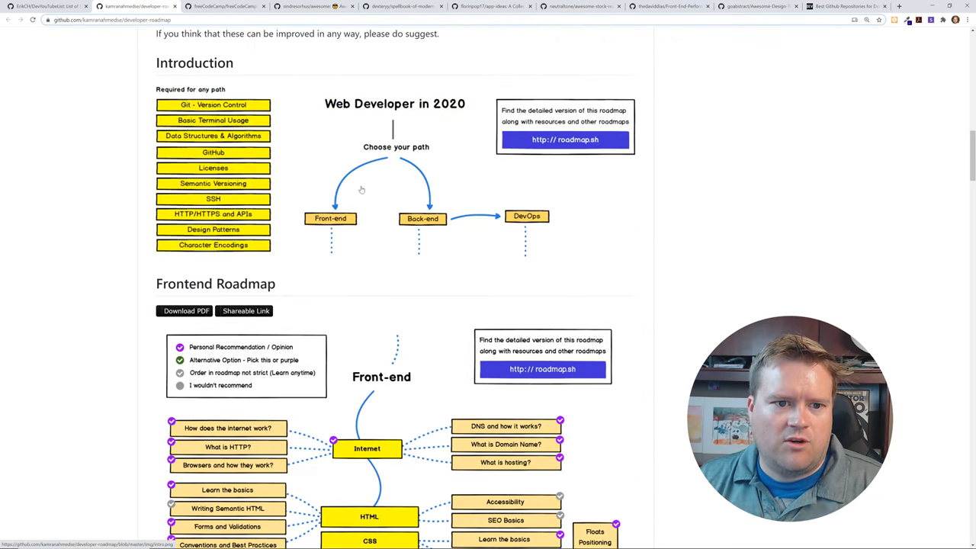
mouse_move(271, 157)
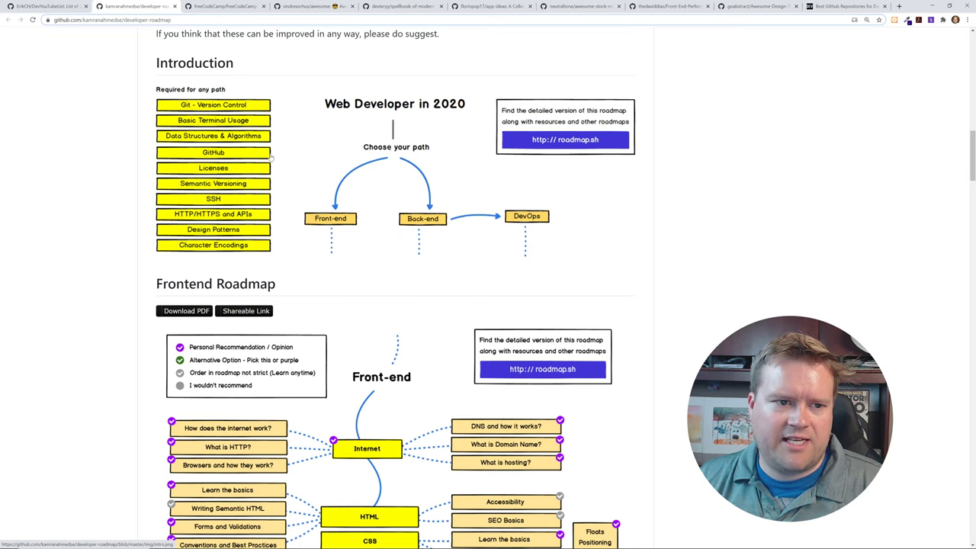
scroll("down", 3)
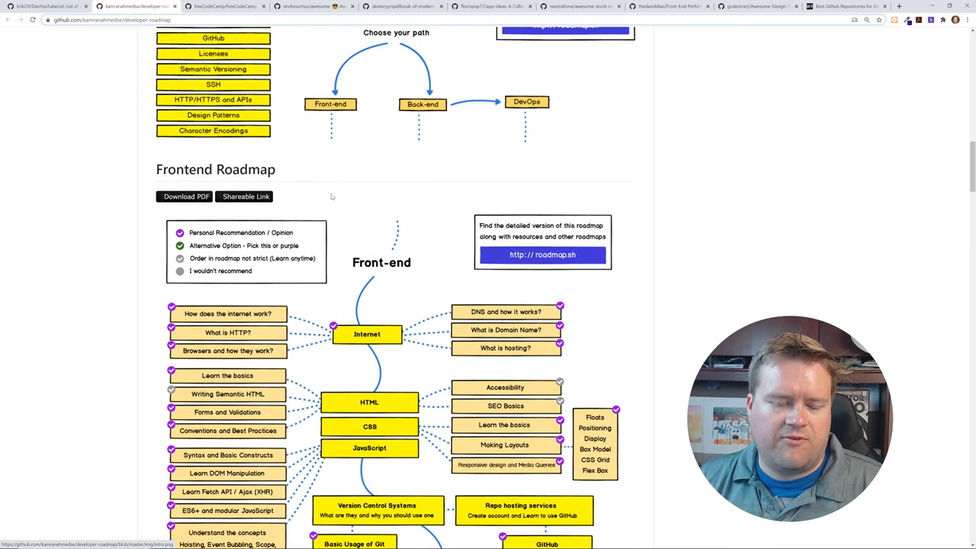
Scroll through the Frontend Roadmap chart in the README
scroll("down", 3)
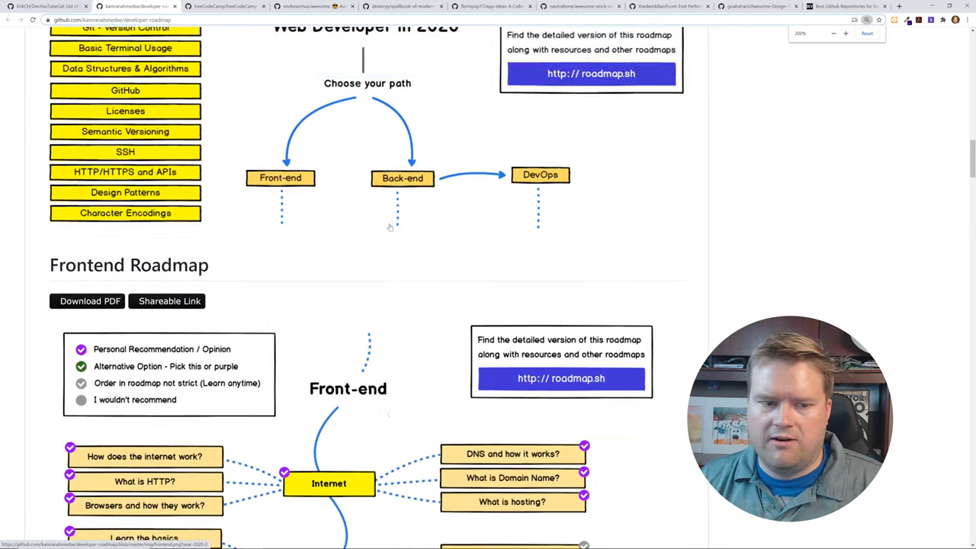
scroll("down", 3)
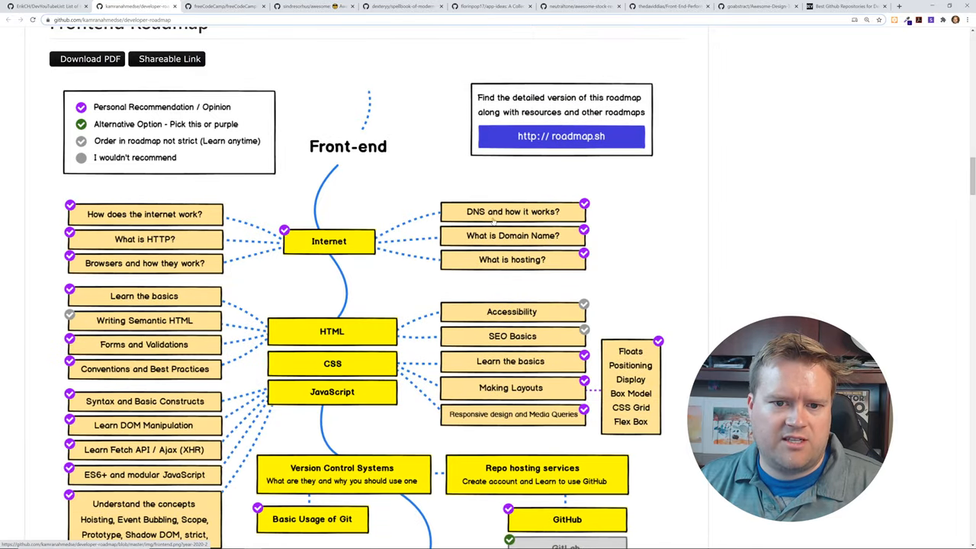
scroll("down", 3)
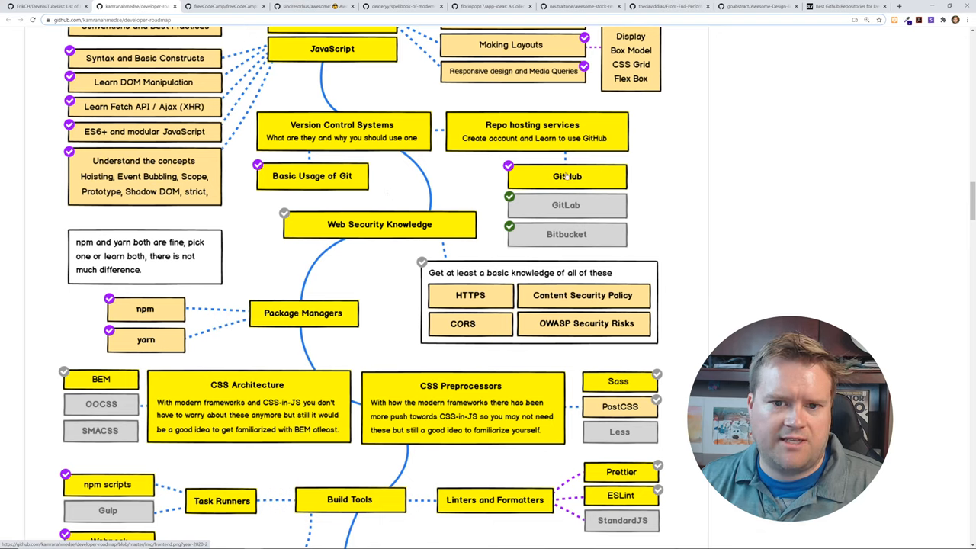
mouse_move(403, 198)
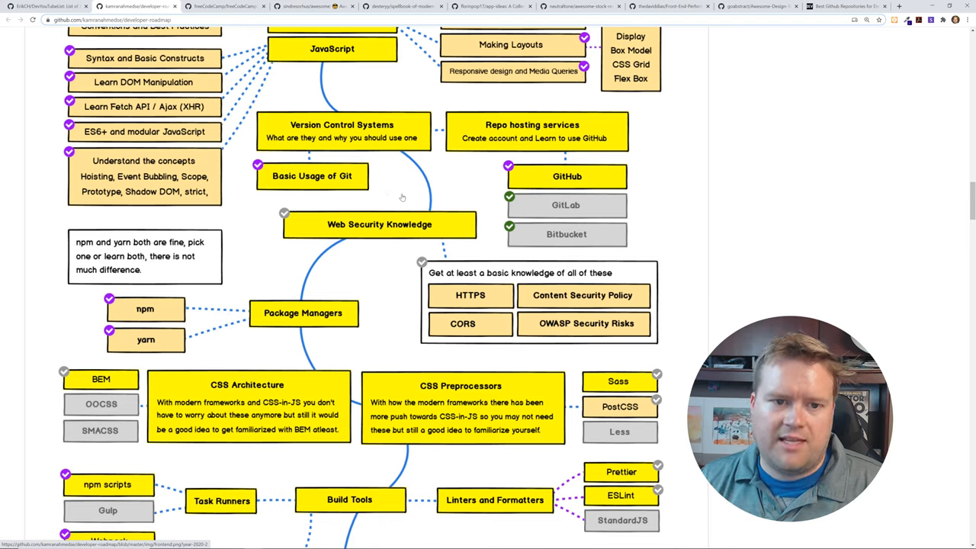
mouse_move(562, 185)
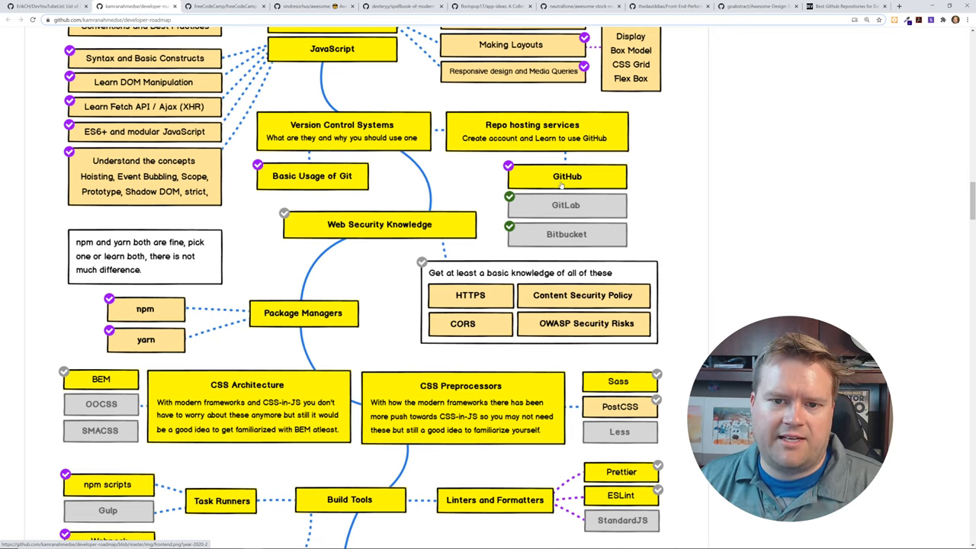
scroll("down", 3)
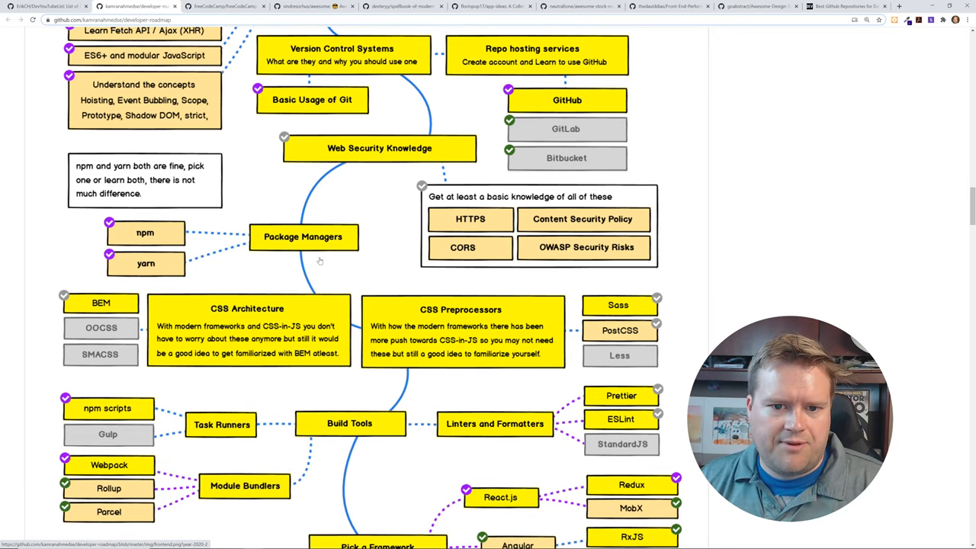
scroll("down", 3)
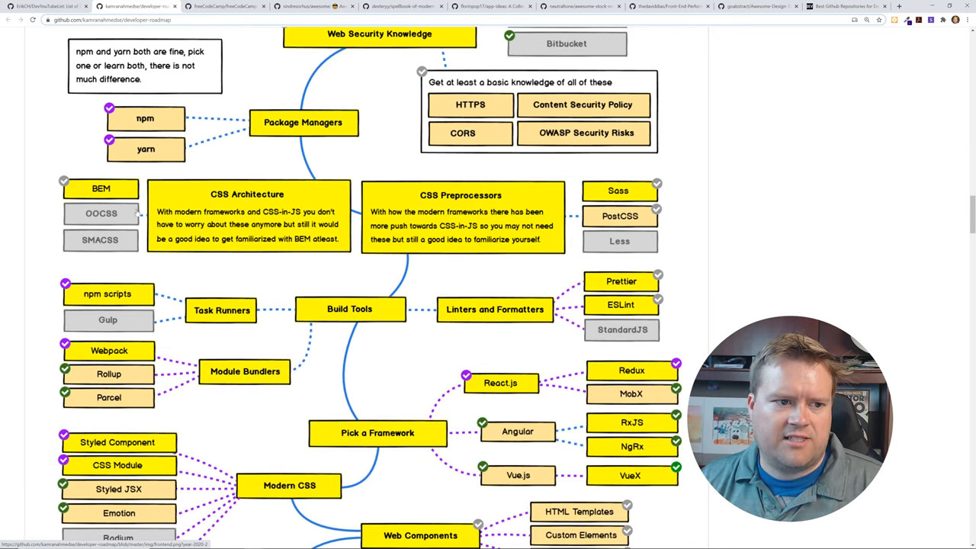
scroll("down", 3)
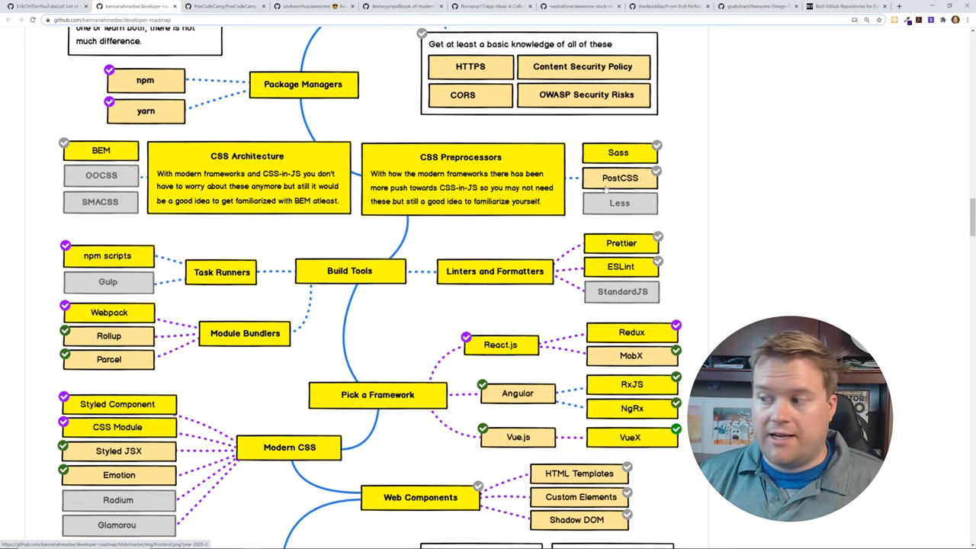
mouse_move(382, 293)
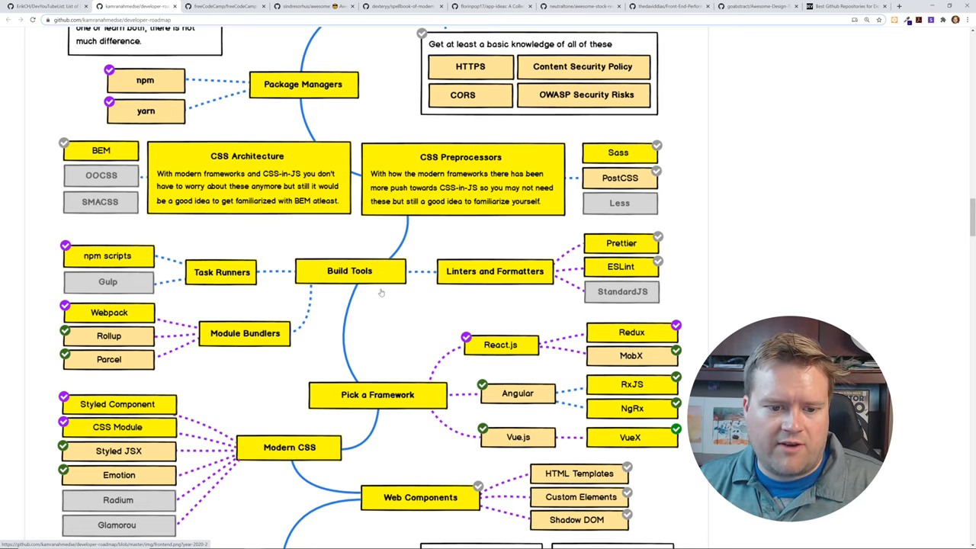
scroll("down", 3)
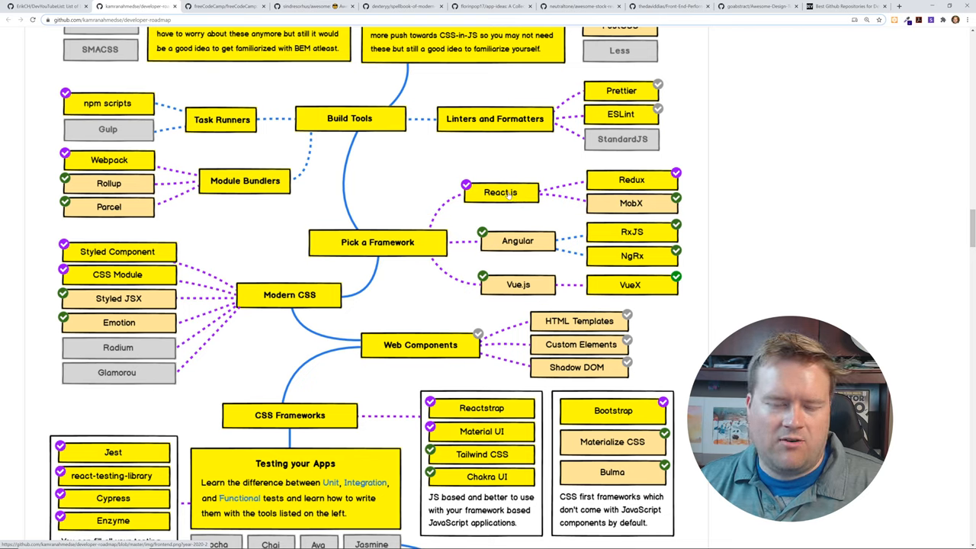
mouse_move(530, 283)
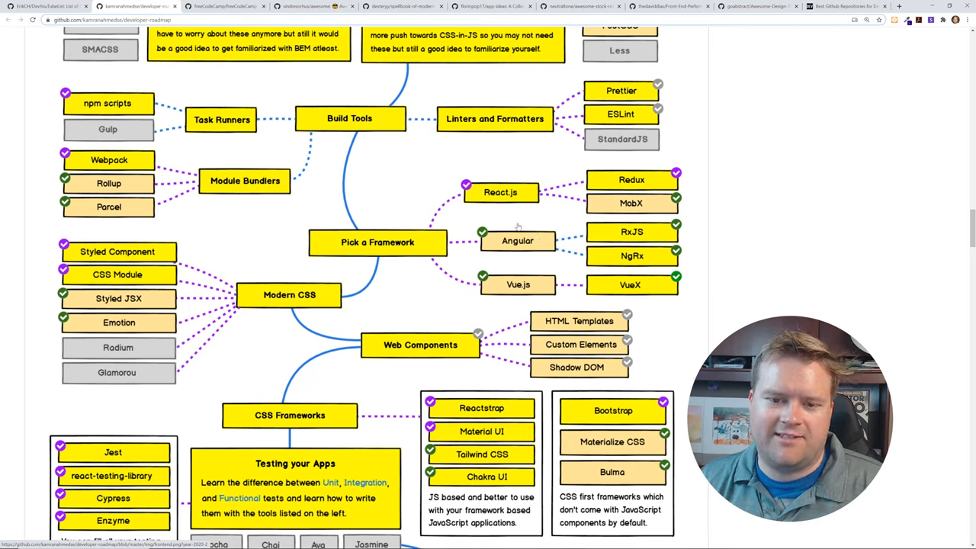
Scroll the full-size frontend.png image down to Testing your Apps
scroll("down", 3)
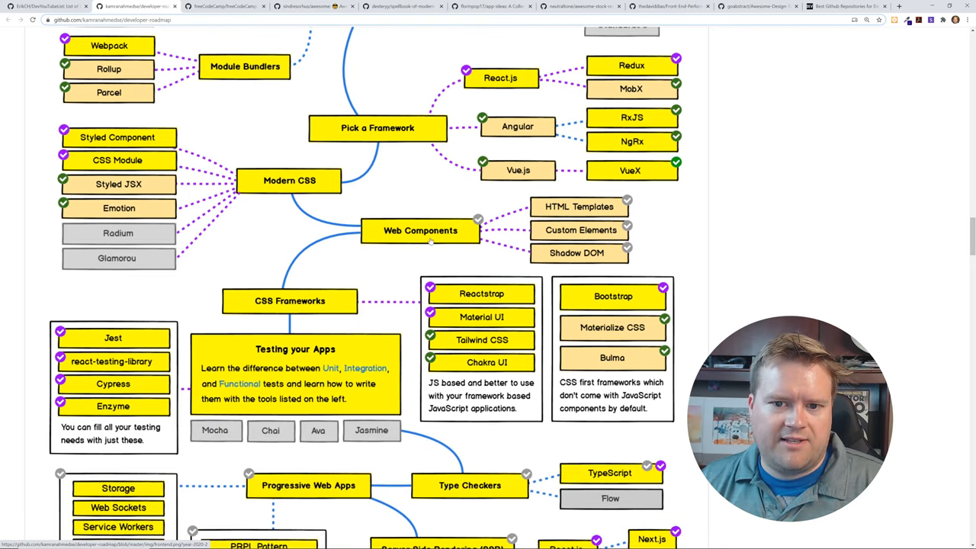
scroll("down", 3)
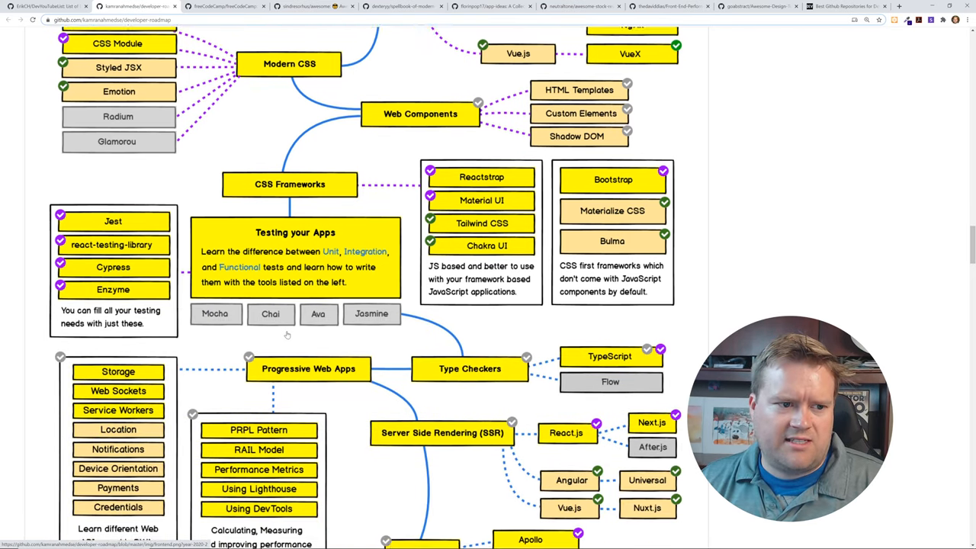
scroll("down", 3)
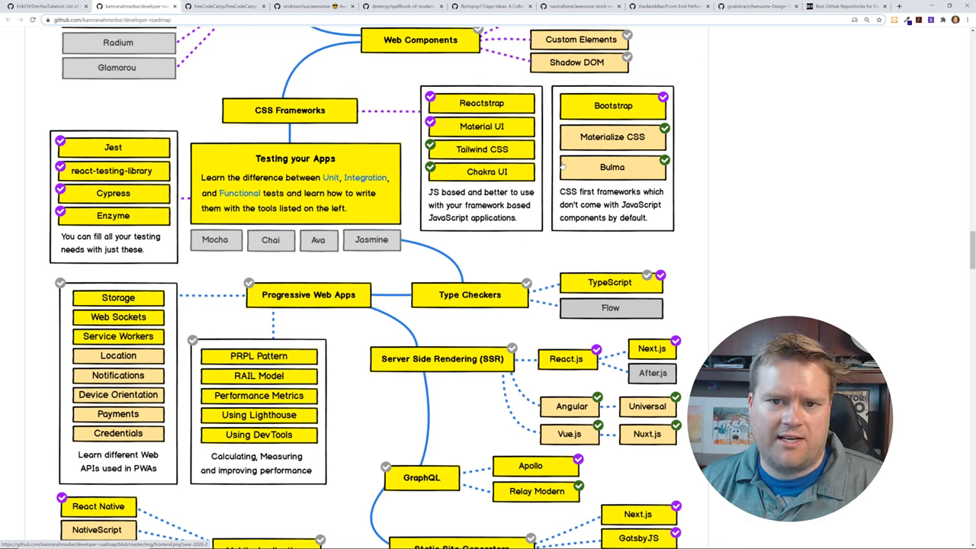
scroll("down", 3)
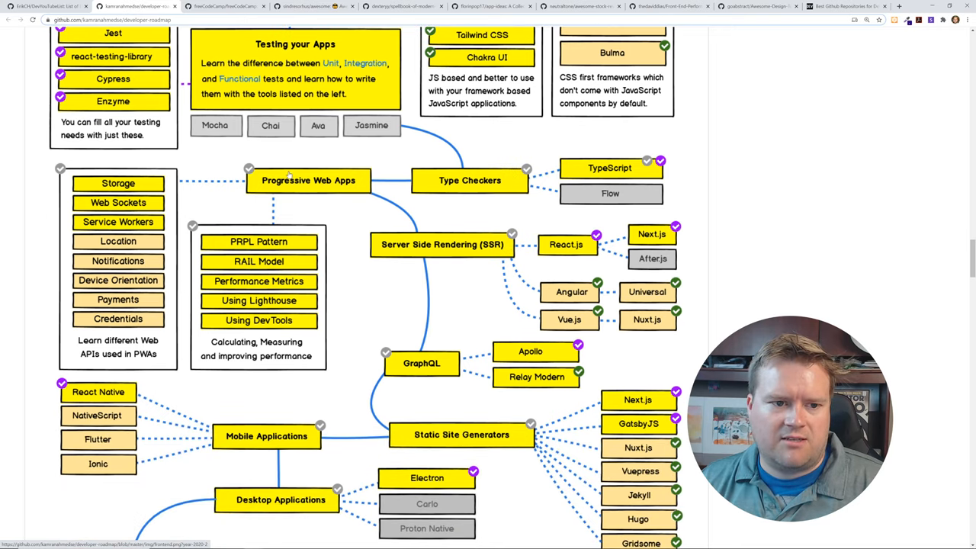
scroll("down", 3)
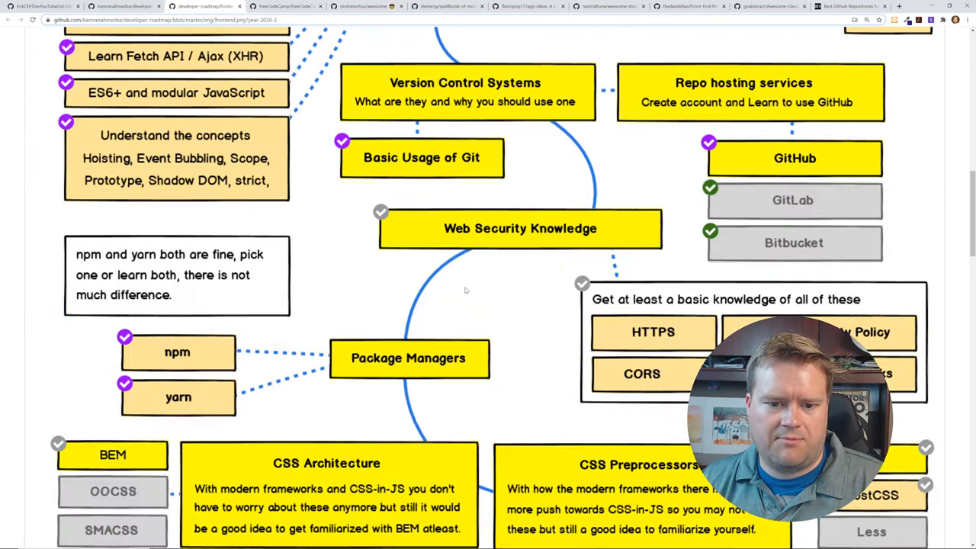
scroll("down", 3)
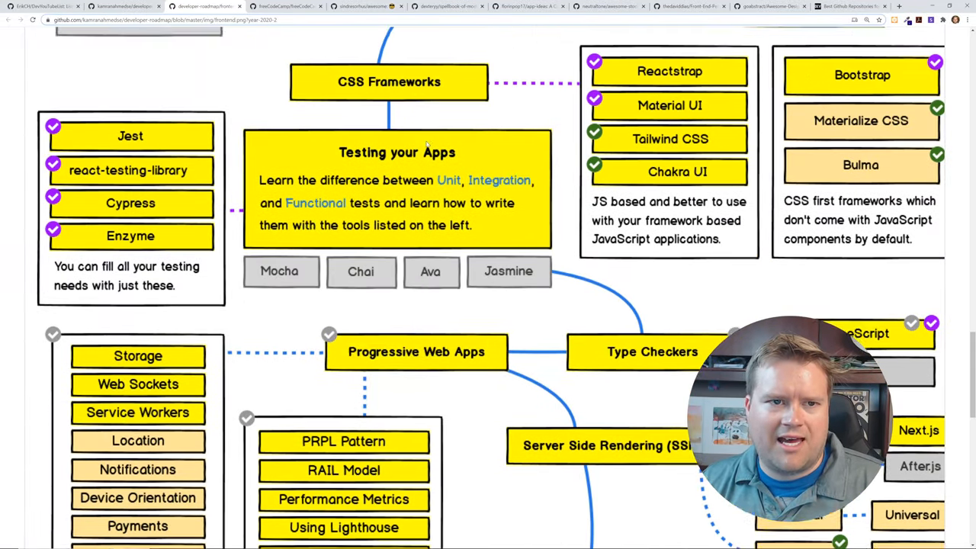
scroll("down", 3)
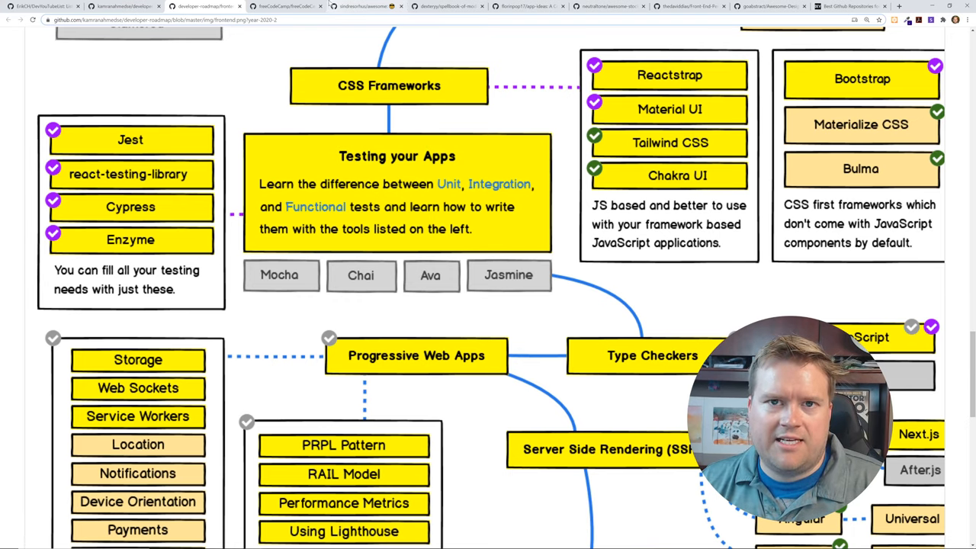
Switch to the freeCodeCamp README and scroll through it
left_click(286, 7)
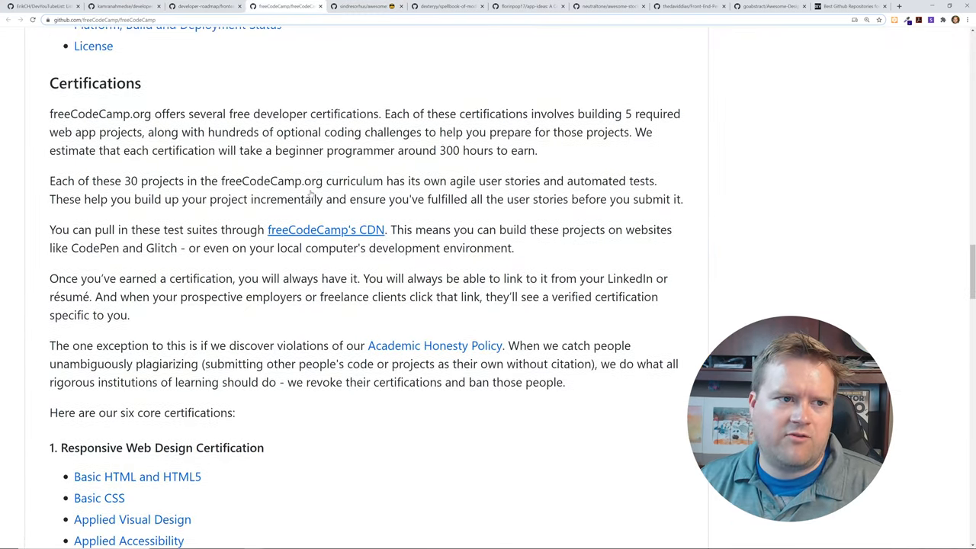
scroll("up", 3)
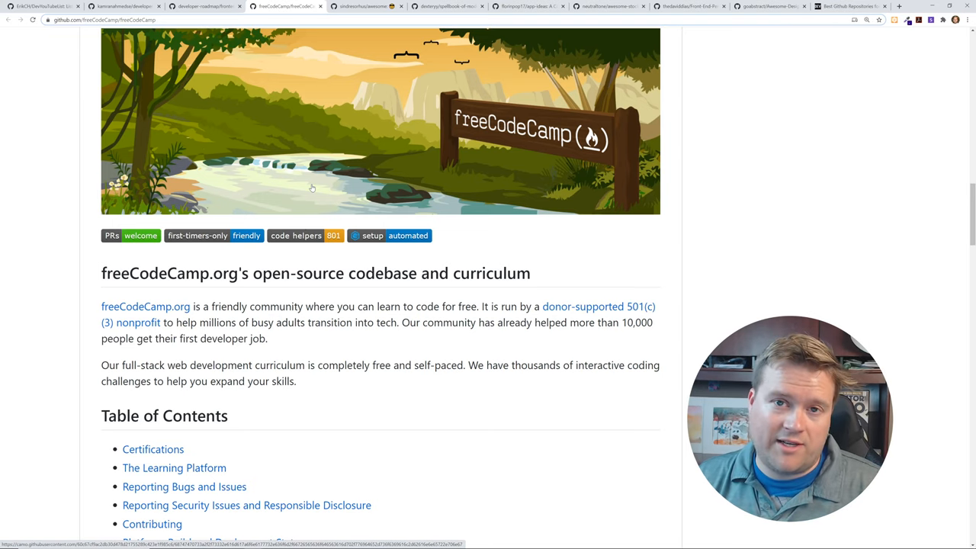
scroll("down", 3)
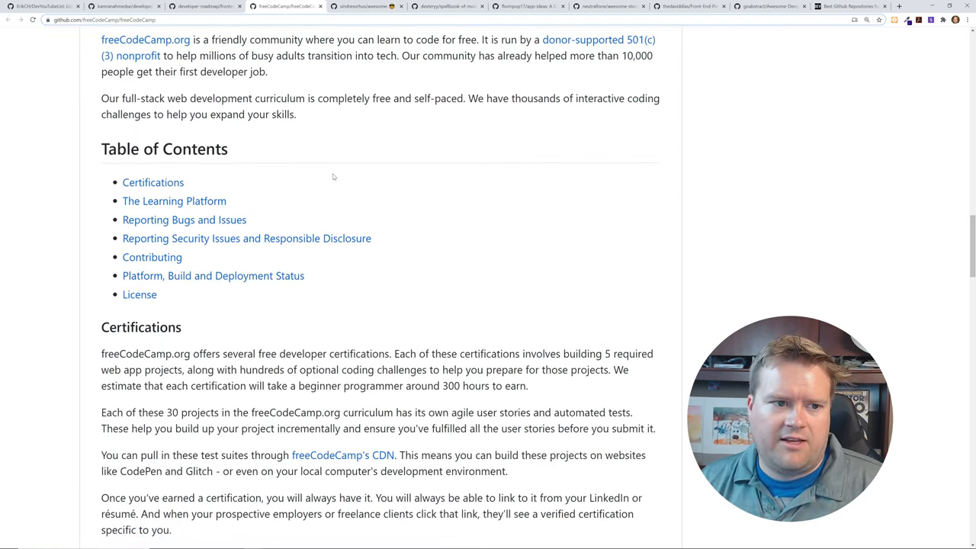
scroll("down", 3)
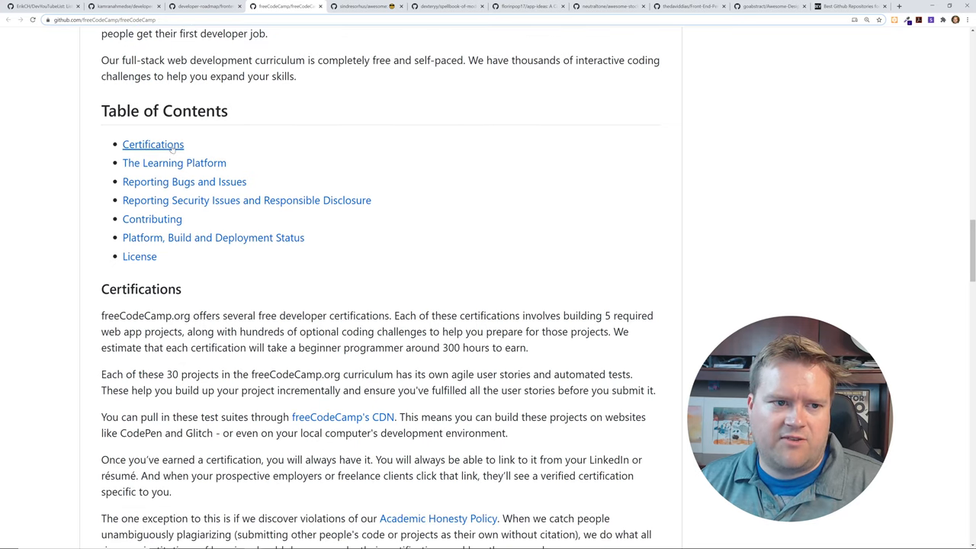
scroll("down", 3)
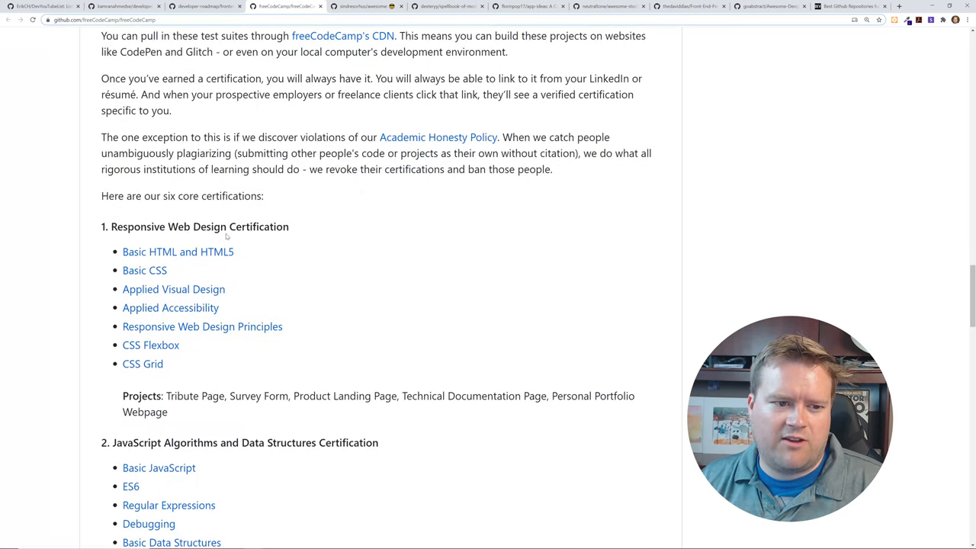
scroll("down", 3)
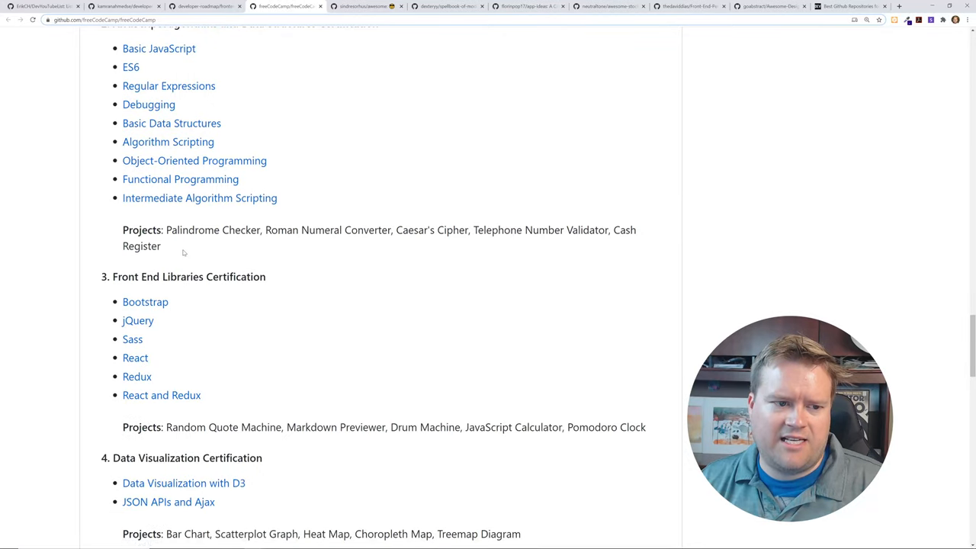
Open the Basic HTML and HTML5 course, then switch to sindresorhus/awesome
scroll("up", 3)
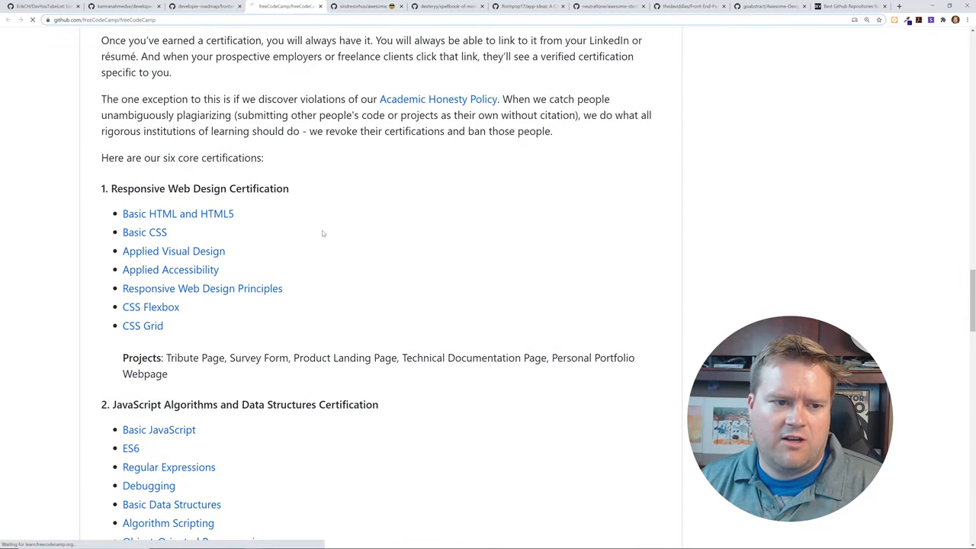
left_click(177, 214)
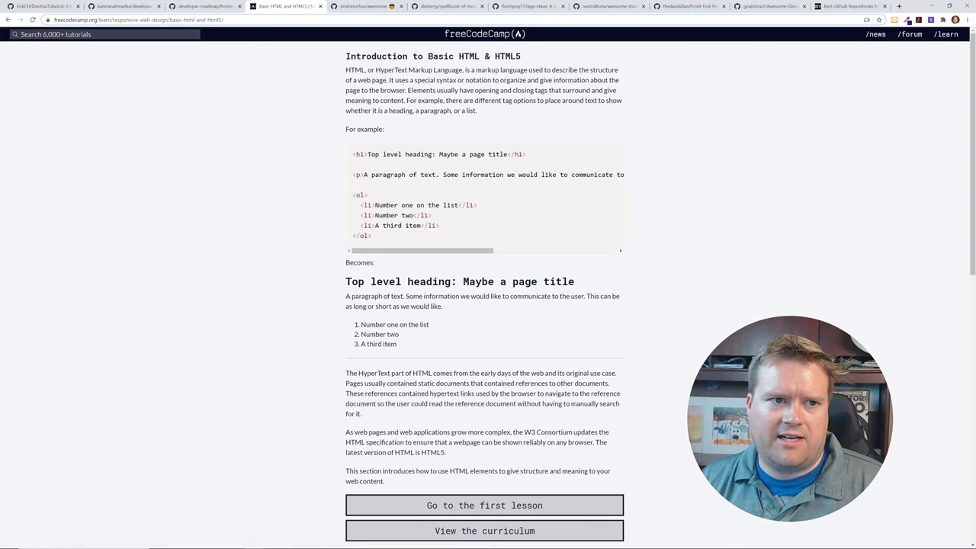
scroll("down", 3)
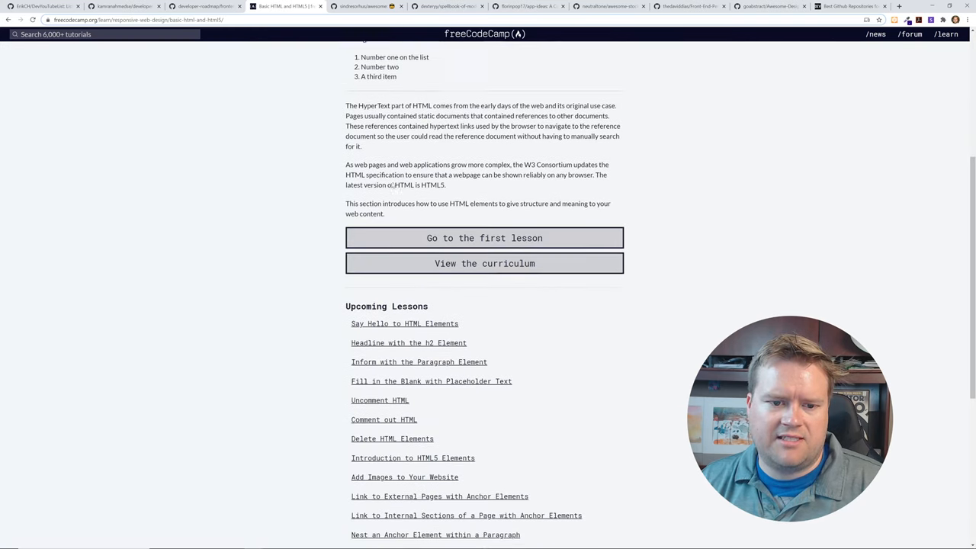
left_click(358, 6)
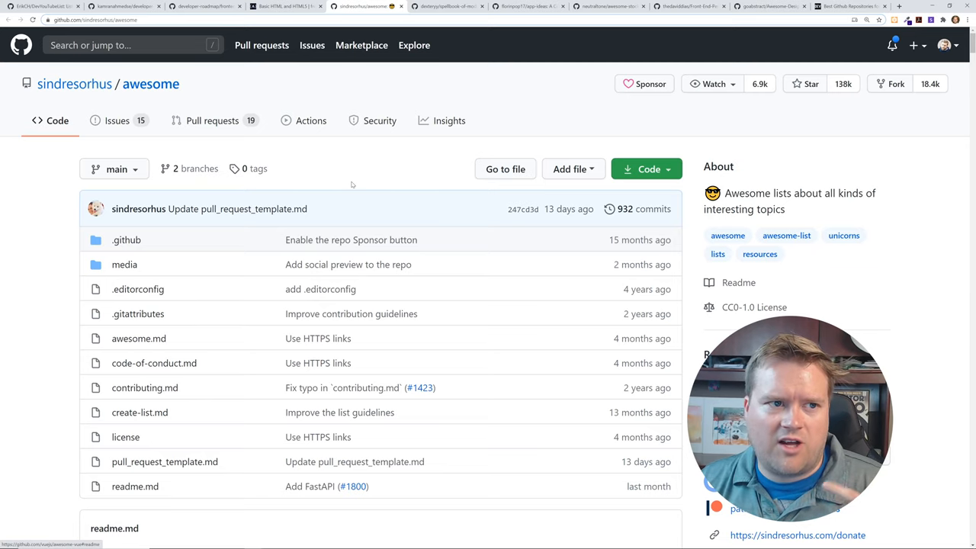
Scroll the awesome README to the Front-End Development list's Vue.js entry
scroll("down", 3)
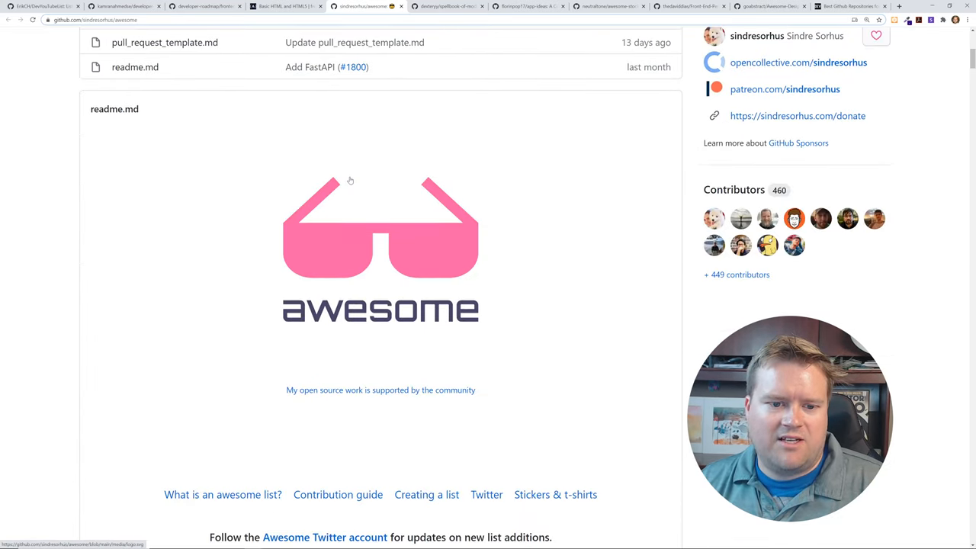
scroll("down", 3)
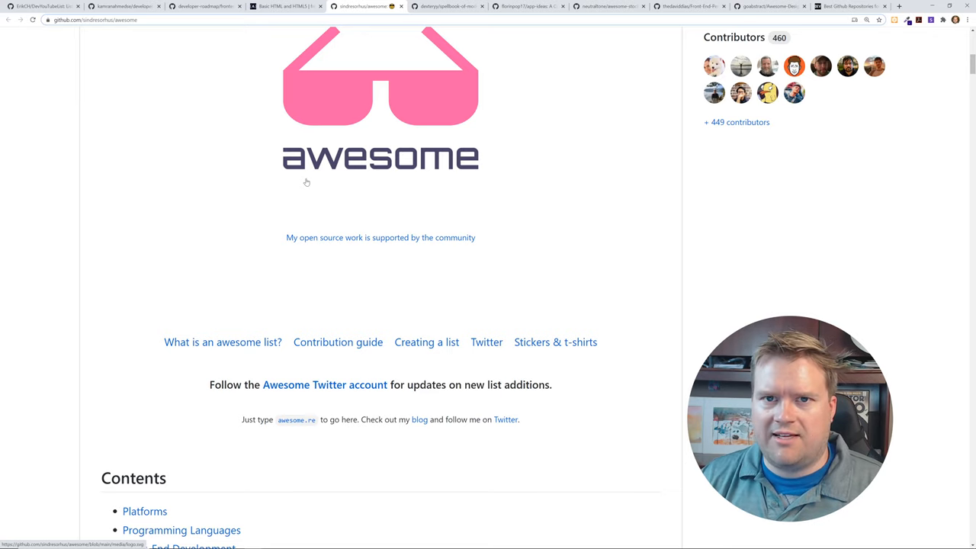
scroll("down", 3)
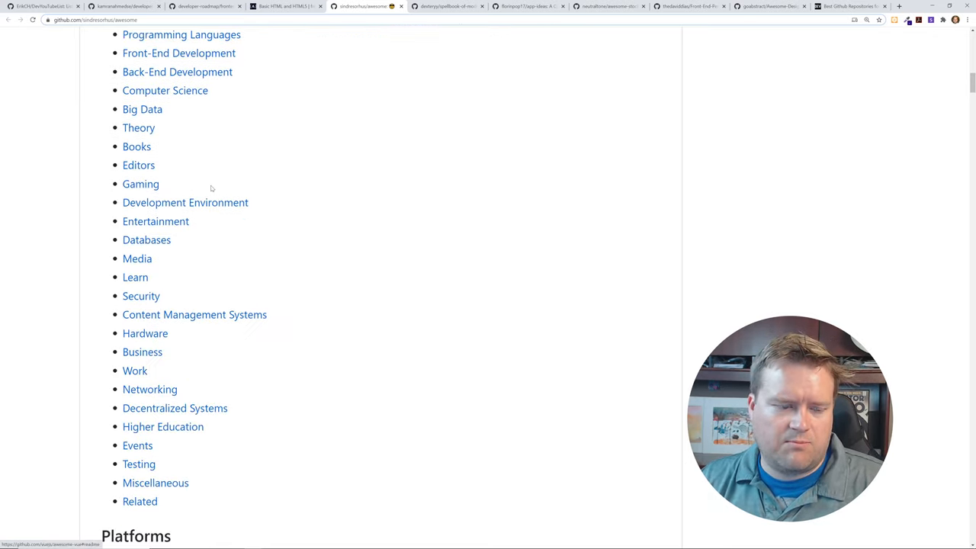
scroll("up", 3)
type("vue")
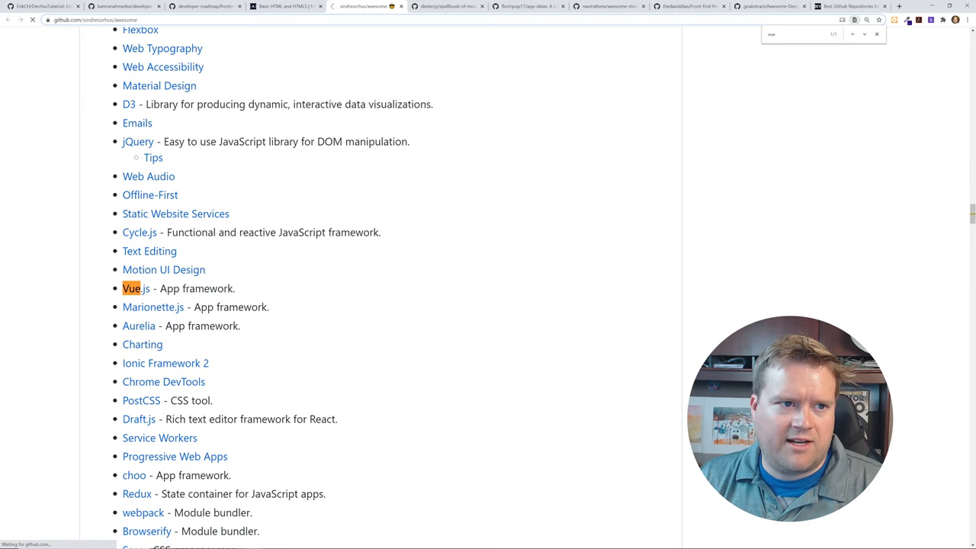
Open the Awesome Vue.js list and jump to its Books resources
left_click(130, 288)
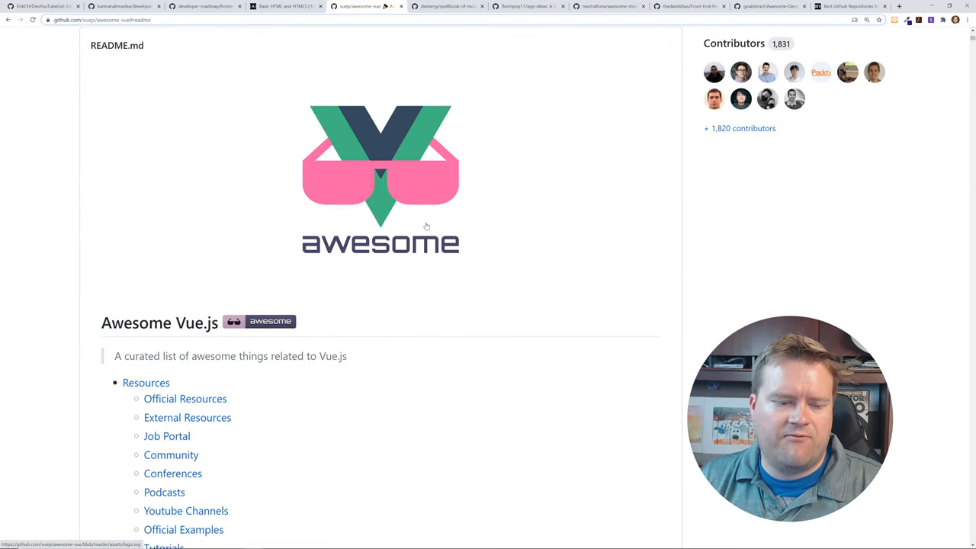
scroll("down", 3)
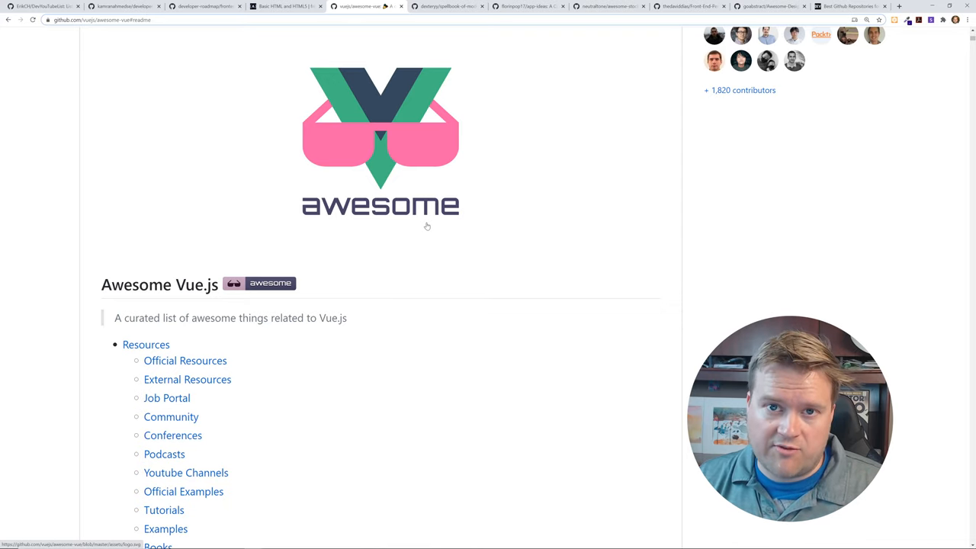
scroll("down", 3)
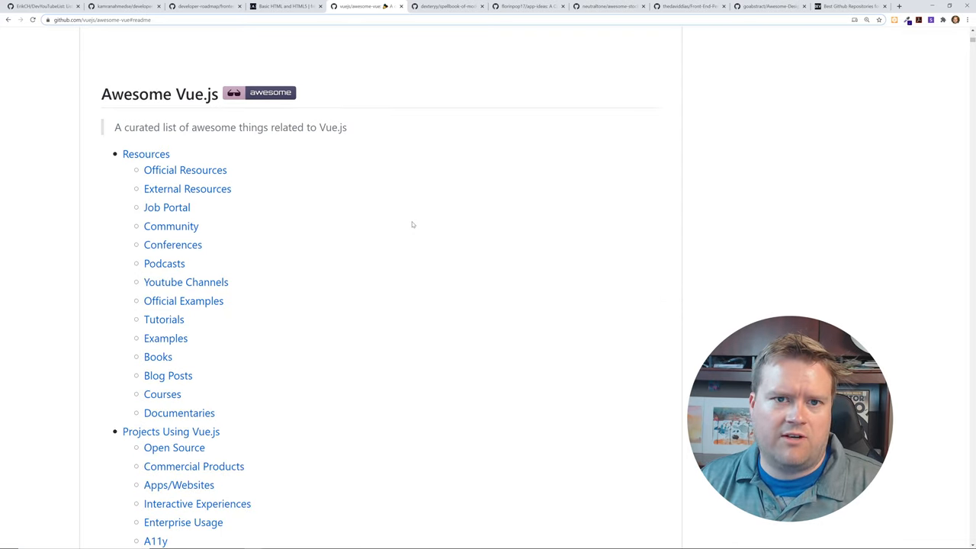
scroll("down", 3)
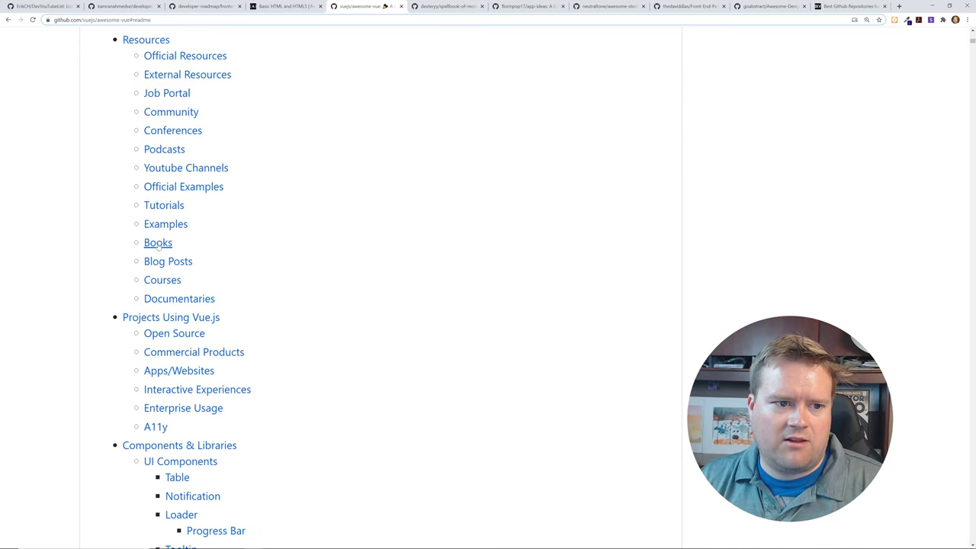
left_click(158, 242)
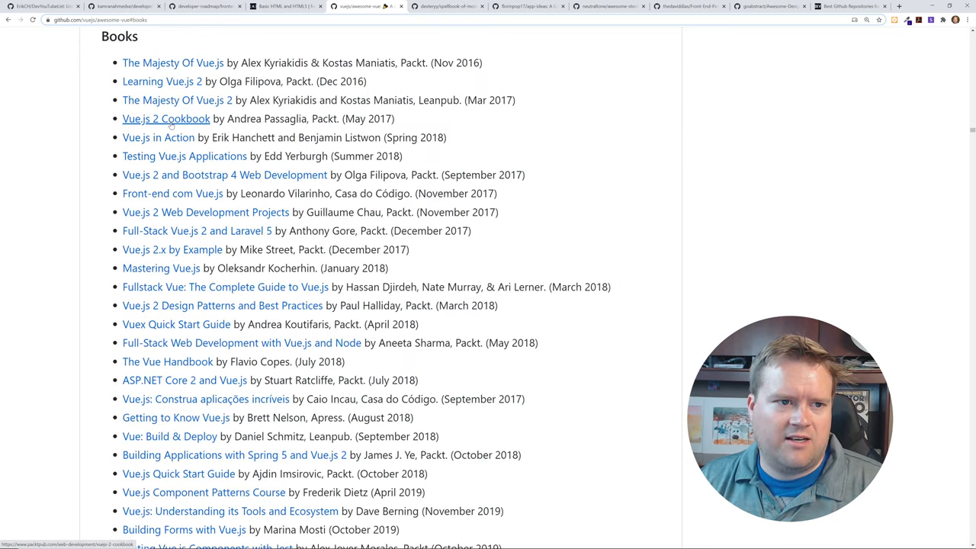
mouse_move(694, 94)
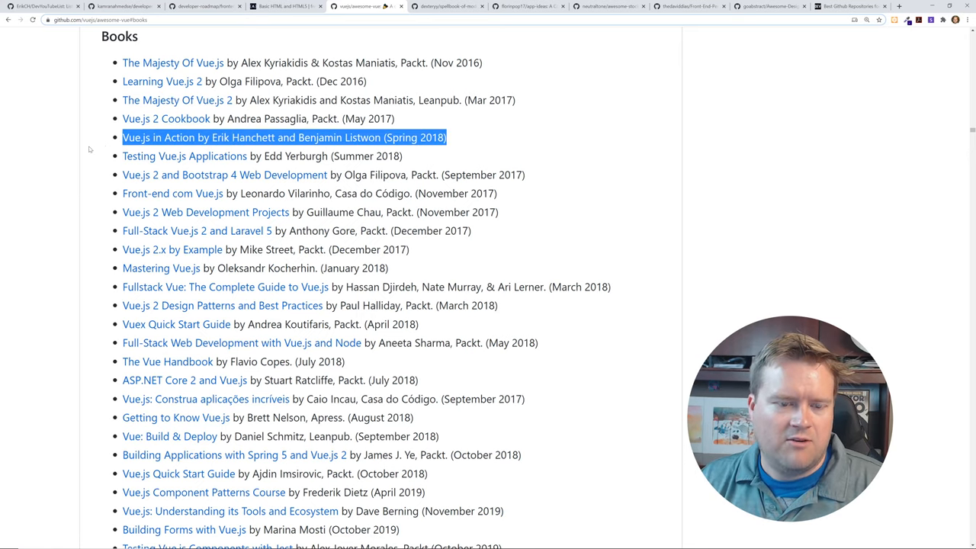
scroll("down", 3)
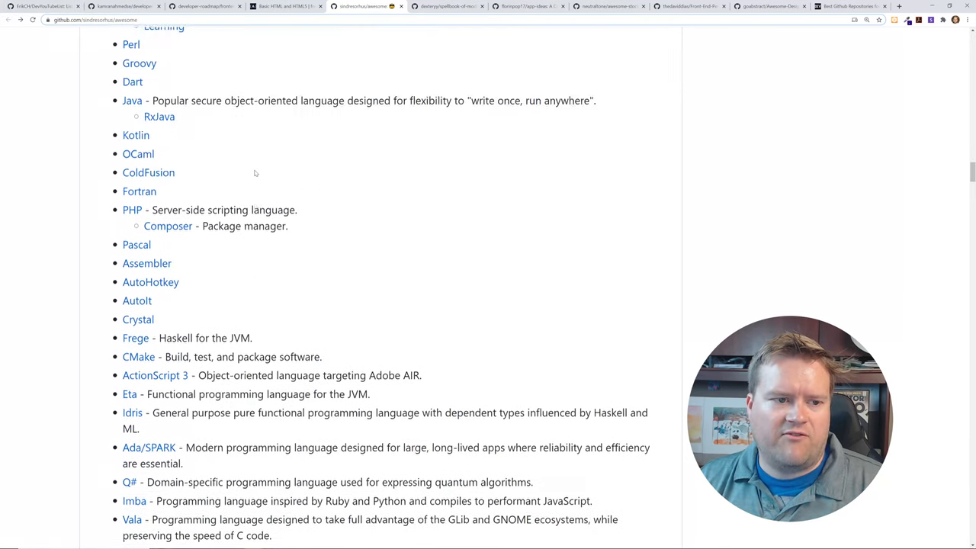
Scroll up to the Python, Rust, Haskell and Go language entries
scroll("up", 3)
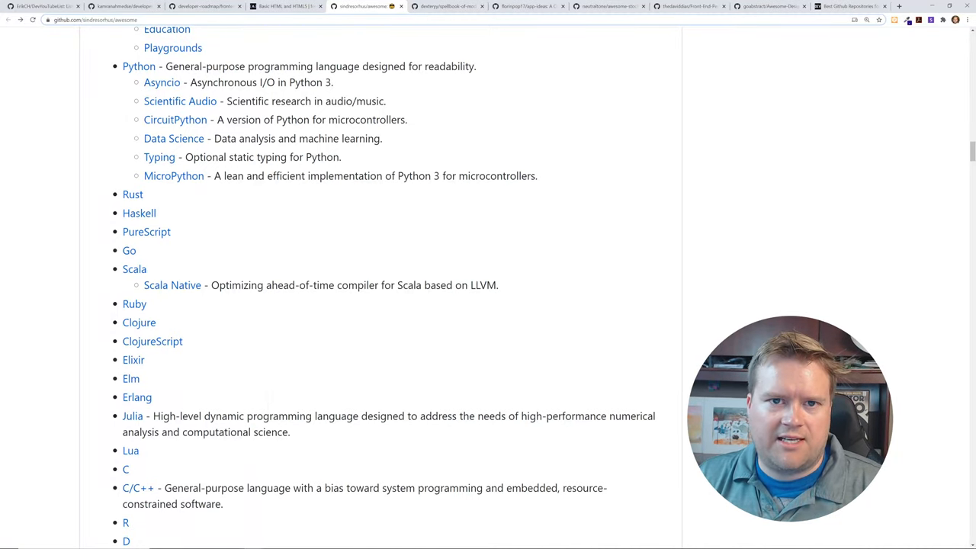
Switch to spellbook-of-modern-webdev and highlight phrases in its README introduction
left_click(446, 6)
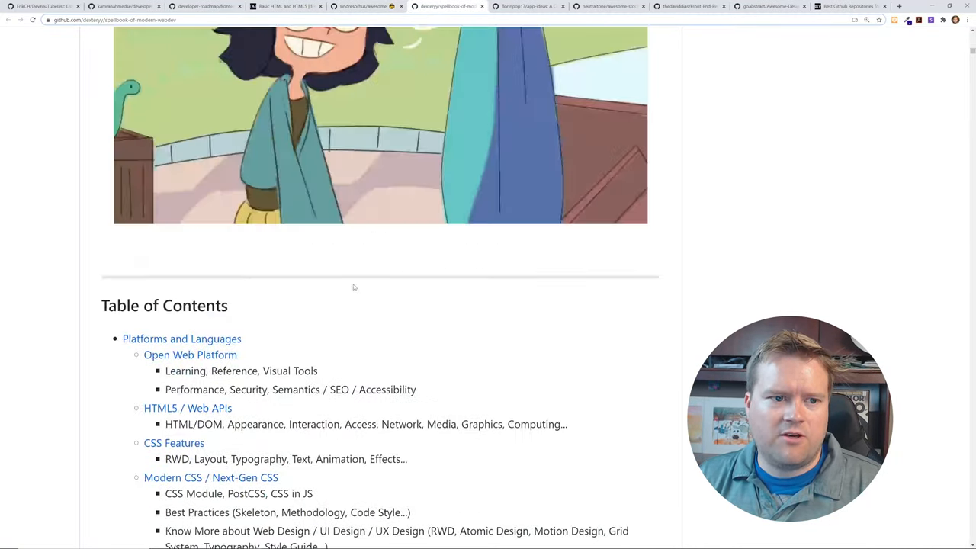
scroll("up", 3)
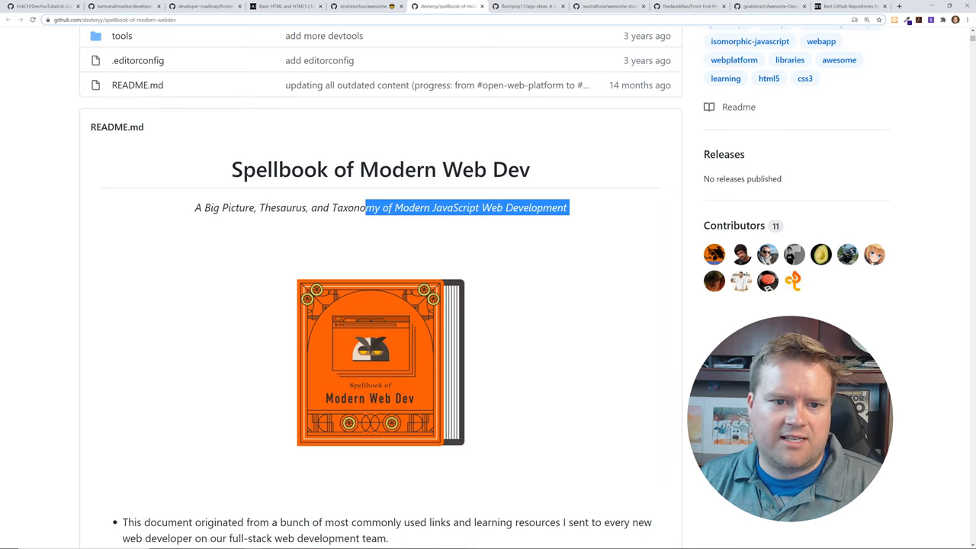
scroll("down", 3)
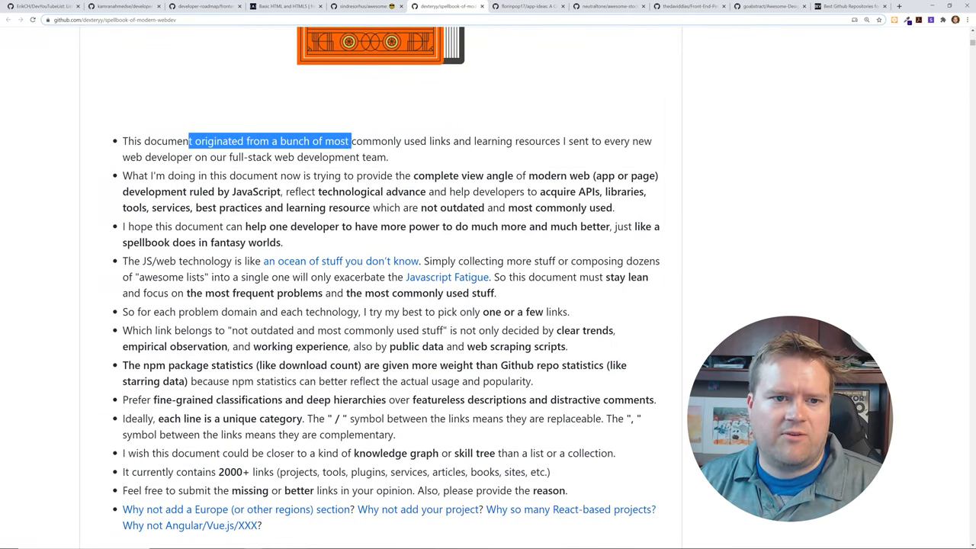
left_click_drag(349, 141, 652, 141)
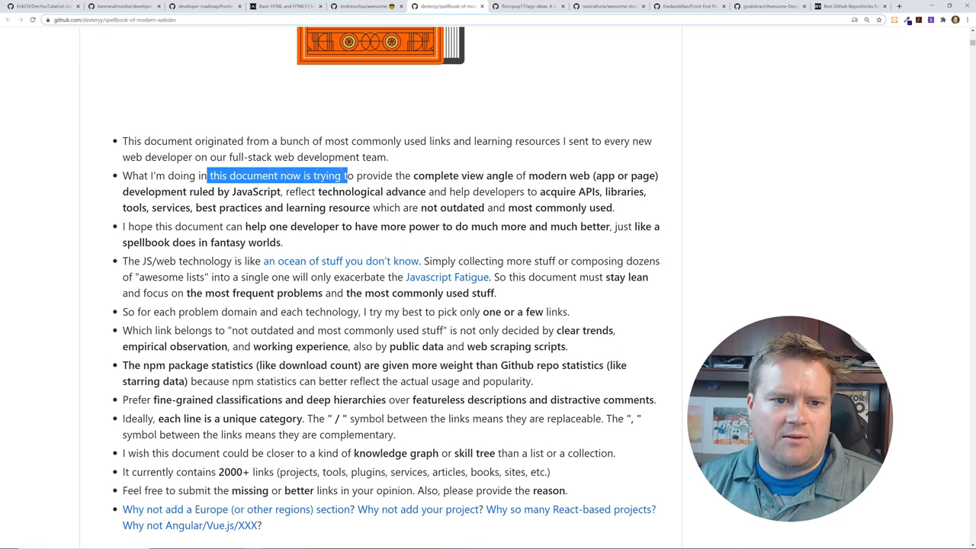
left_click_drag(347, 175, 523, 176)
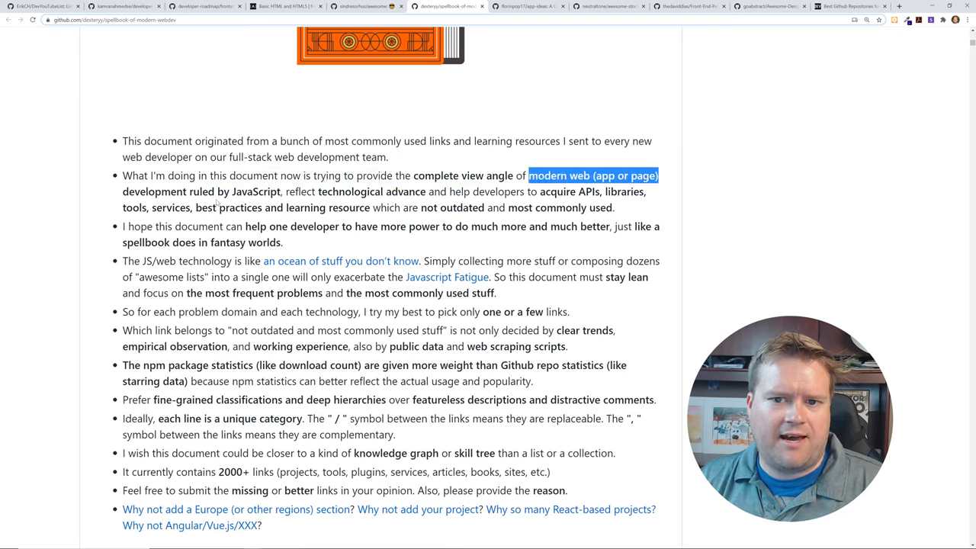
left_click(328, 191)
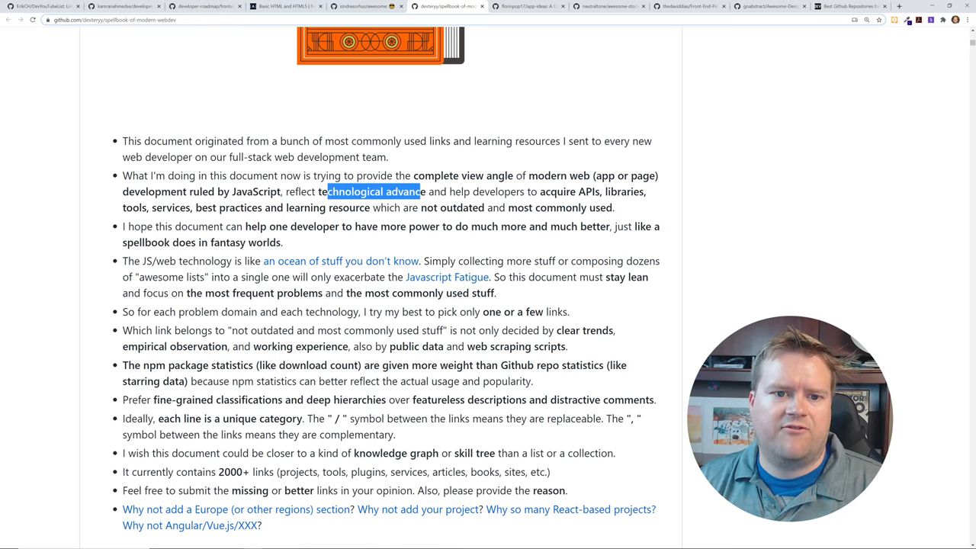
Scroll the Spellbook's Table of Contents down to Server Side, Network and Tooling
scroll("down", 3)
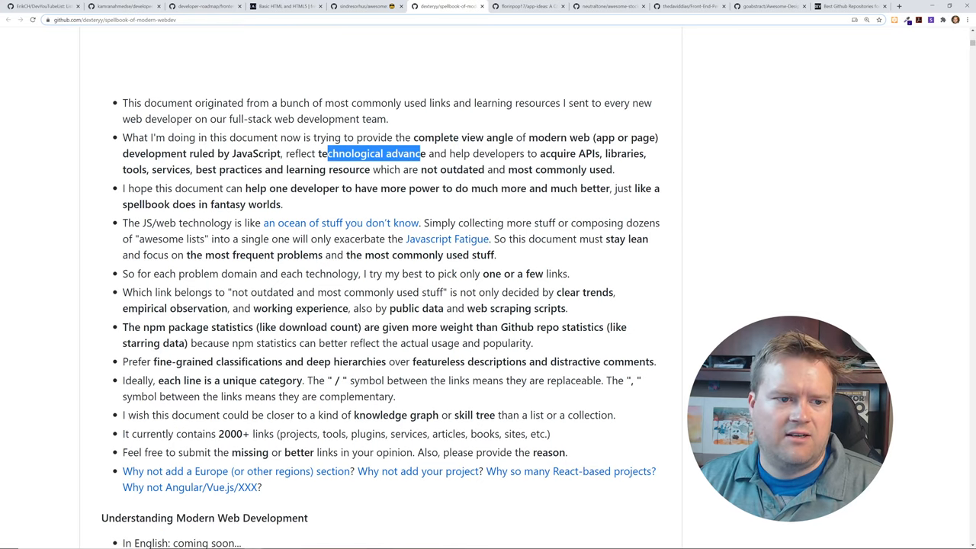
scroll("down", 3)
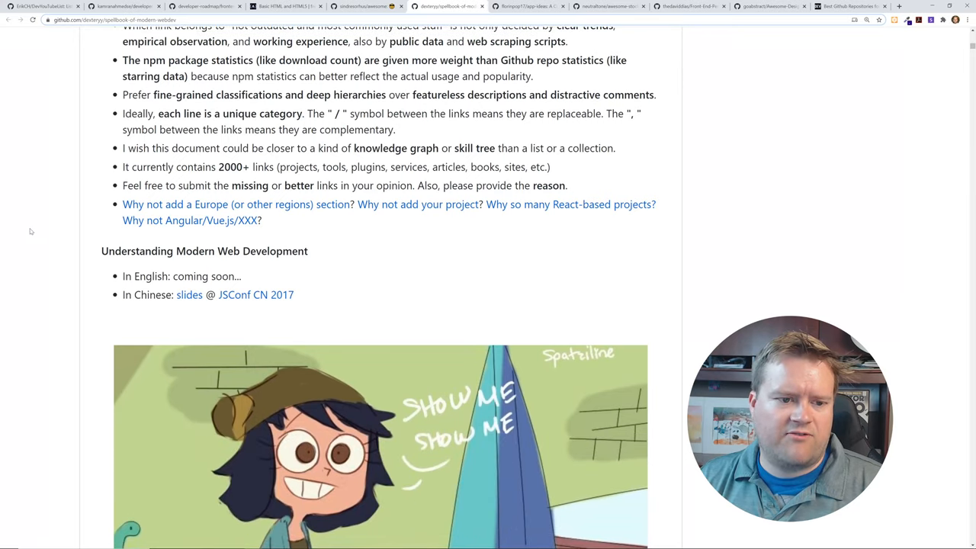
scroll("down", 3)
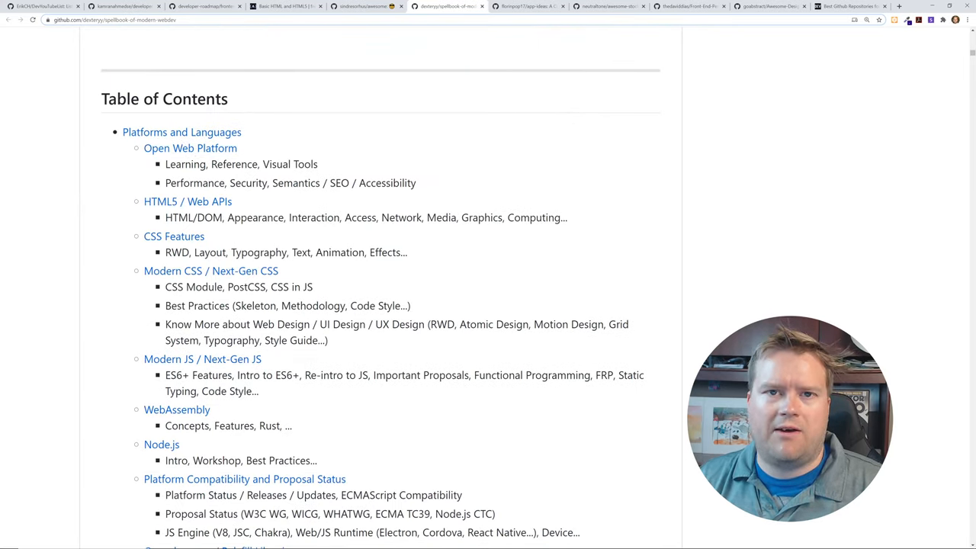
scroll("down", 3)
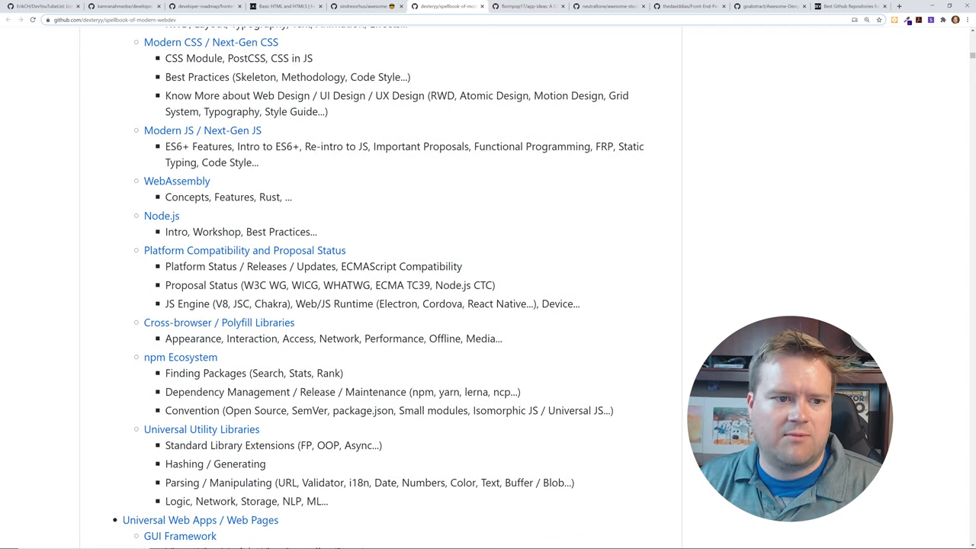
scroll("down", 3)
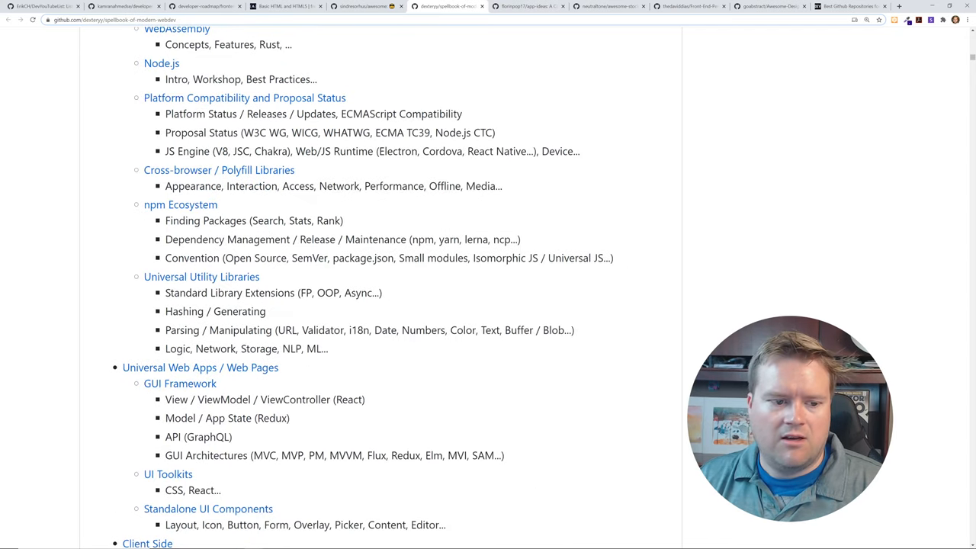
scroll("down", 3)
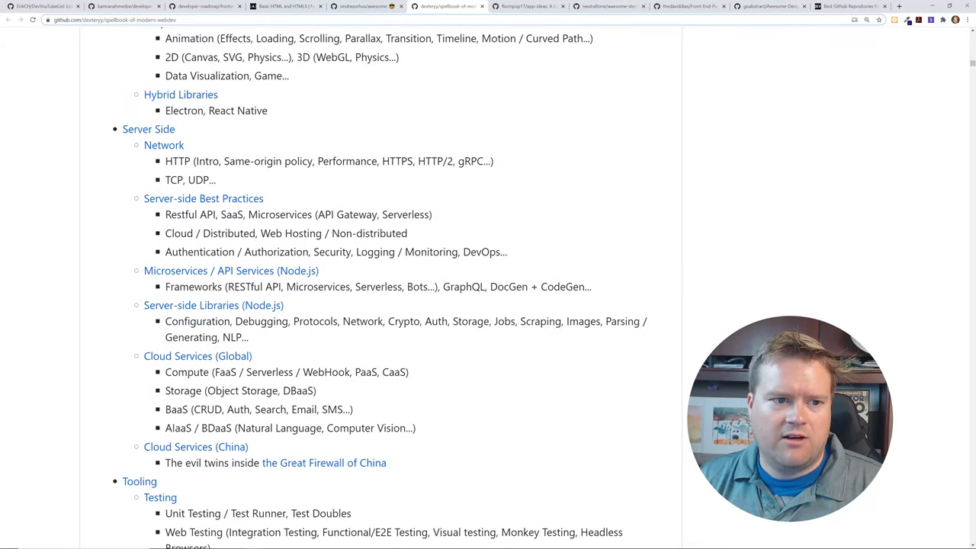
scroll("up", 3)
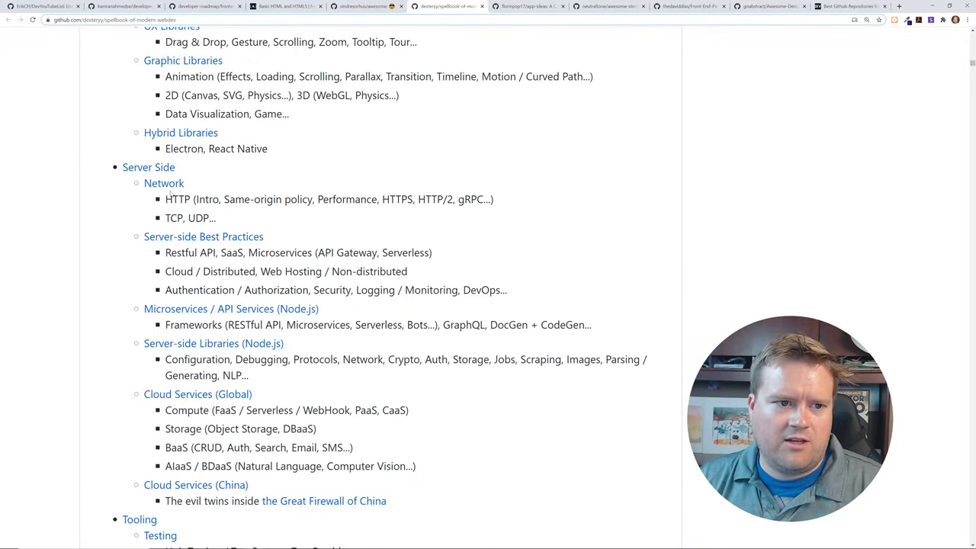
View the Spellbook's Server Side Network links, then switch to florinpop17/app-ideas
left_click(164, 183)
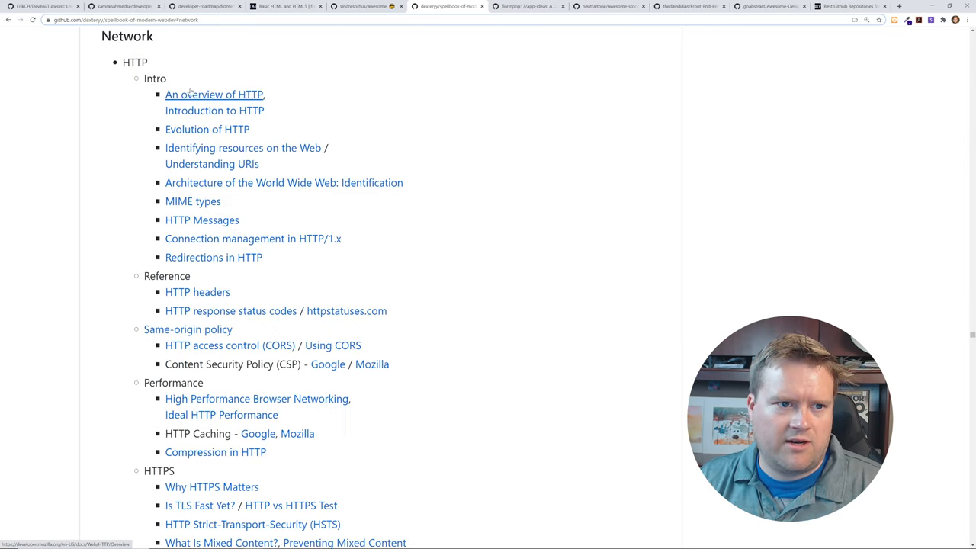
mouse_move(206, 106)
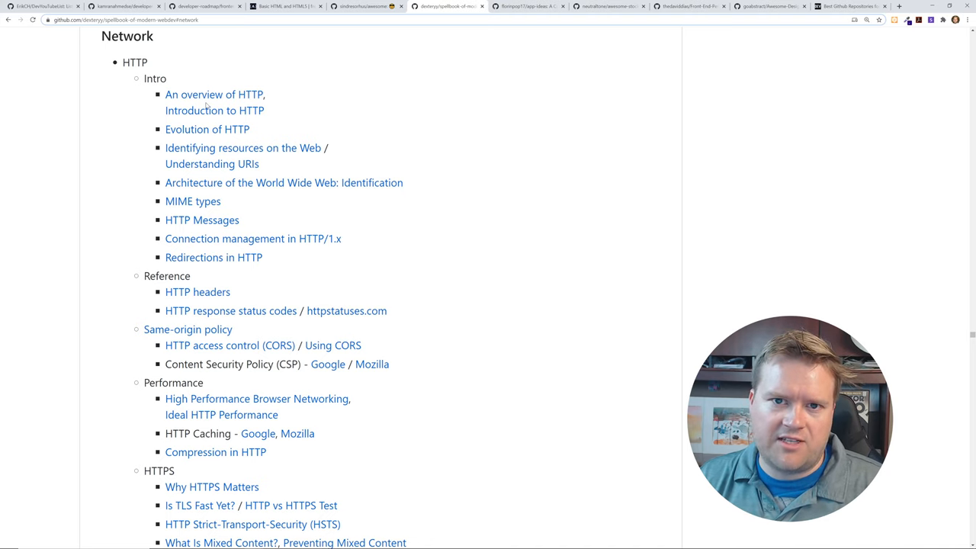
scroll("down", 3)
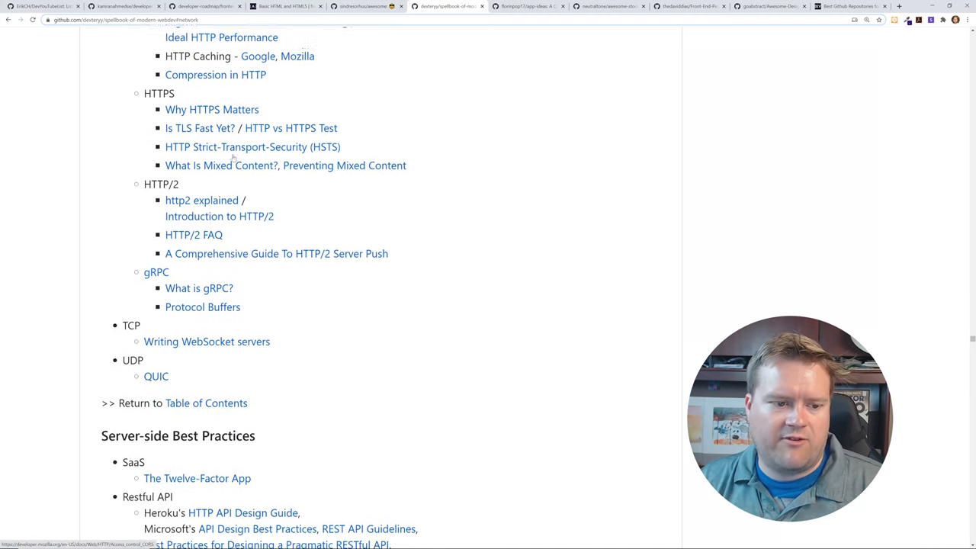
scroll("up", 3)
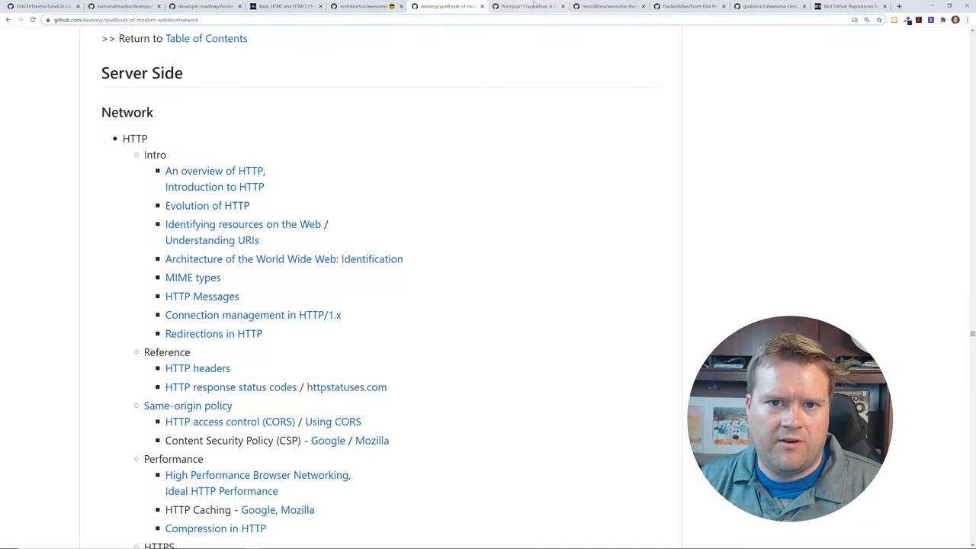
left_click(526, 7)
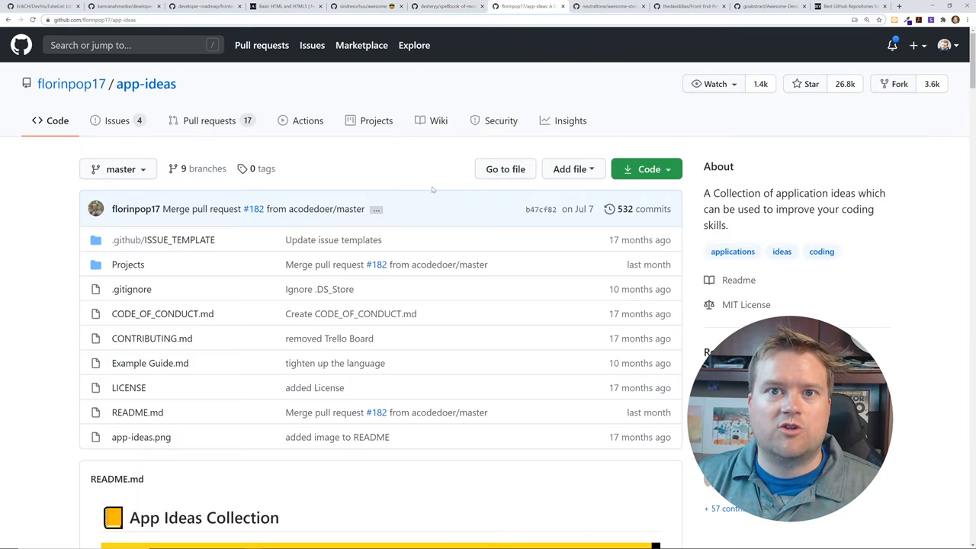
Scroll the app-ideas README to the Tier-1 Beginner Projects table listing Bin2Dec and Calculator
scroll("down", 3)
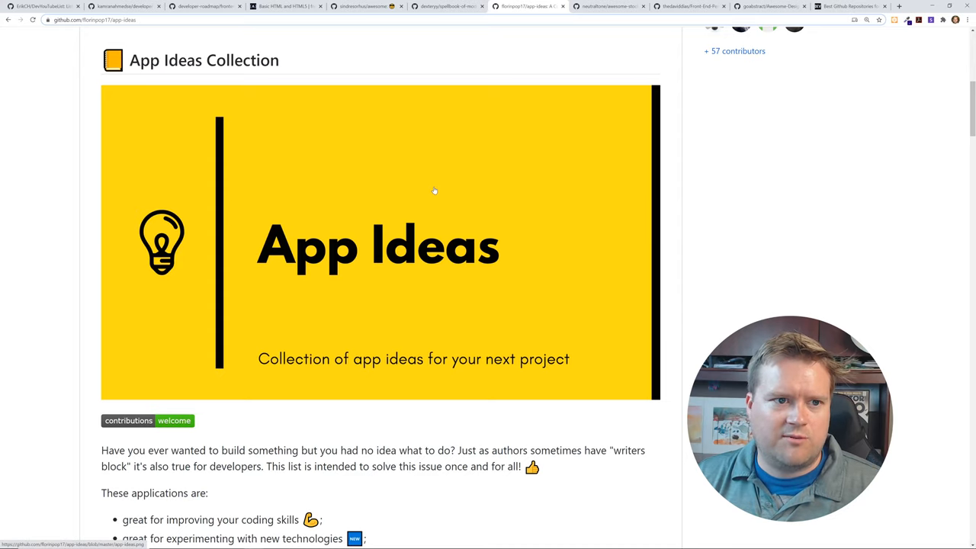
scroll("up", 3)
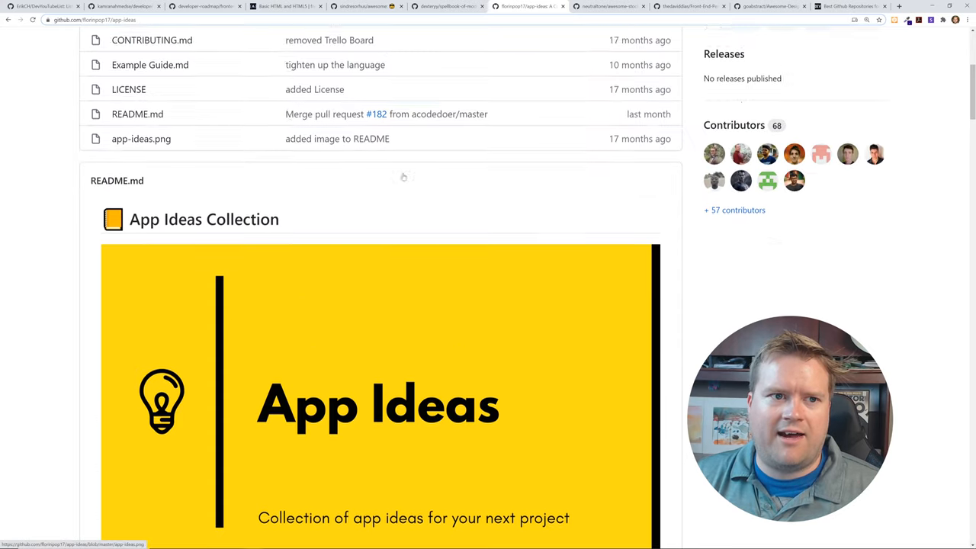
scroll("down", 3)
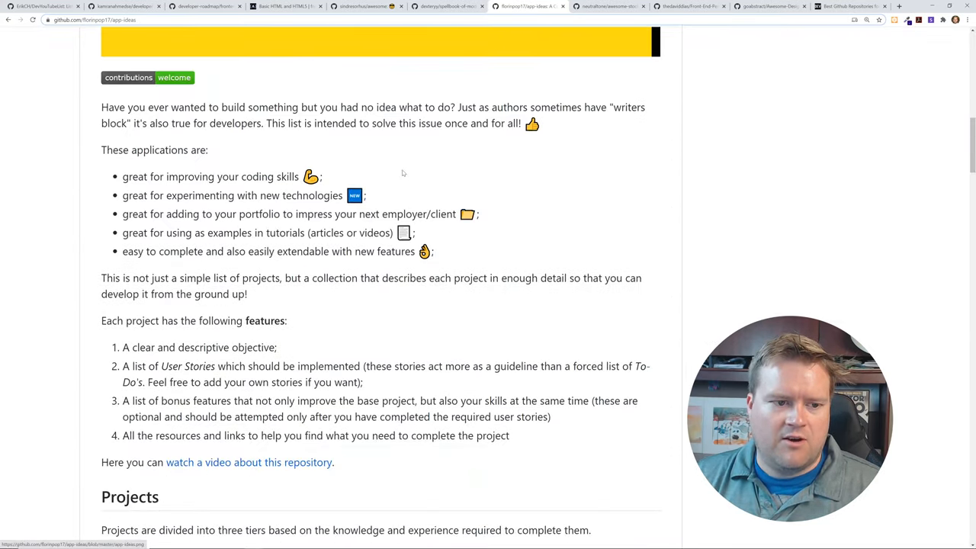
scroll("down", 3)
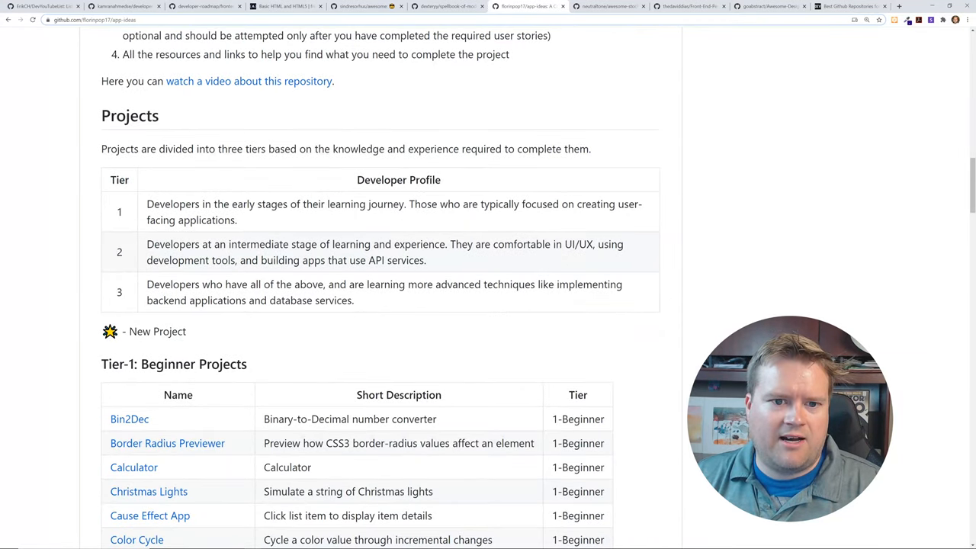
scroll("down", 3)
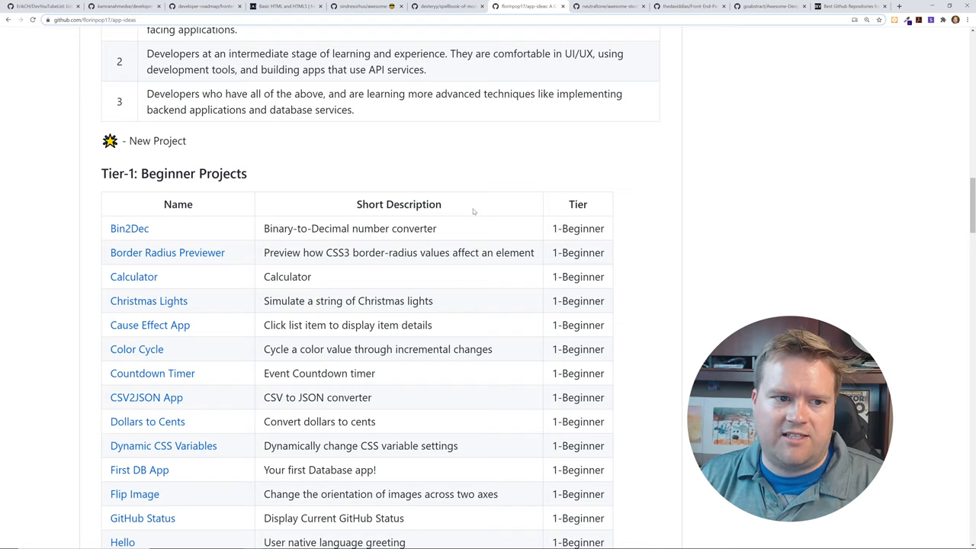
mouse_move(392, 138)
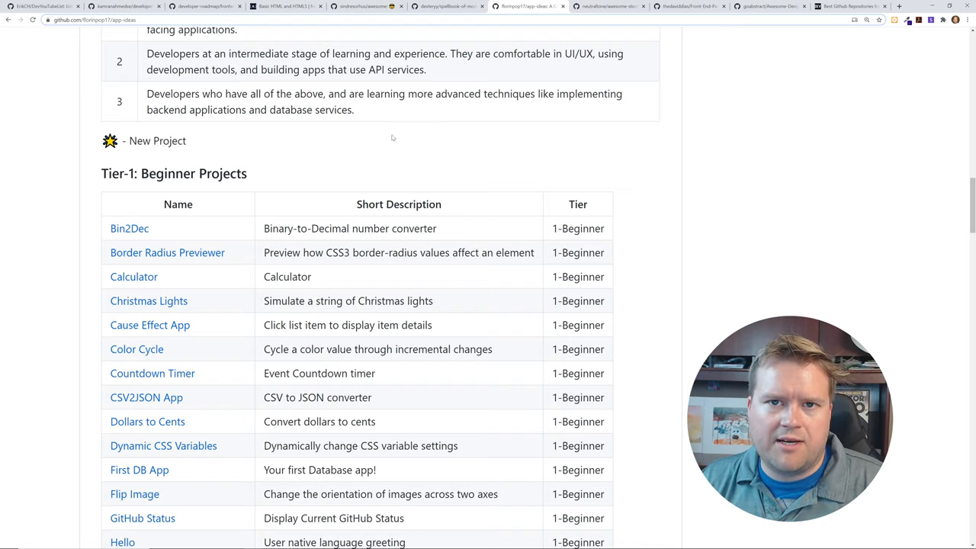
Scroll through the Tier-1, Tier-2 and Tier-3 project tables until Plans for the future appears
scroll("down", 3)
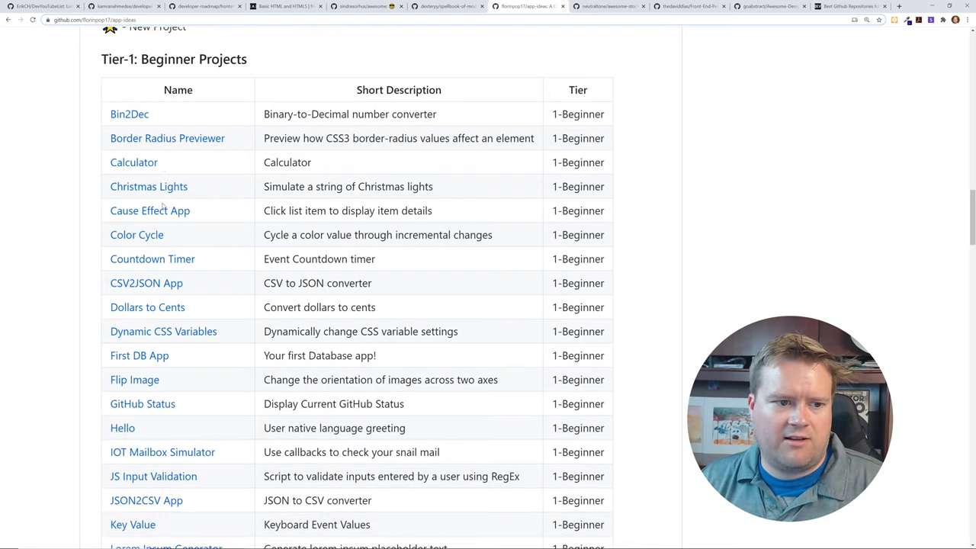
scroll("down", 3)
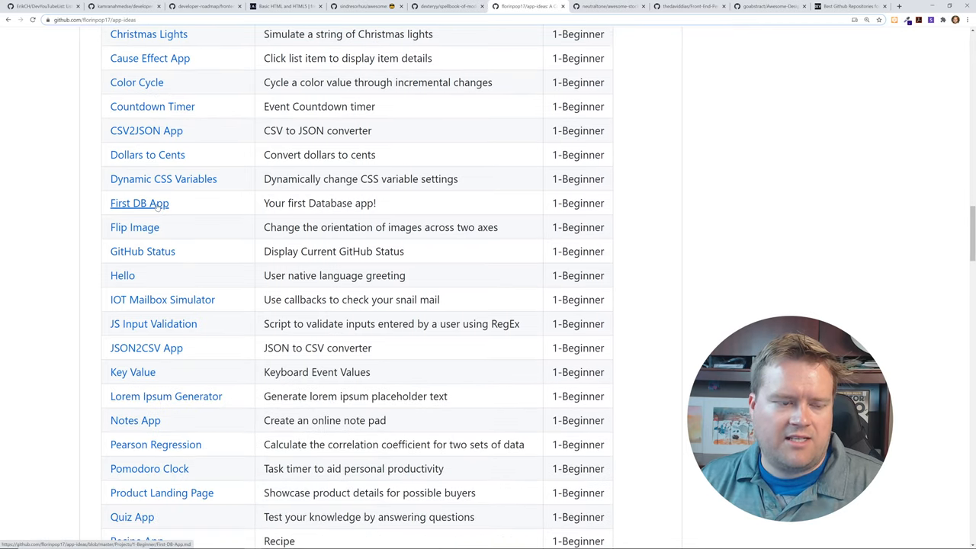
scroll("down", 3)
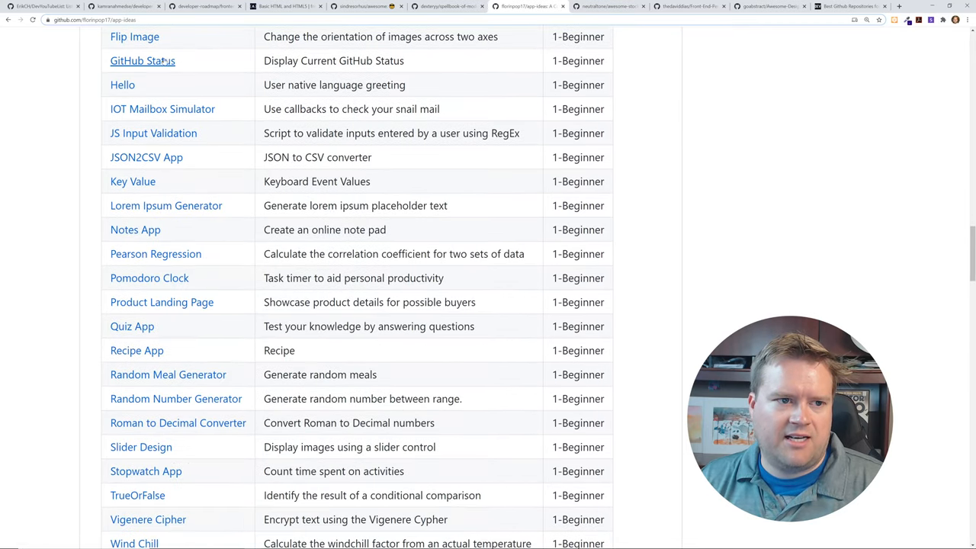
scroll("down", 3)
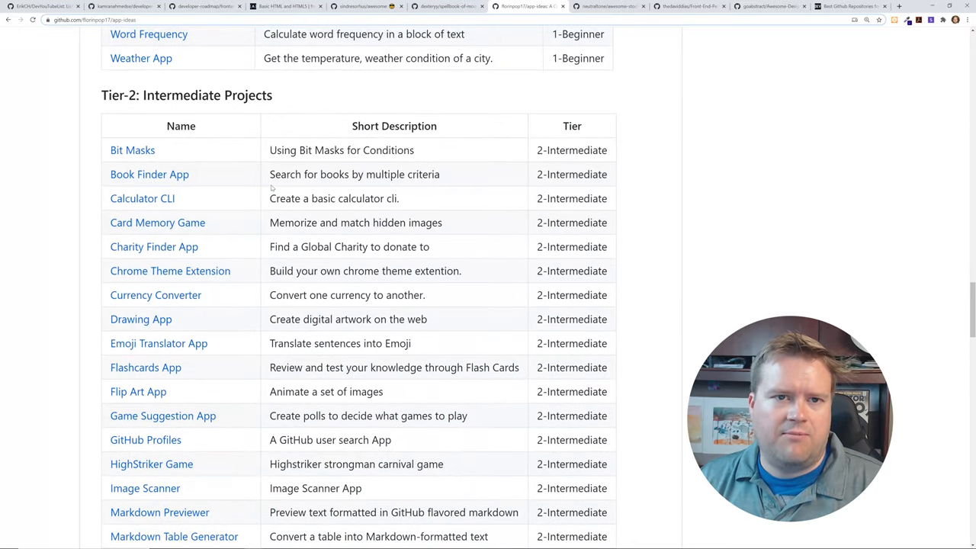
scroll("down", 3)
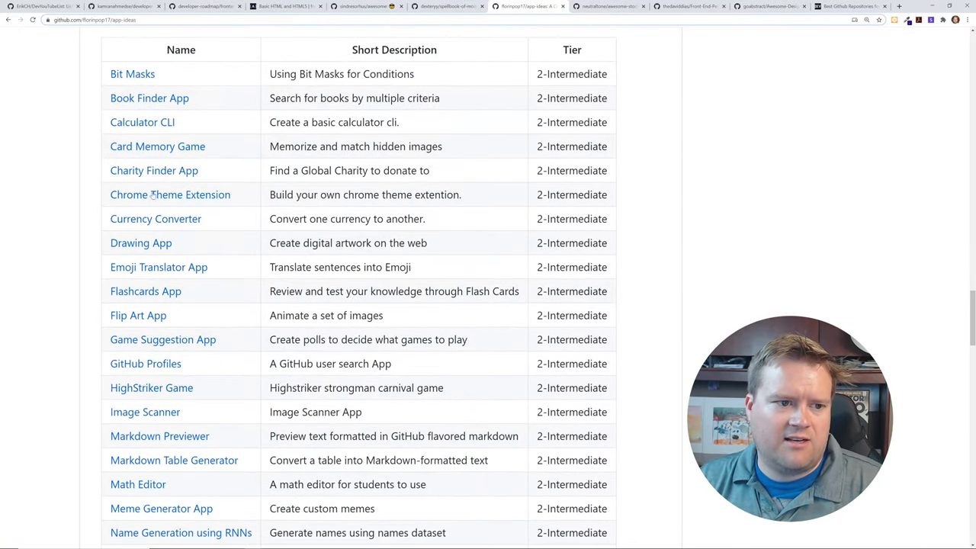
scroll("down", 3)
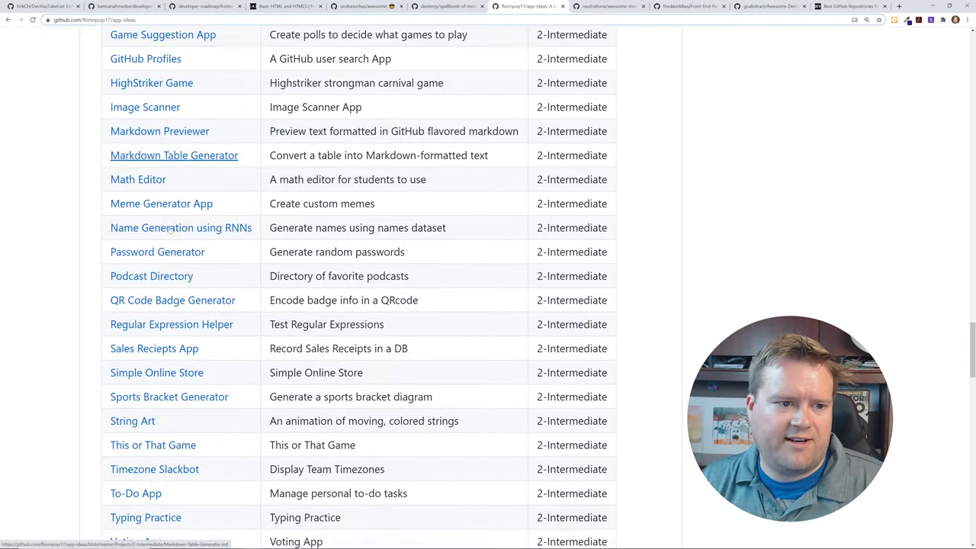
scroll("down", 3)
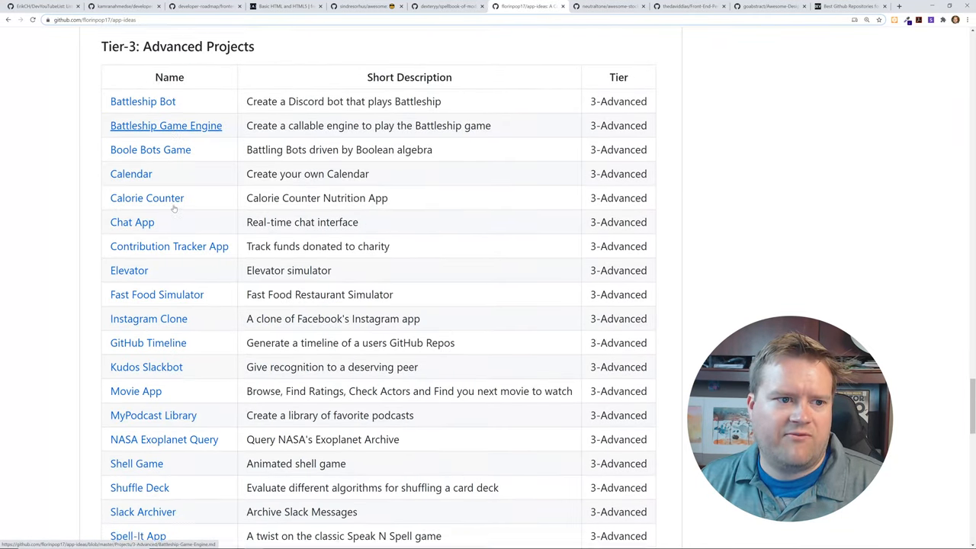
scroll("down", 3)
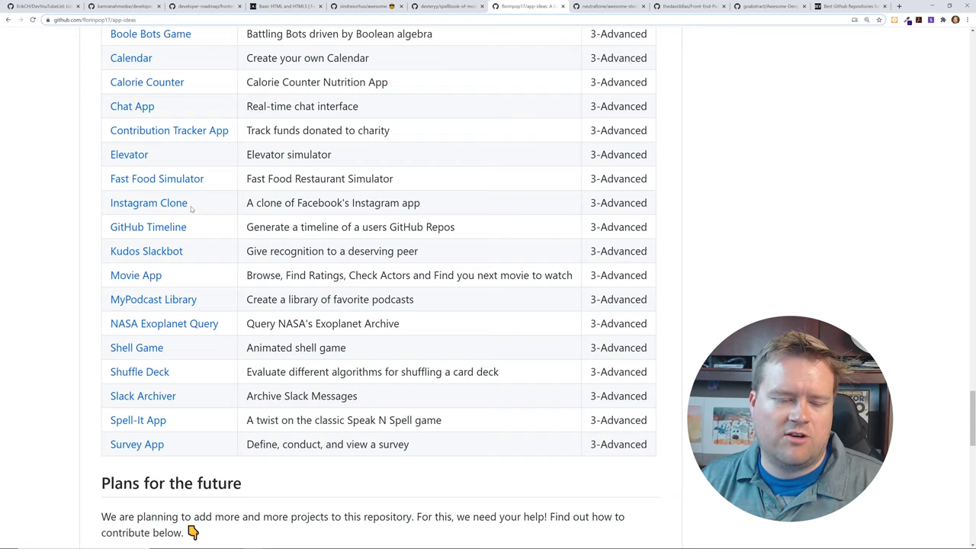
Scroll down to the README's Stars history, then back up to the app-ideas repository header
scroll("down", 3)
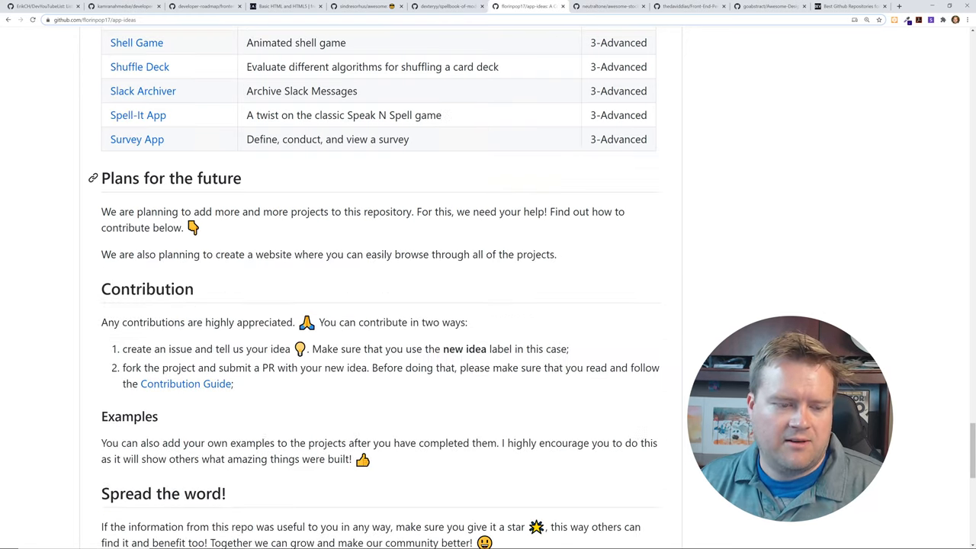
scroll("down", 3)
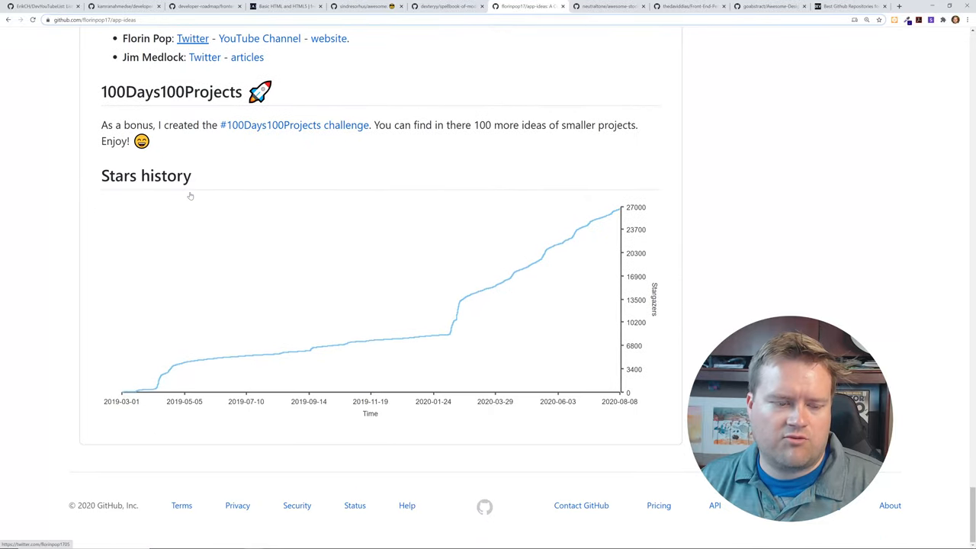
scroll("up", 3)
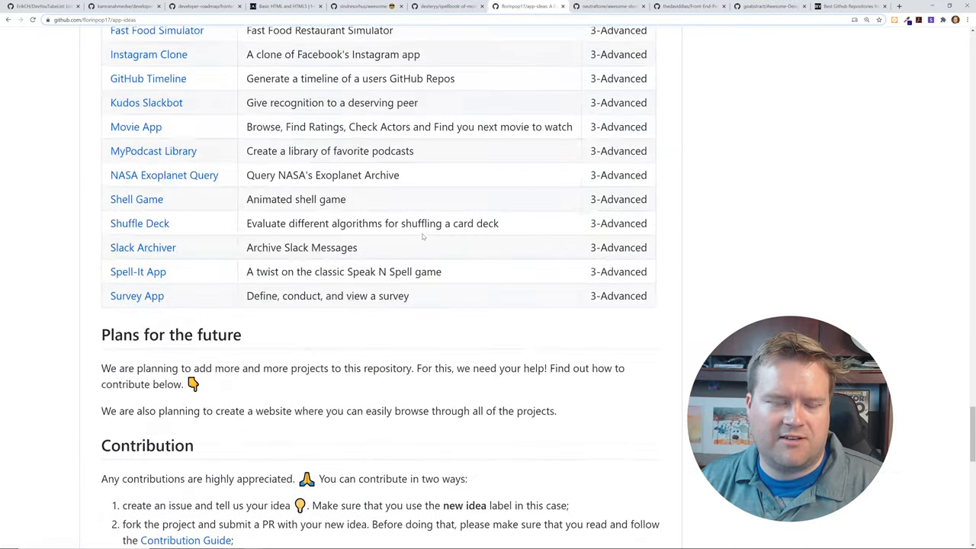
scroll("up", 3)
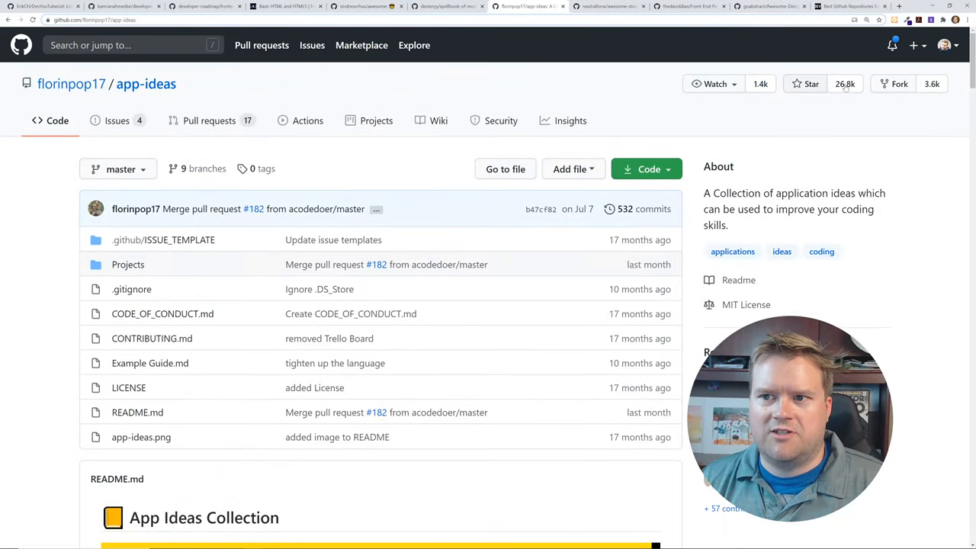
mouse_move(696, 111)
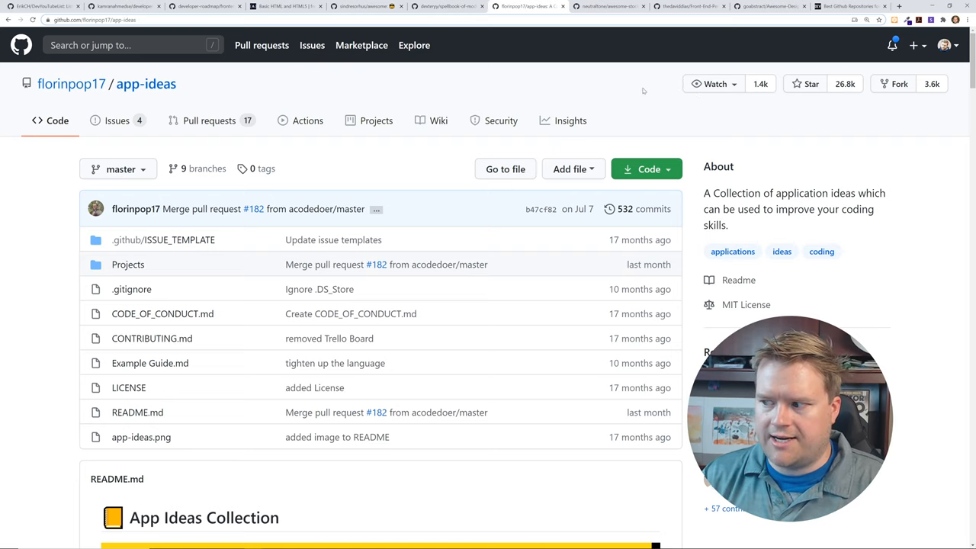
Switch to the neutraltone/awesome-stock-resources tab and scroll to its Illustration and Vector Graphics lists
left_click(606, 6)
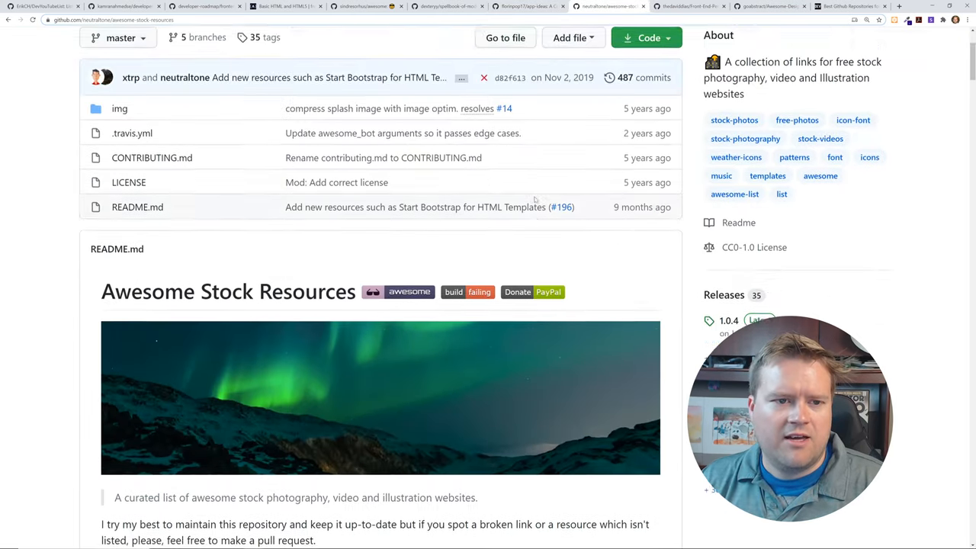
scroll("up", 3)
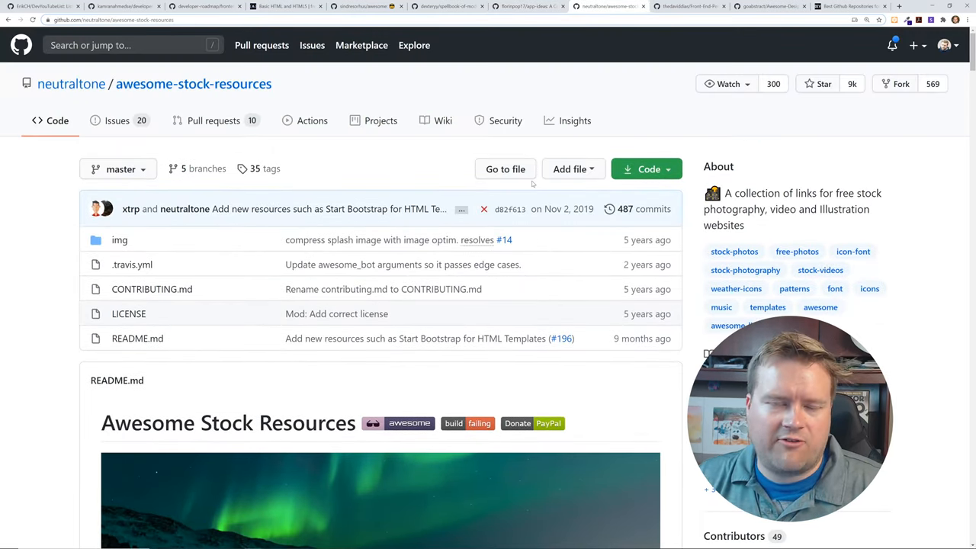
scroll("down", 3)
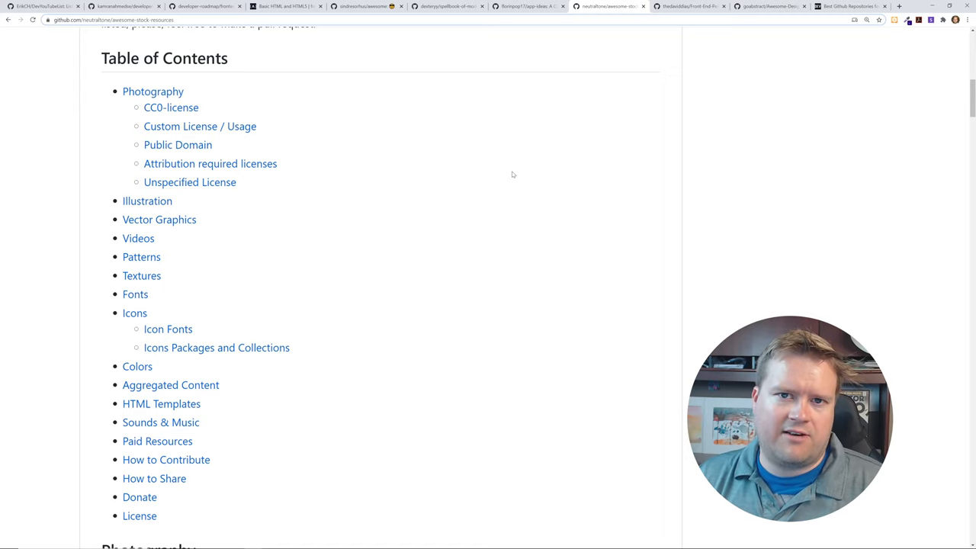
scroll("down", 3)
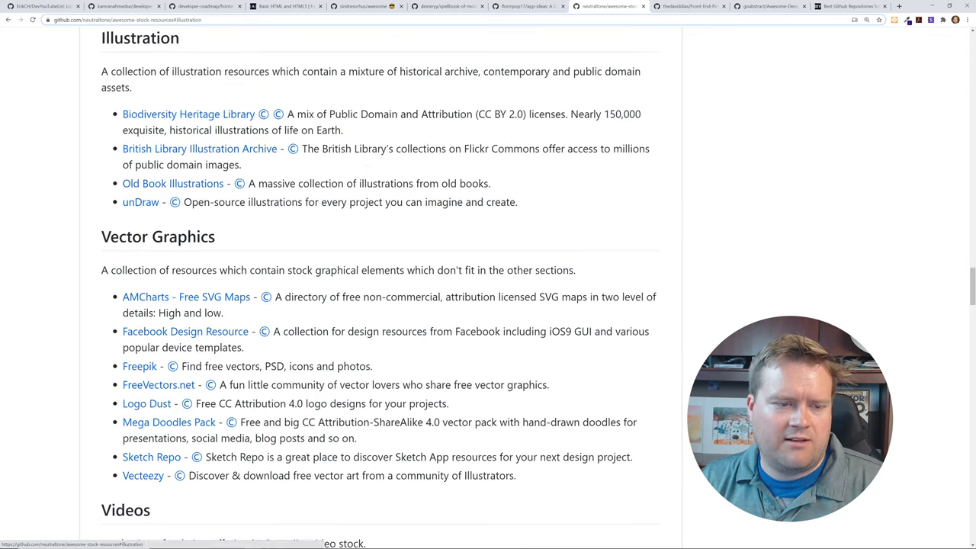
mouse_move(188, 114)
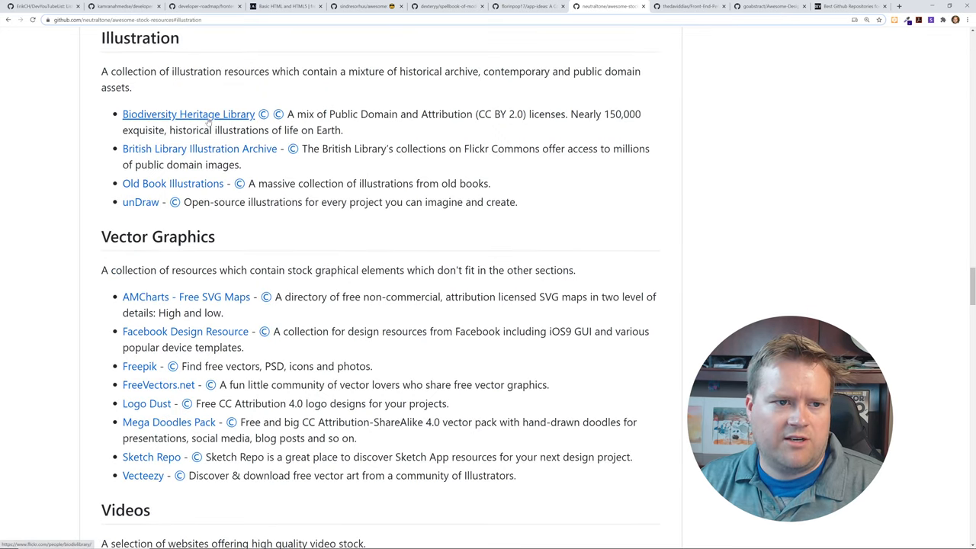
mouse_move(199, 148)
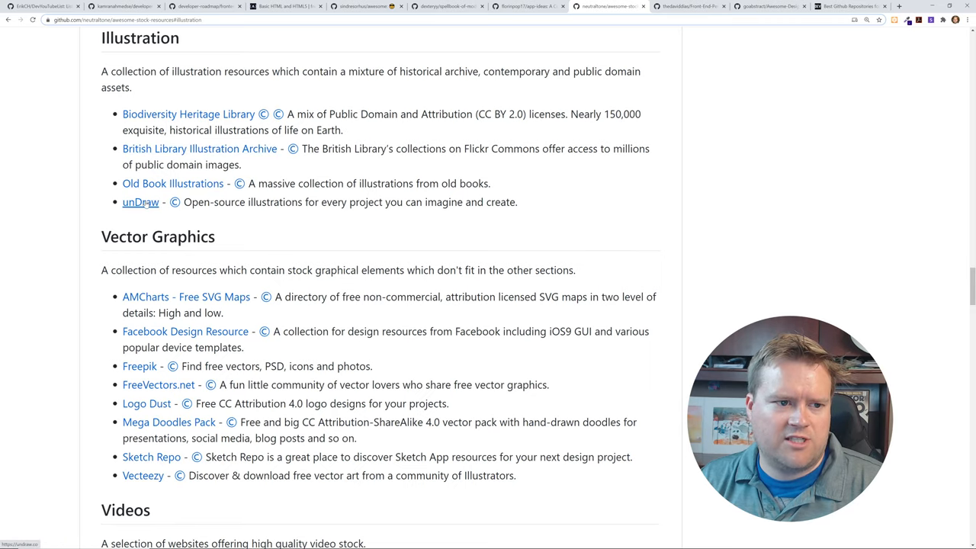
Visit unDraw's illustration library and view download options for the 'Stepping up' illustration
left_click(139, 202)
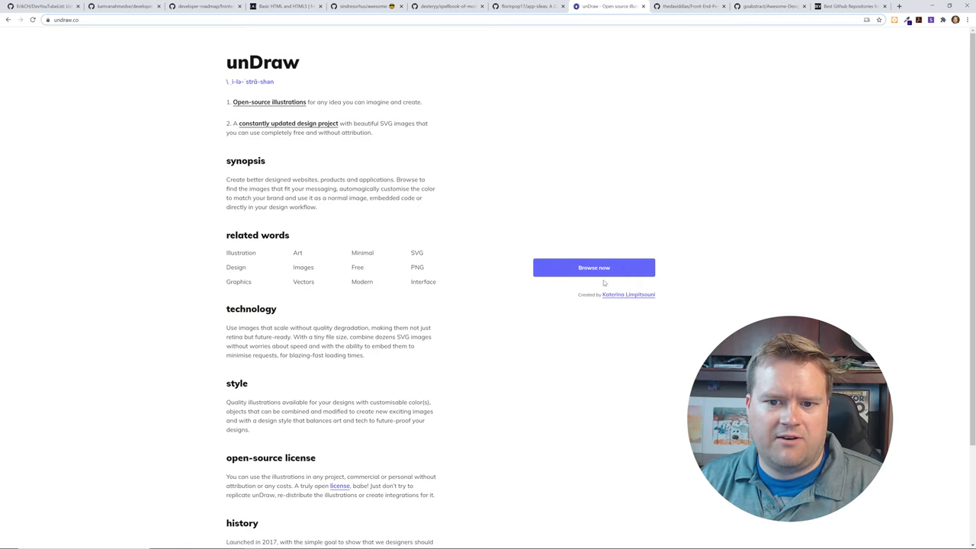
left_click(594, 267)
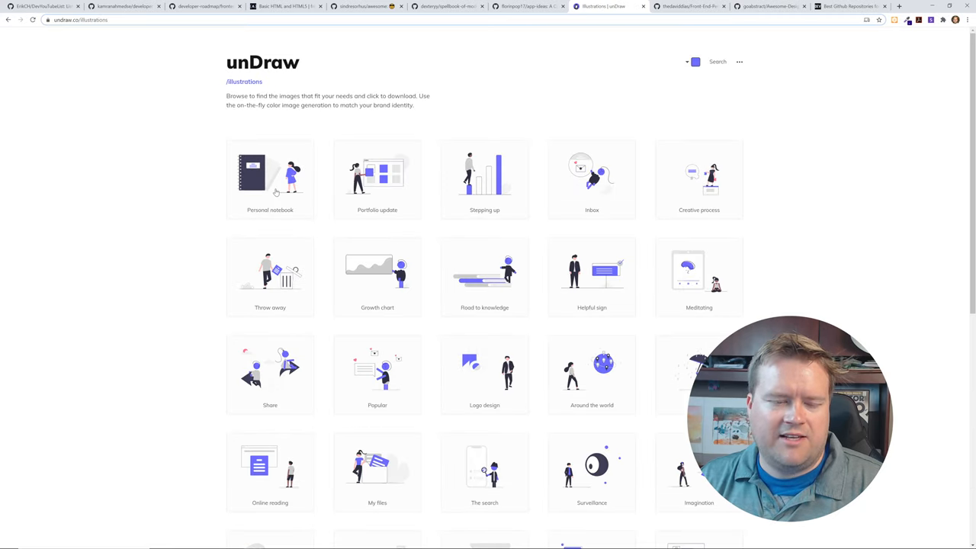
left_click(484, 179)
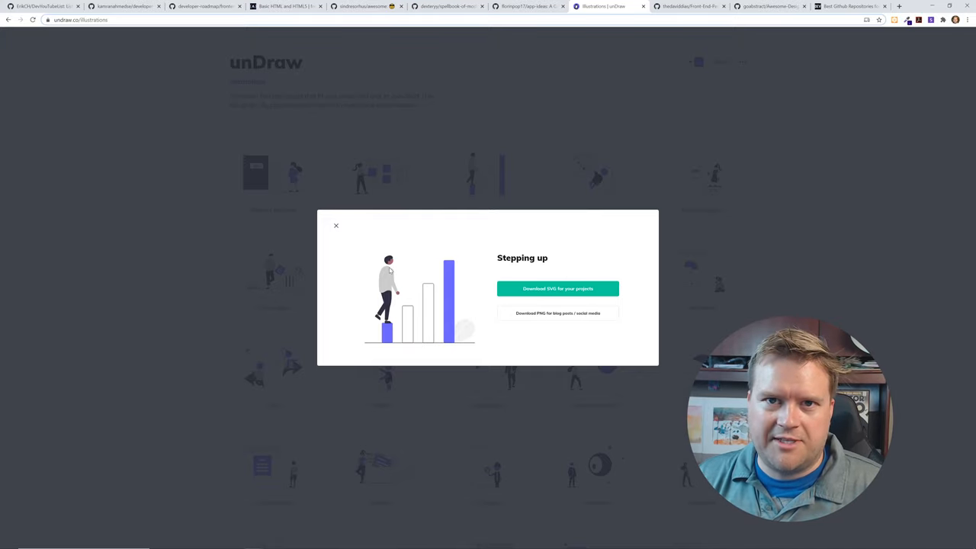
left_click(335, 226)
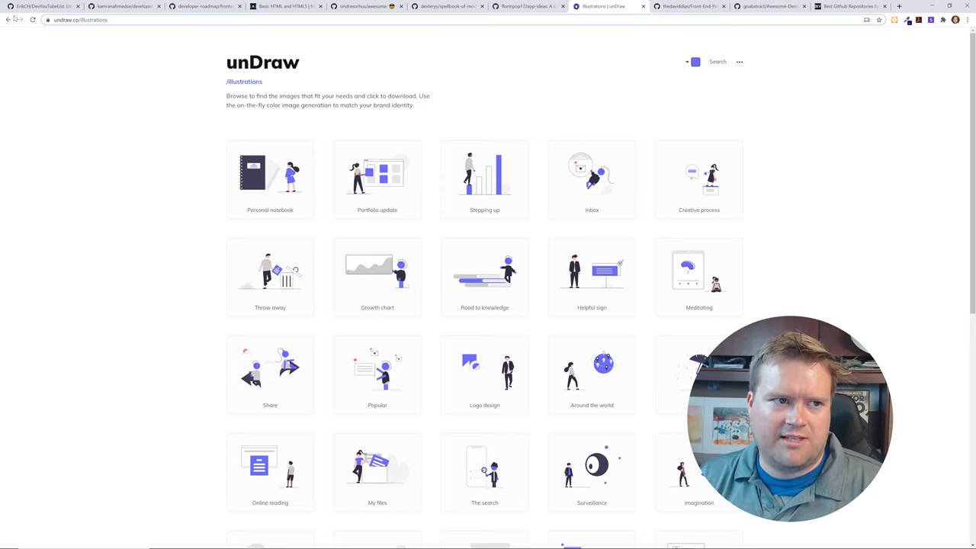
Return to the awesome-stock-resources README and view its photography lists and Custom License section
left_click(606, 6)
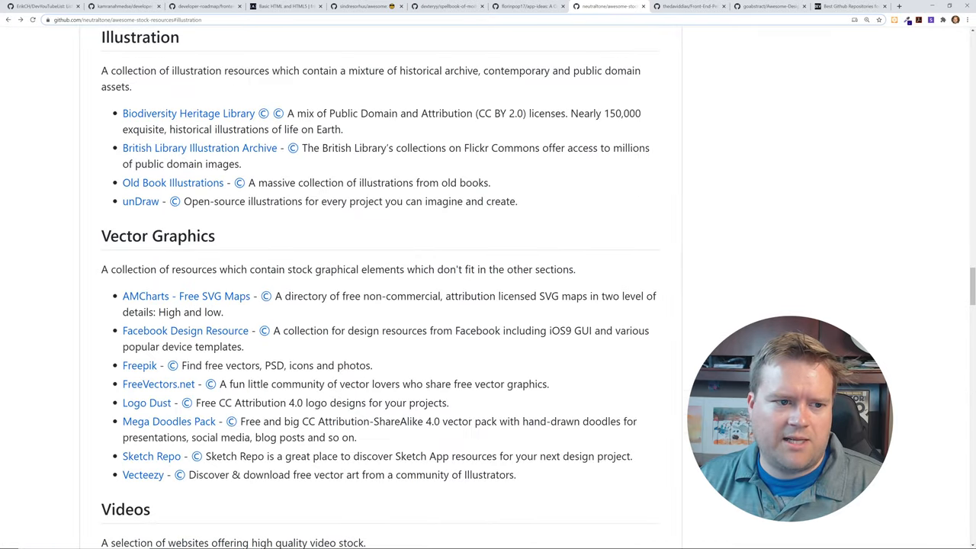
scroll("down", 3)
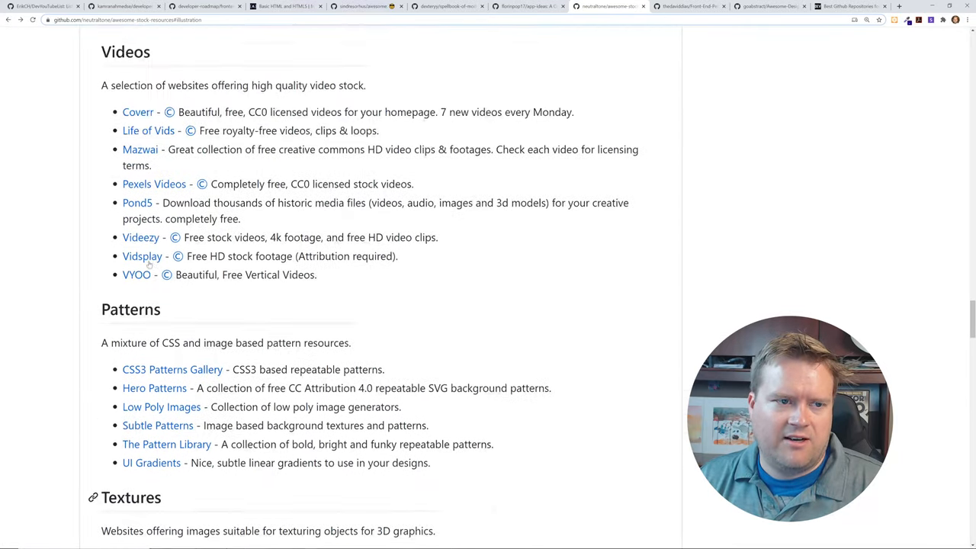
scroll("up", 3)
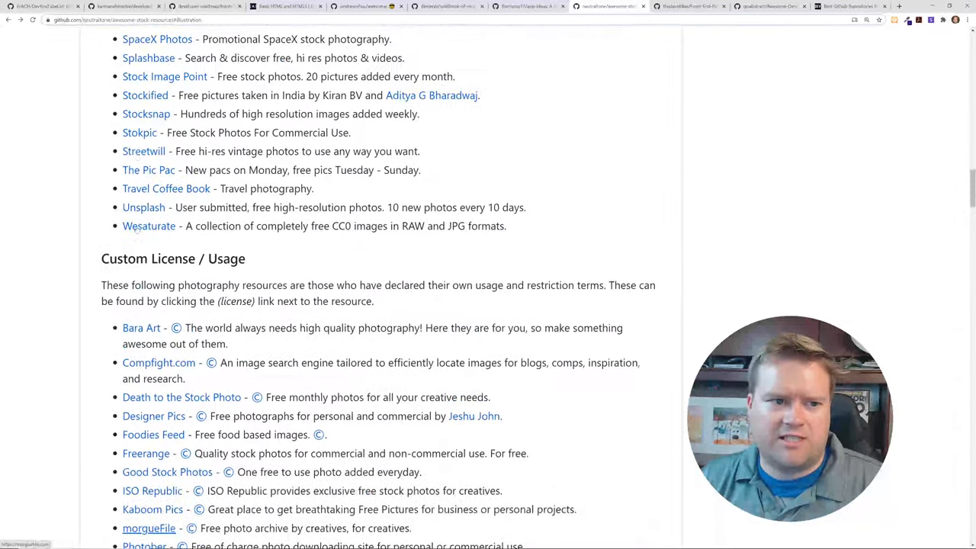
Switch to the Front-End-Performance-Checklist tab and scroll to its Performance tools and References lists
left_click(688, 6)
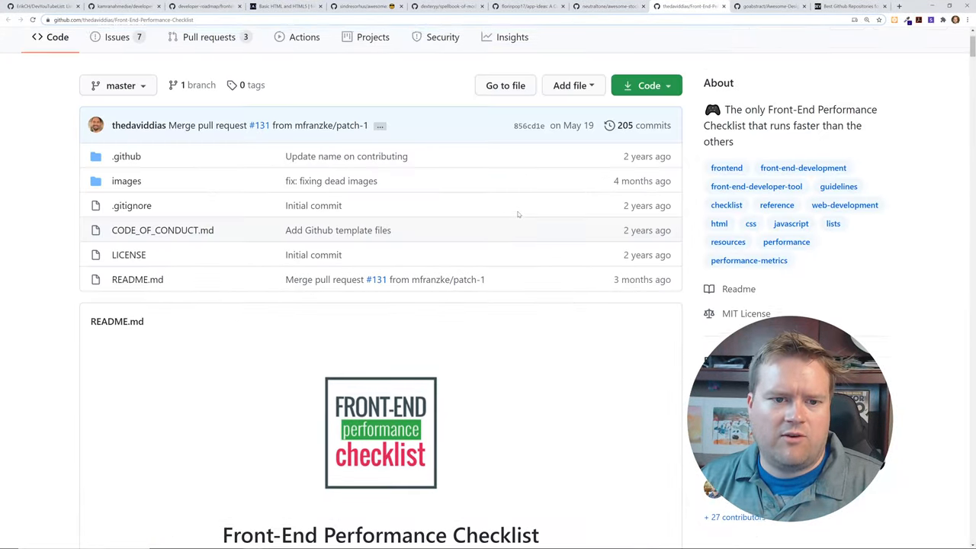
scroll("down", 3)
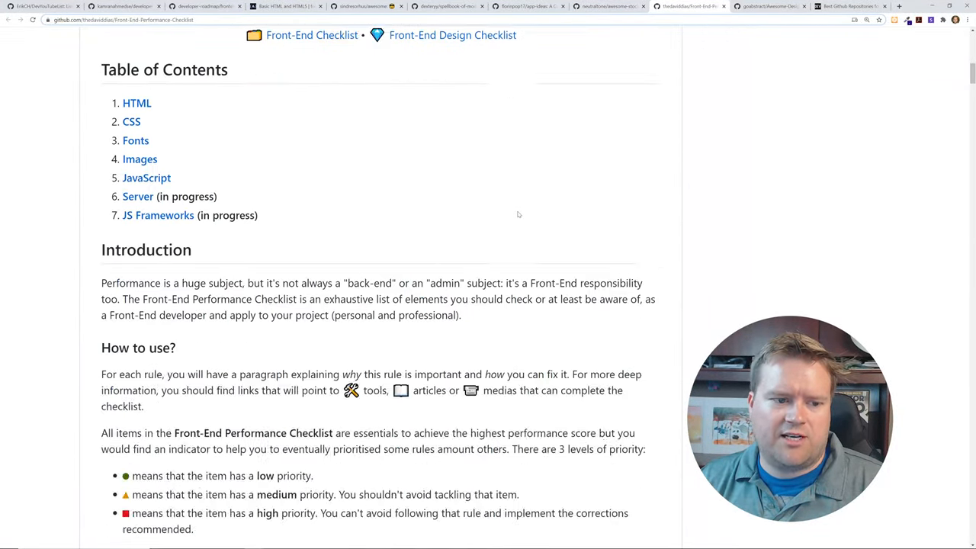
mouse_move(508, 194)
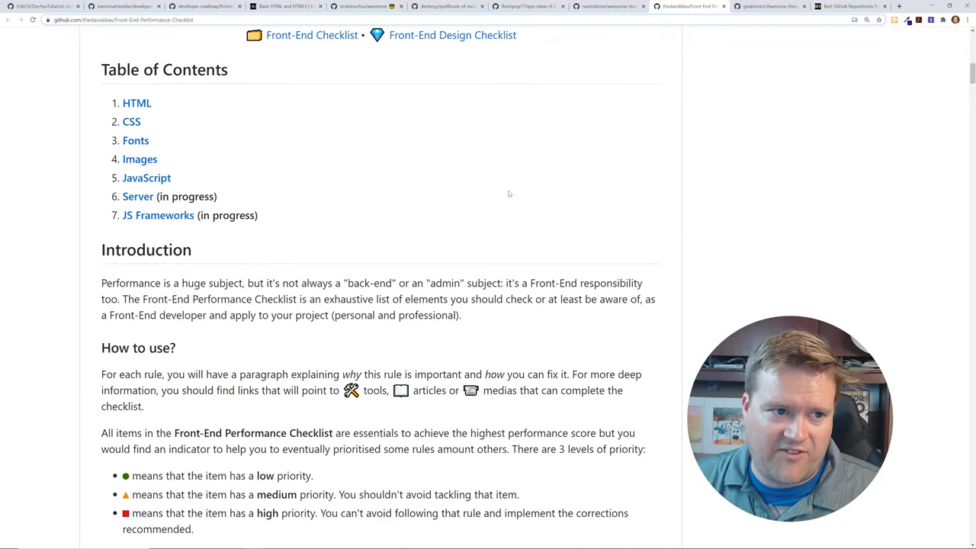
scroll("down", 3)
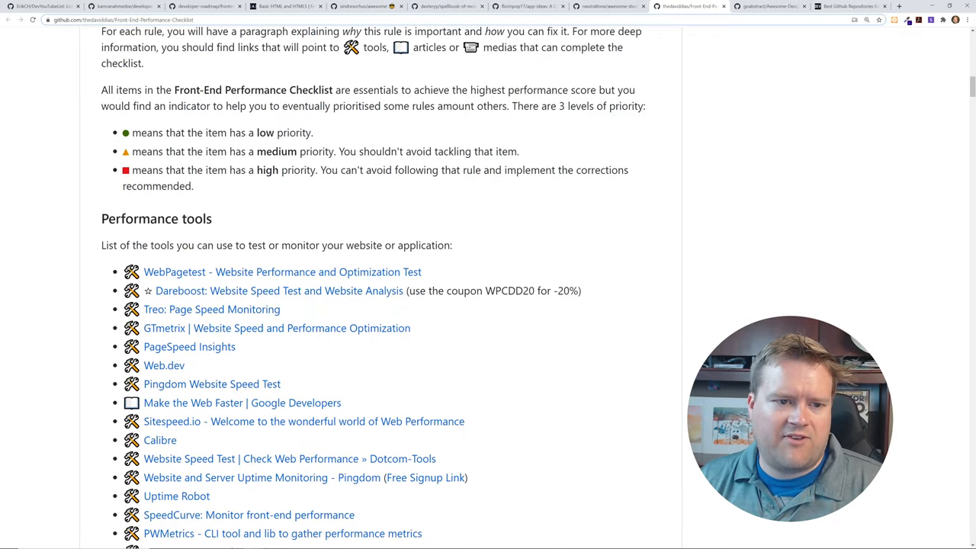
scroll("down", 3)
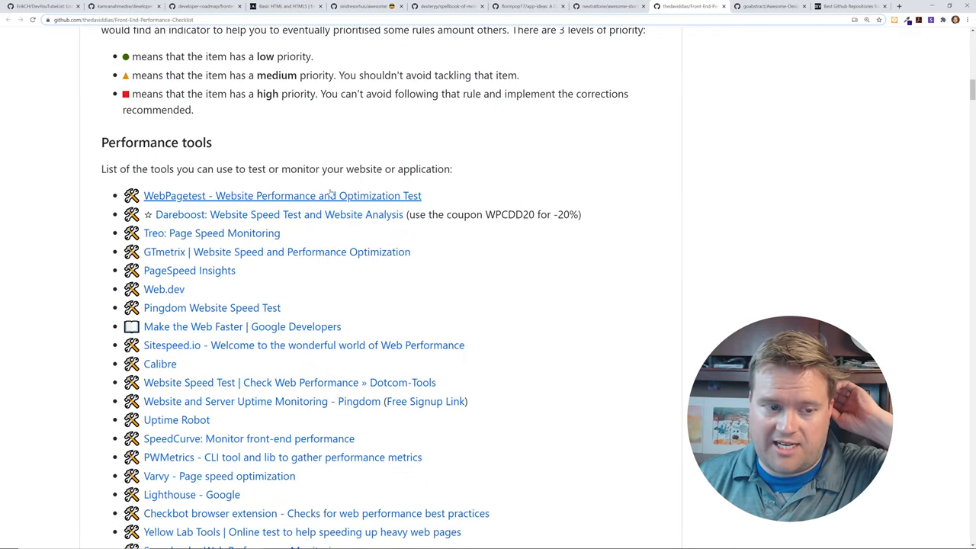
mouse_move(189, 270)
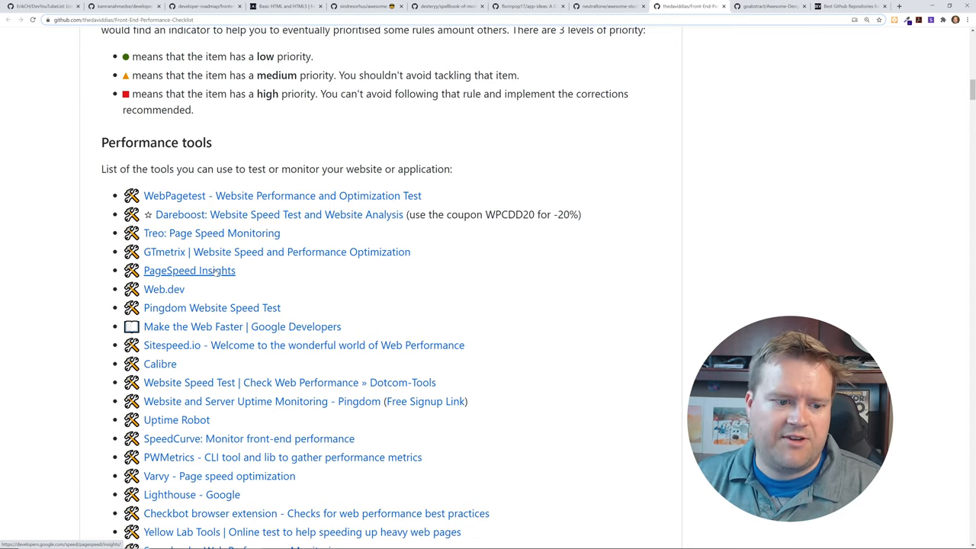
scroll("down", 3)
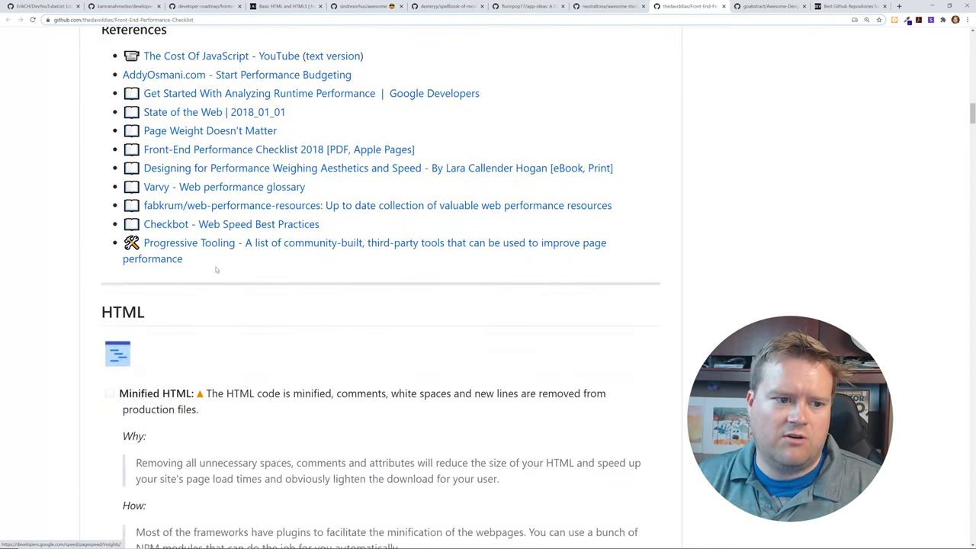
scroll("up", 3)
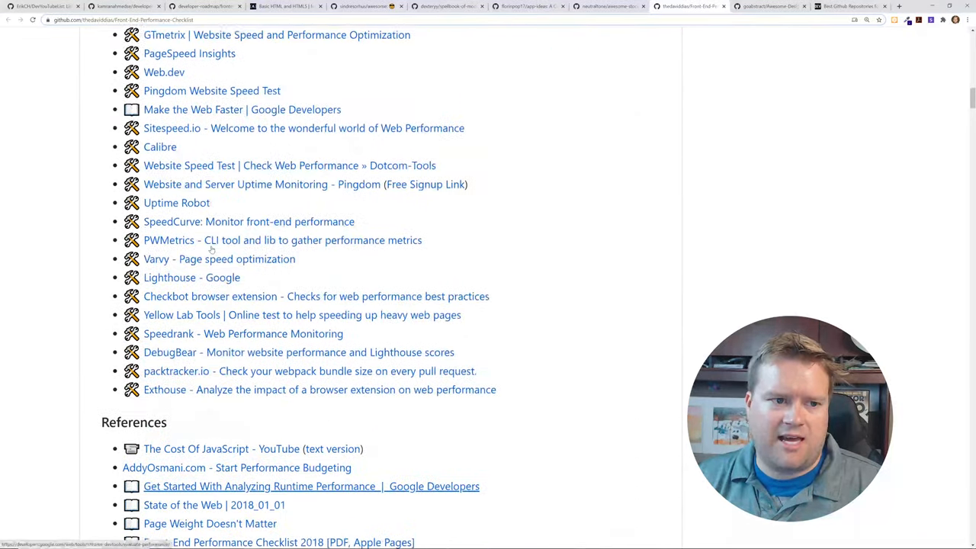
Switch to the goabstract/Awesome-Design-Tools tab and jump to Accessibility Tools from the Table of Content
left_click(762, 6)
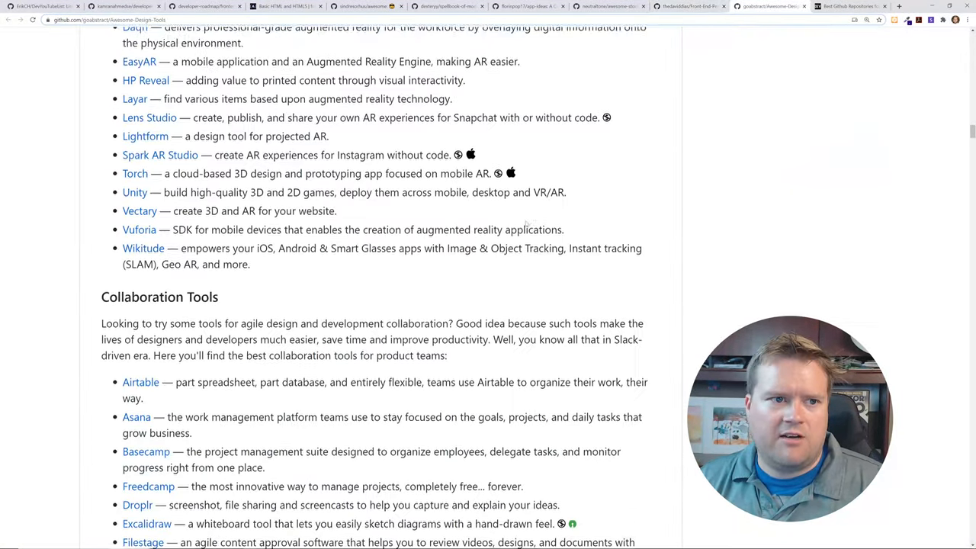
scroll("up", 3)
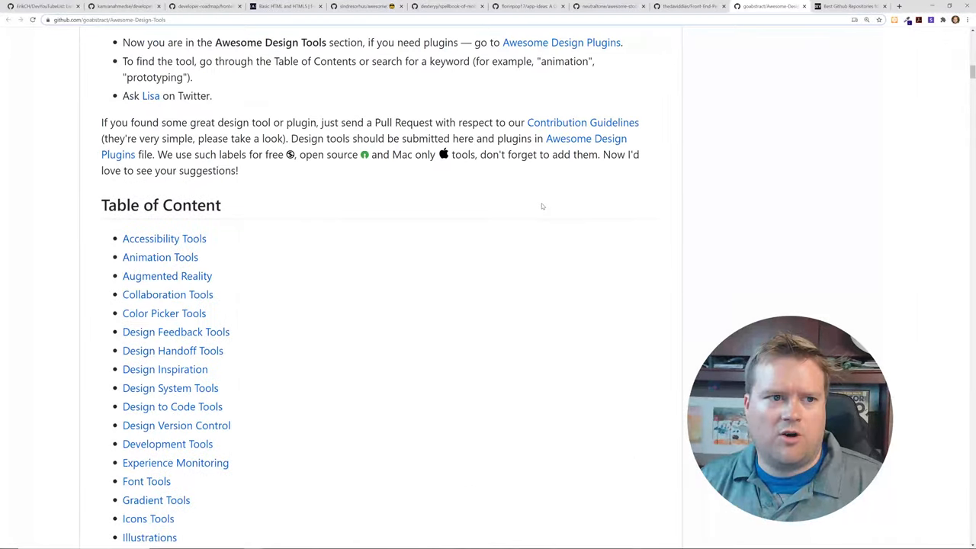
scroll("up", 3)
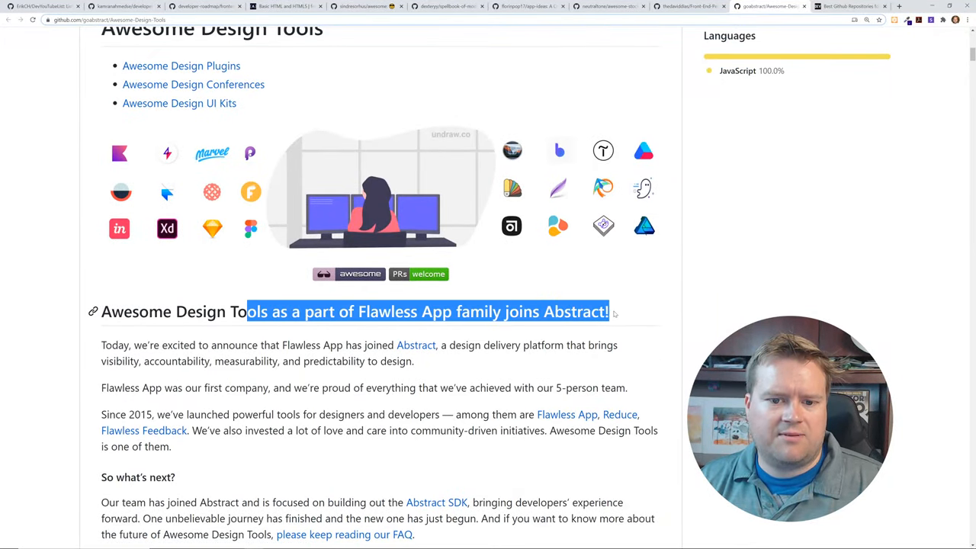
scroll("down", 3)
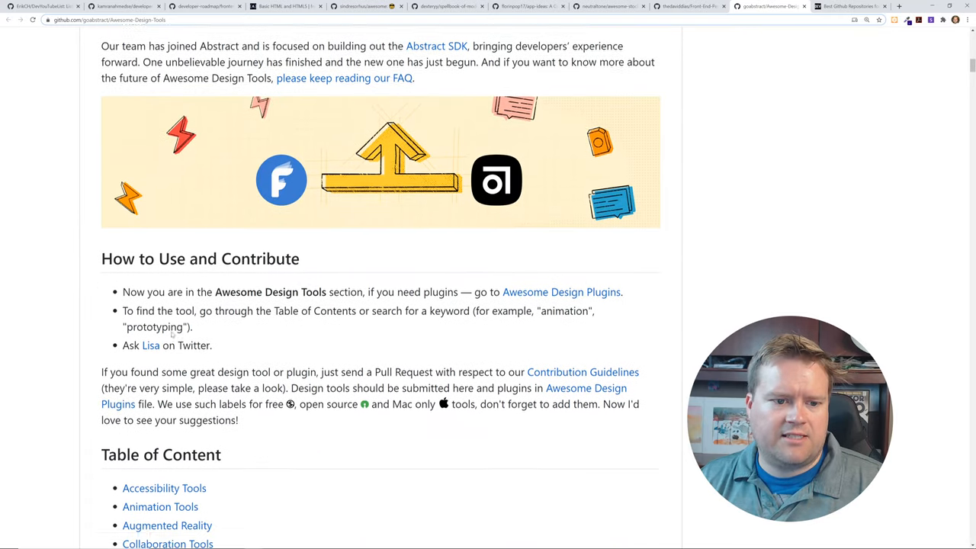
scroll("down", 3)
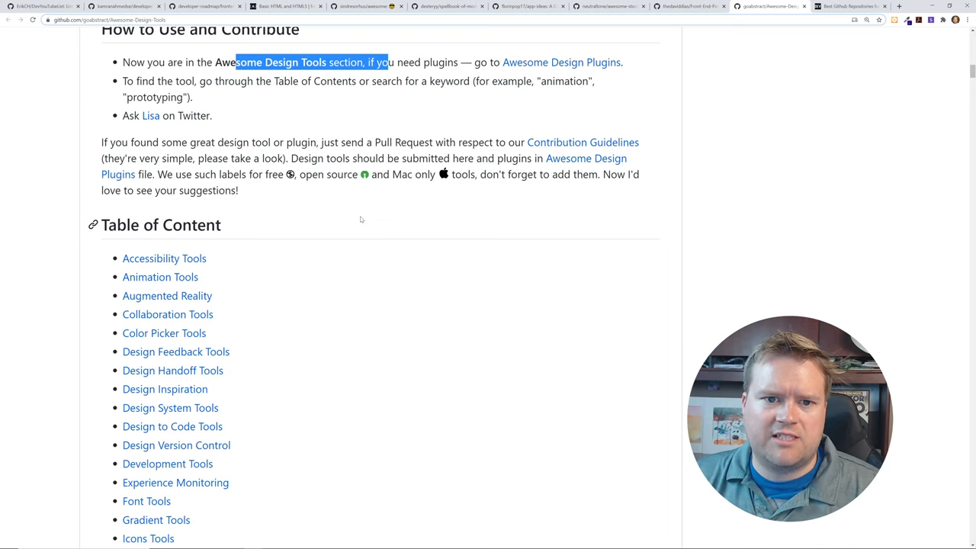
scroll("down", 3)
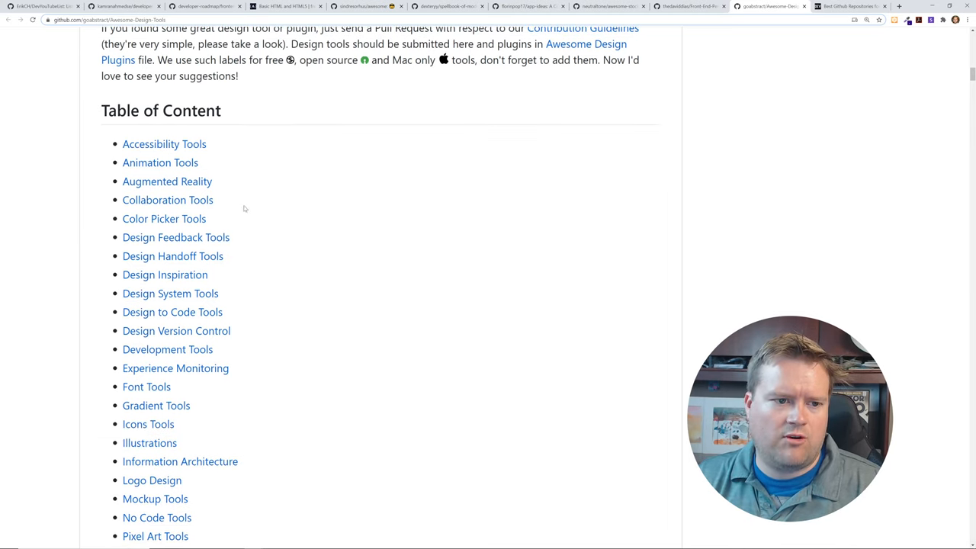
mouse_move(164, 143)
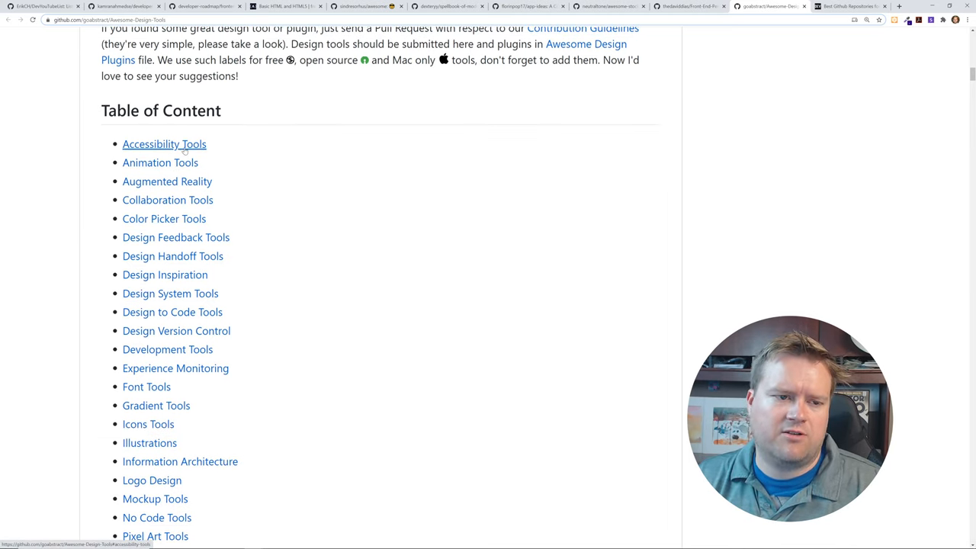
left_click(164, 144)
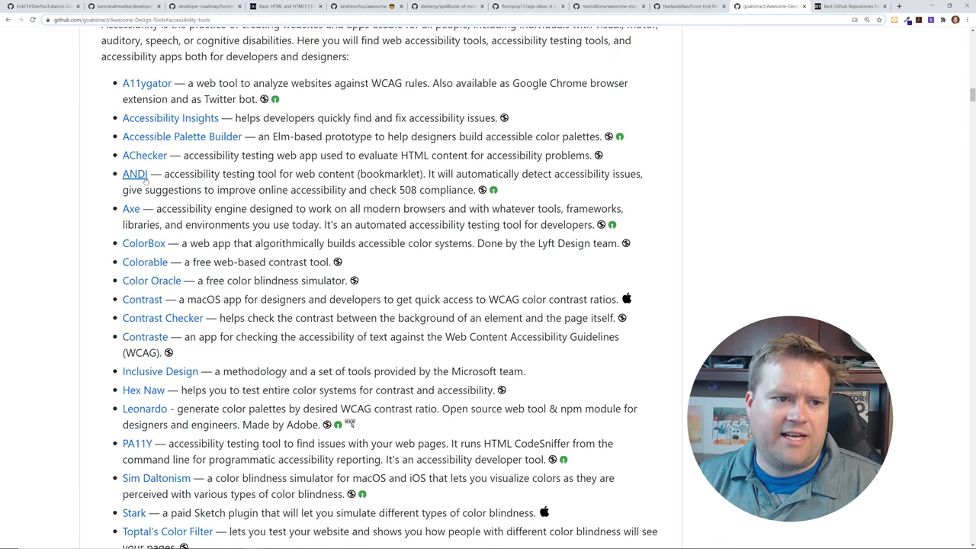
mouse_move(143, 243)
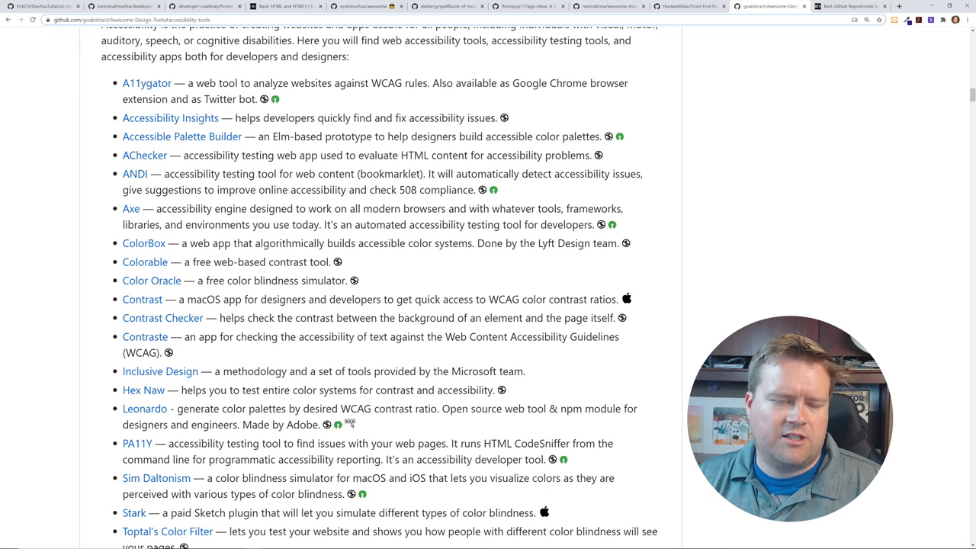
Look through the Accessibility, Animation, AR and Collaboration tool lists
scroll("down", 3)
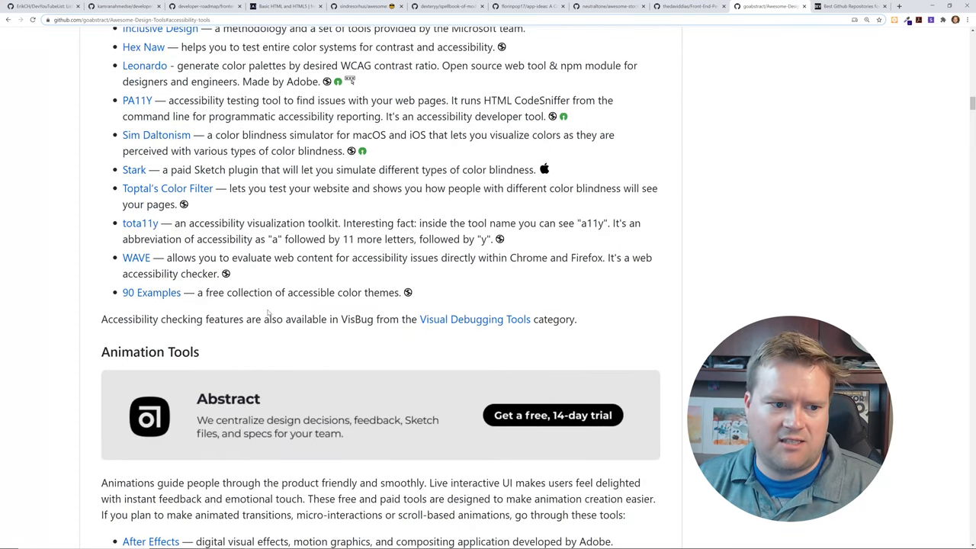
scroll("down", 3)
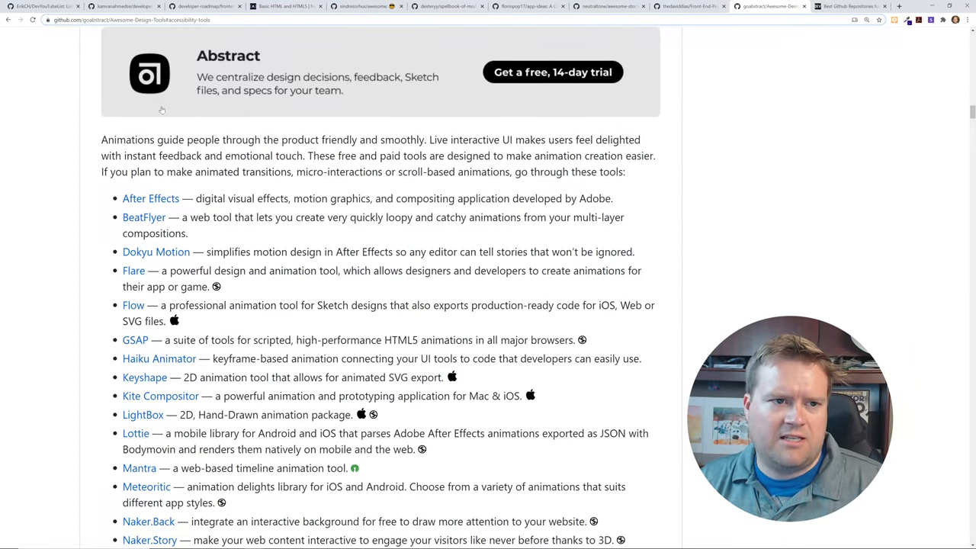
scroll("down", 3)
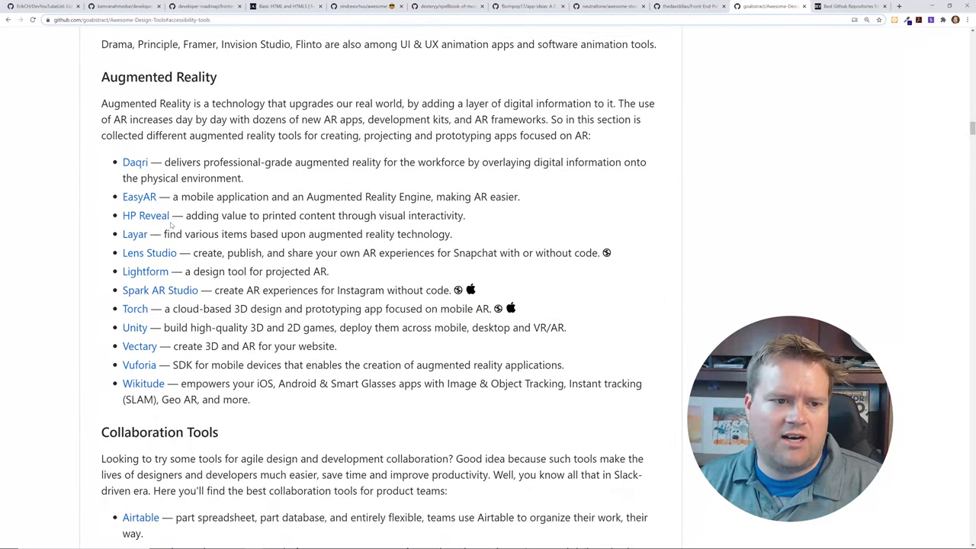
scroll("down", 3)
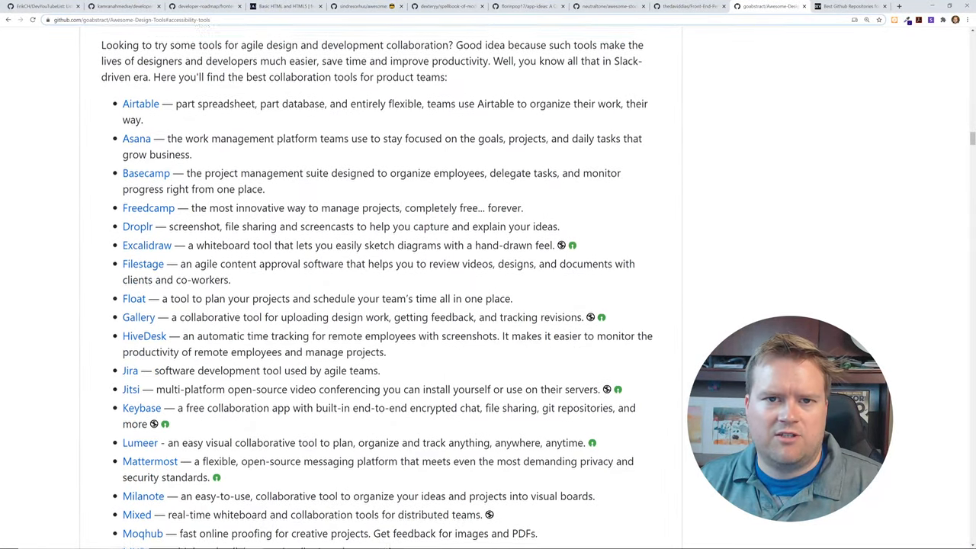
scroll("up", 3)
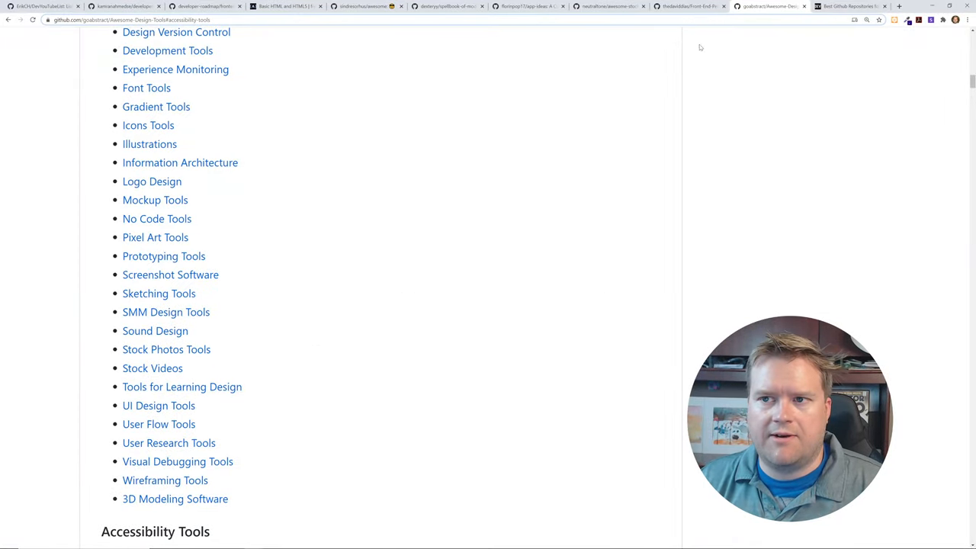
Switch to Jatin Rao's dev.to article tab and scroll back to its developer-roadmap entry
left_click(850, 6)
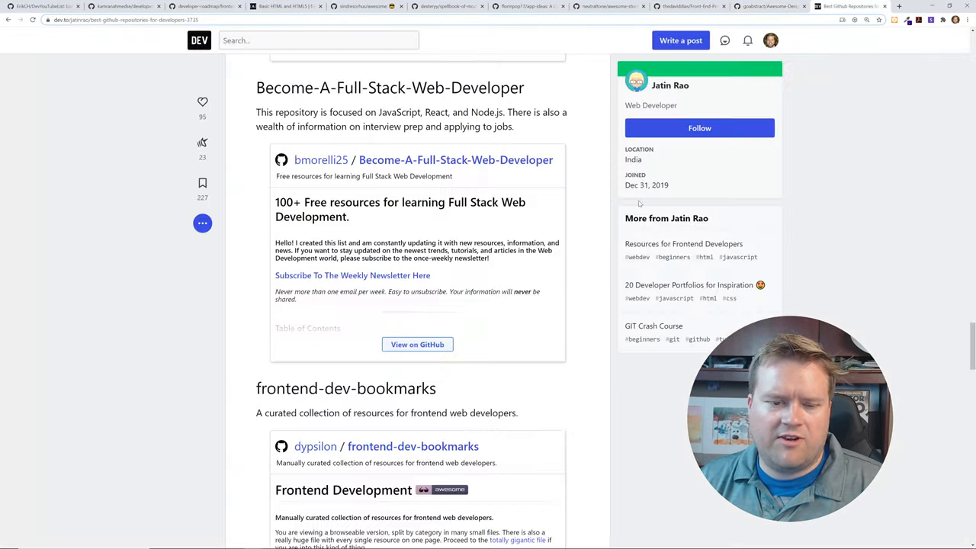
scroll("down", 3)
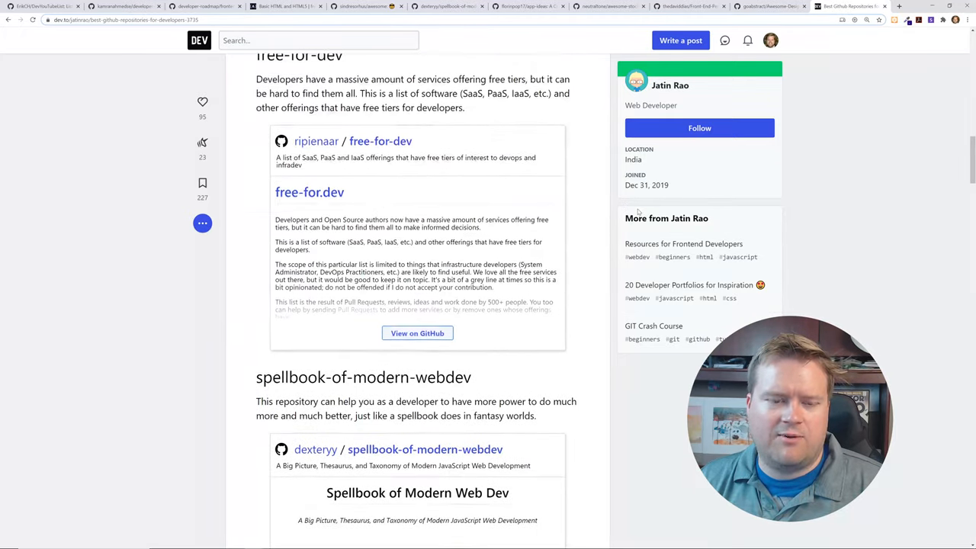
scroll("up", 3)
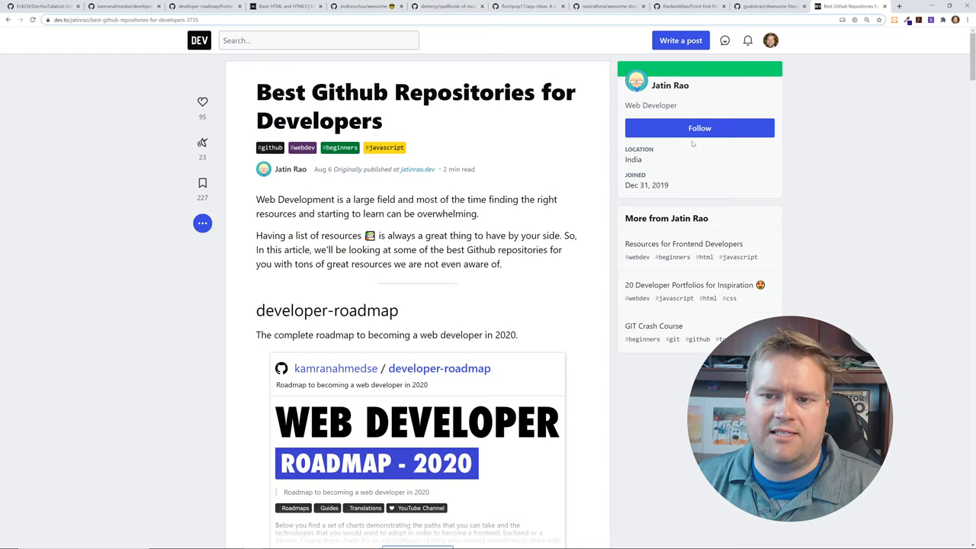
mouse_move(770, 7)
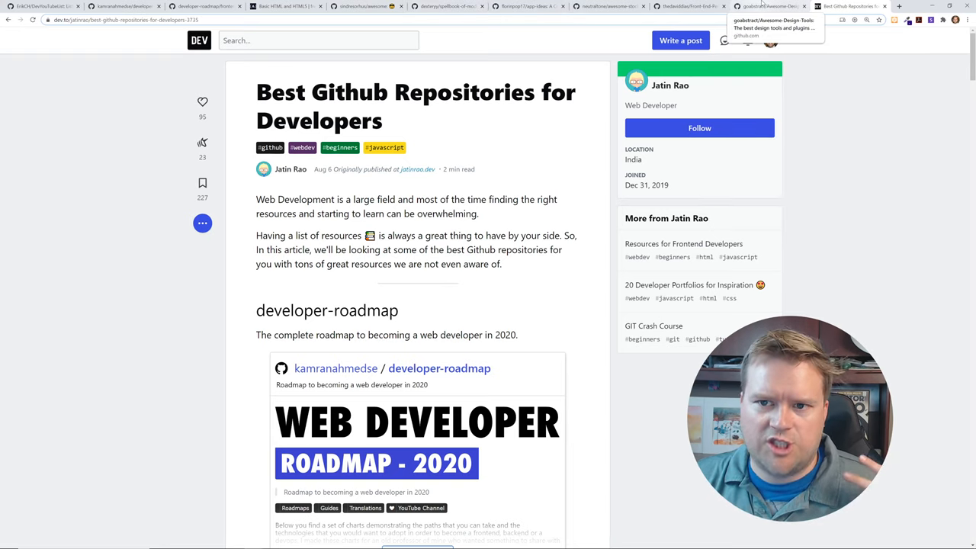